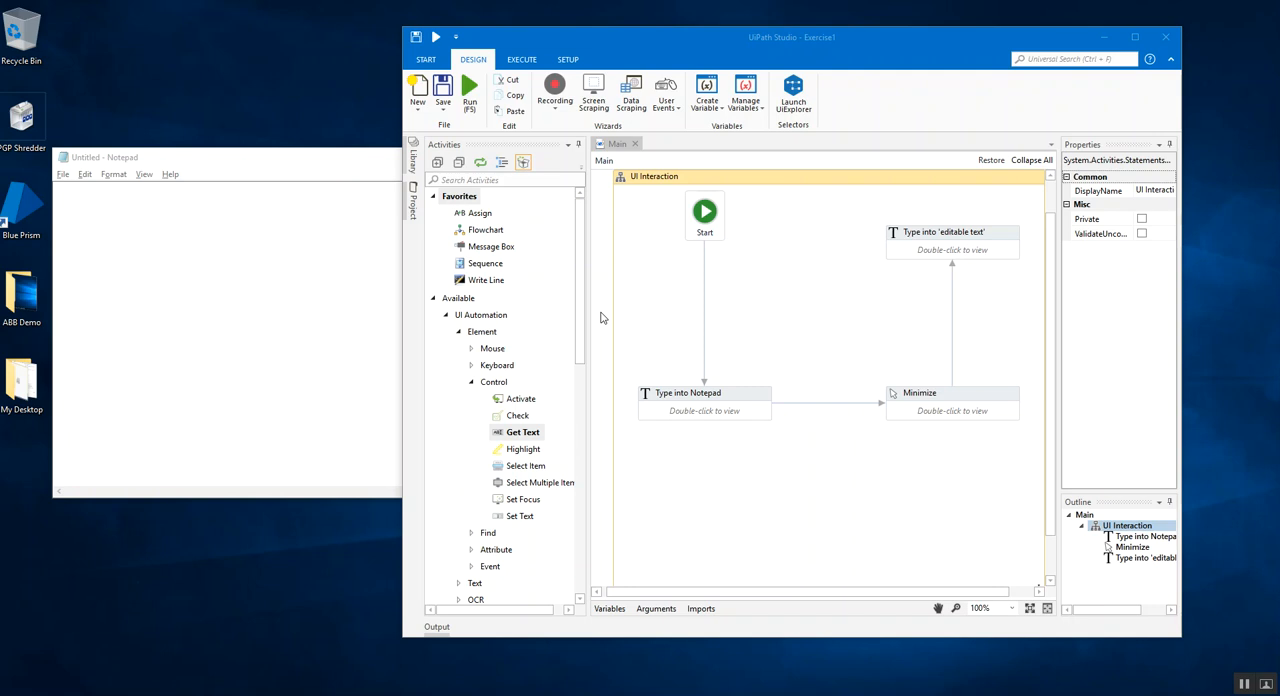
pyautogui.moveTo(820, 48)
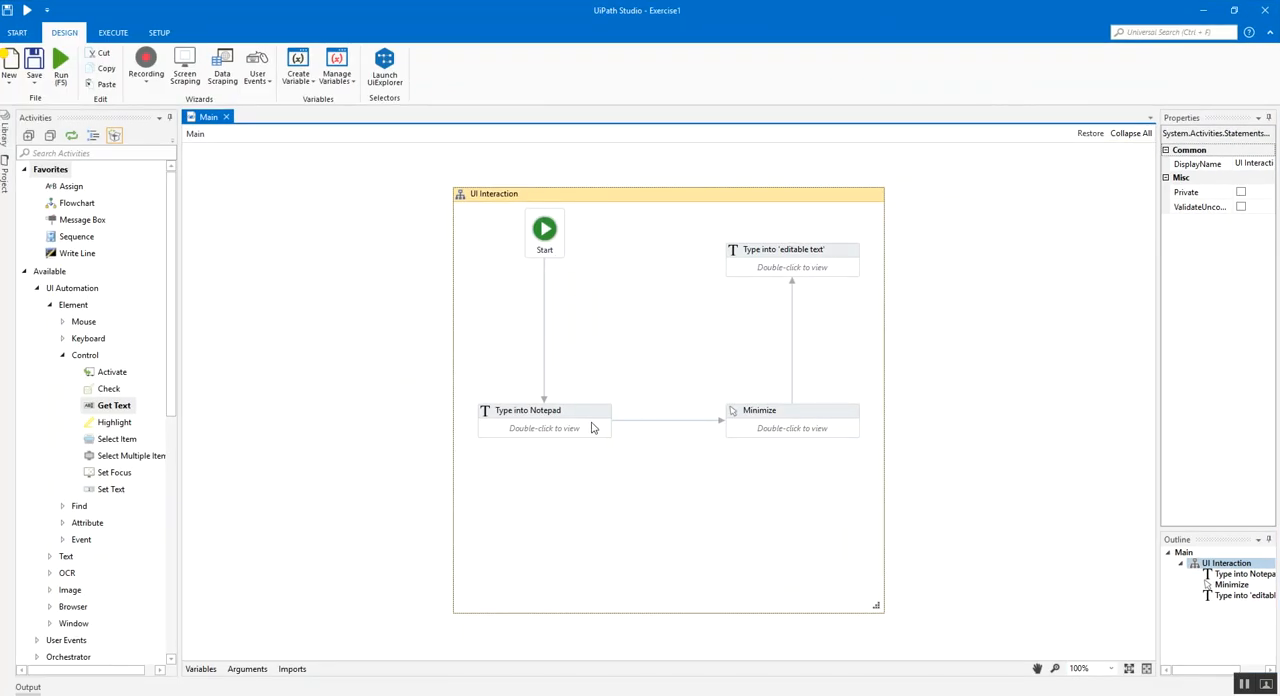
# - Inspect the Type into Notepad and Type into 'editable text' activities, then return to the main flowchart
pyautogui.click(528, 410)
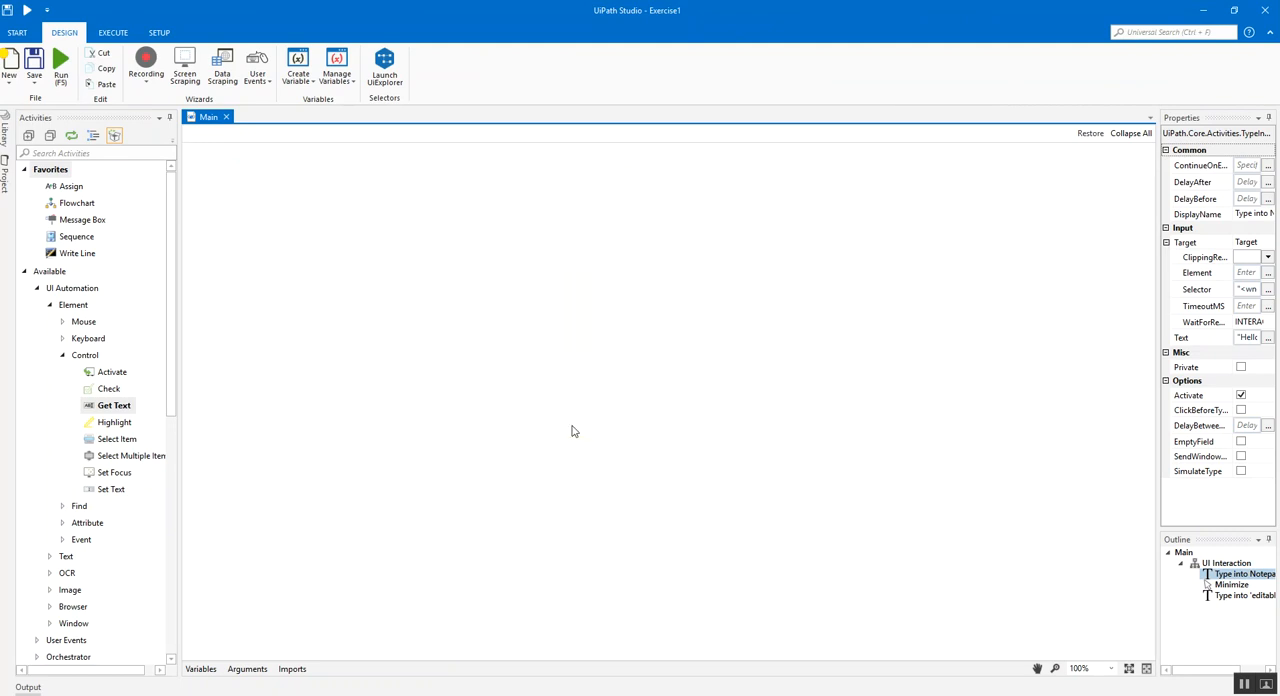
pyautogui.doubleClick(1240, 572)
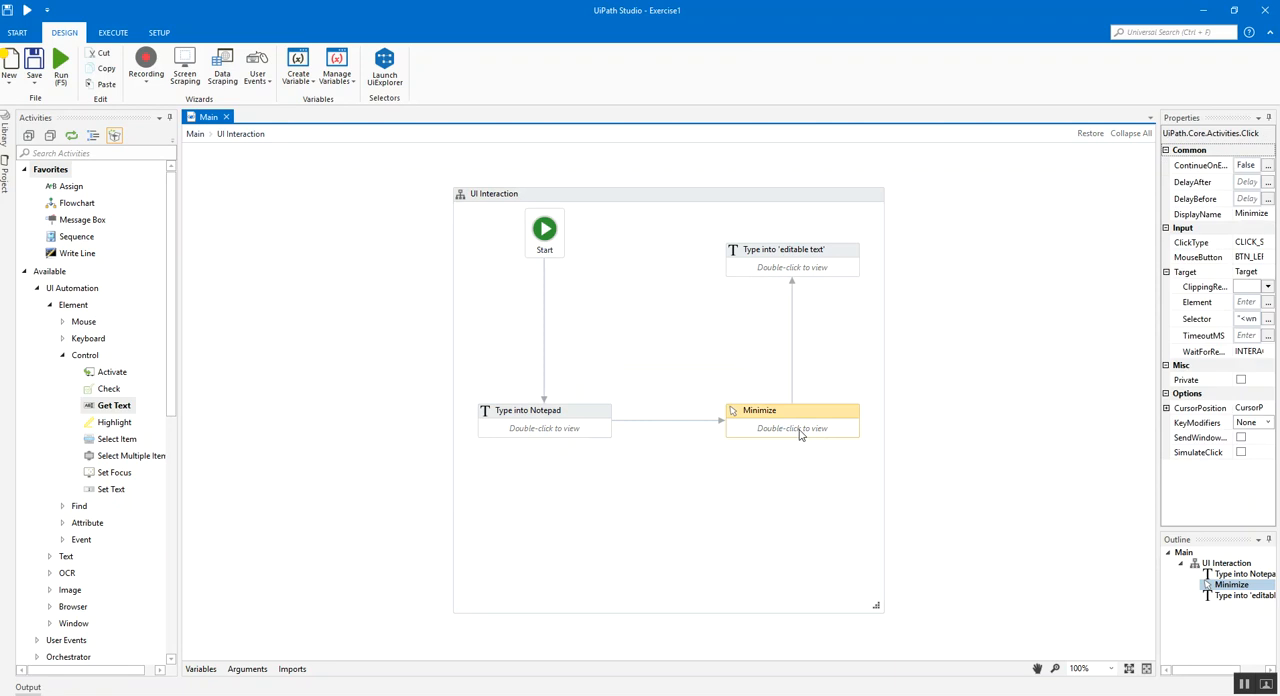
pyautogui.doubleClick(792, 250)
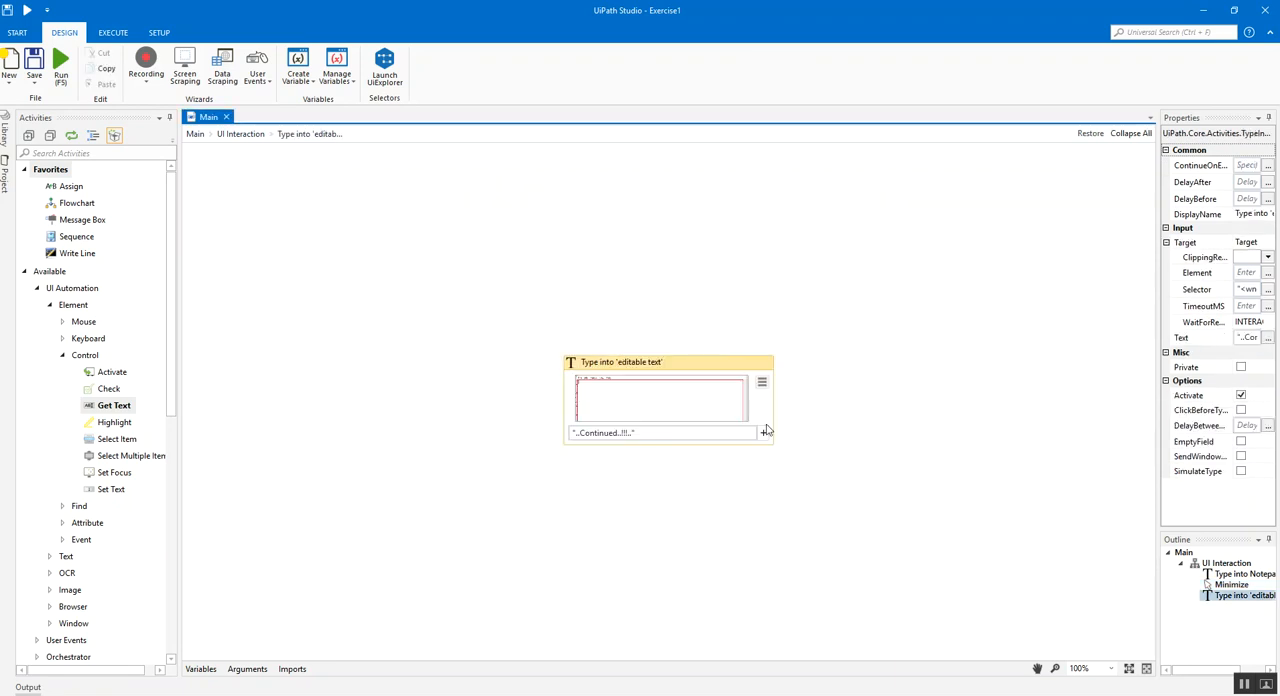
pyautogui.moveTo(596, 480)
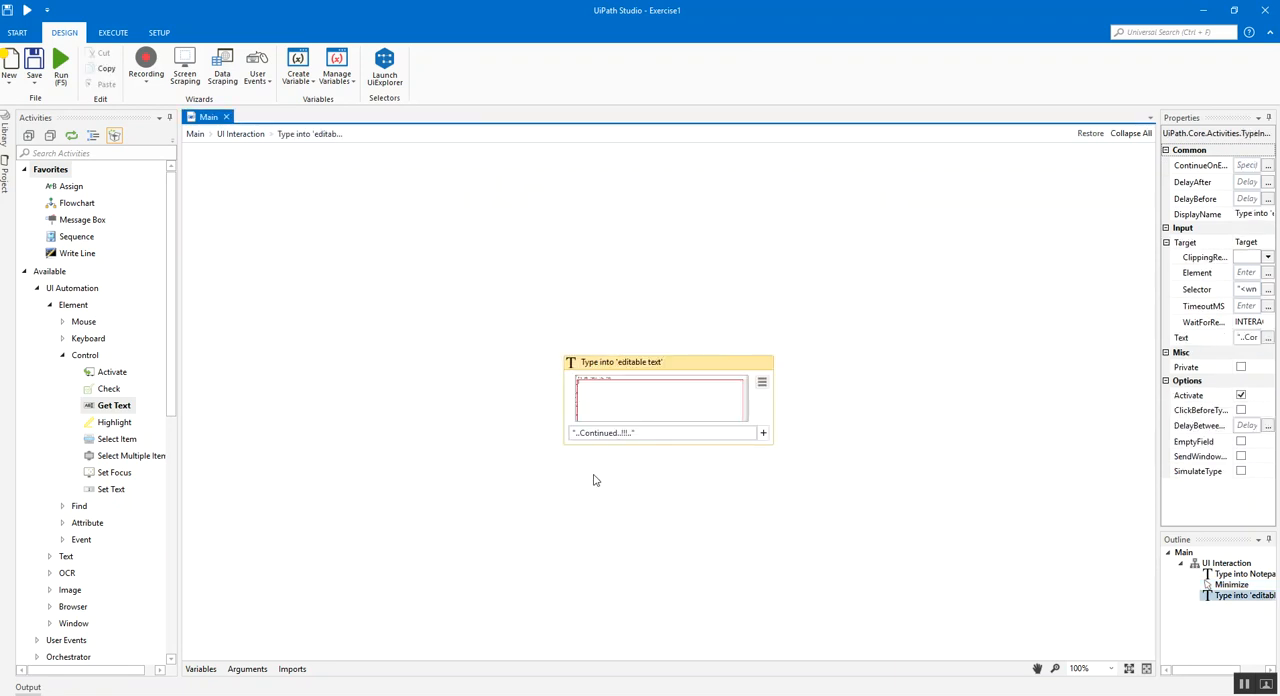
pyautogui.moveTo(380, 192)
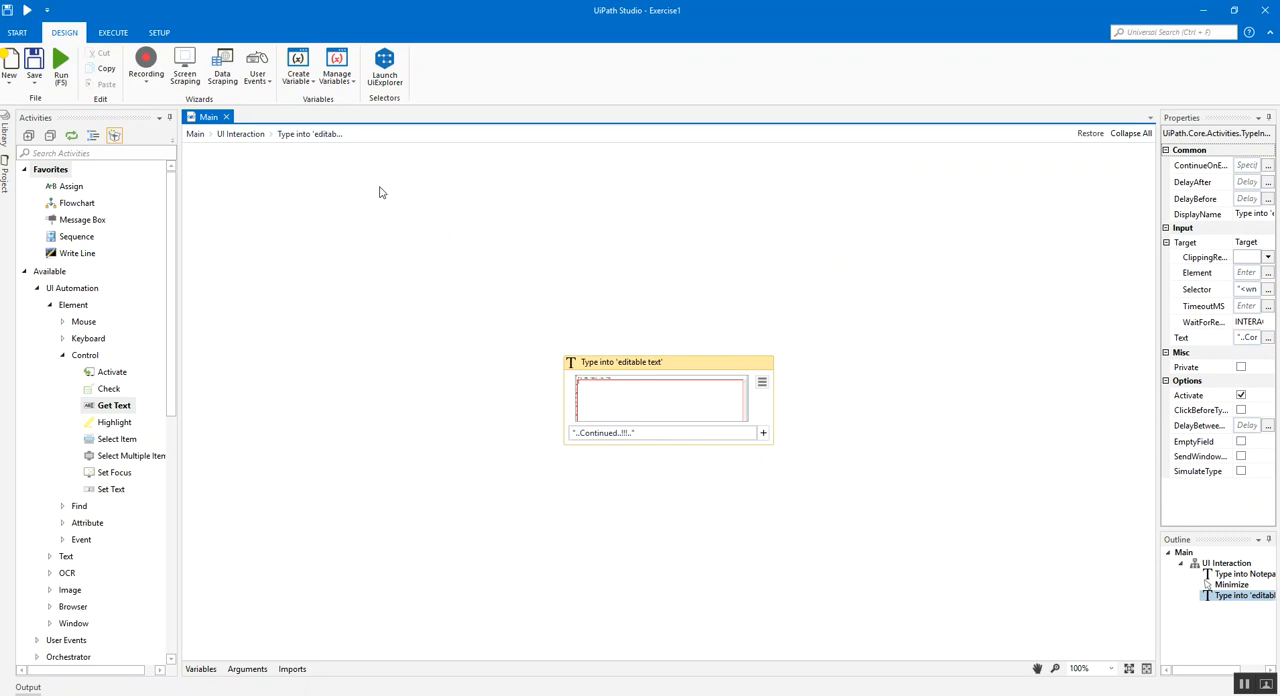
pyautogui.click(196, 132)
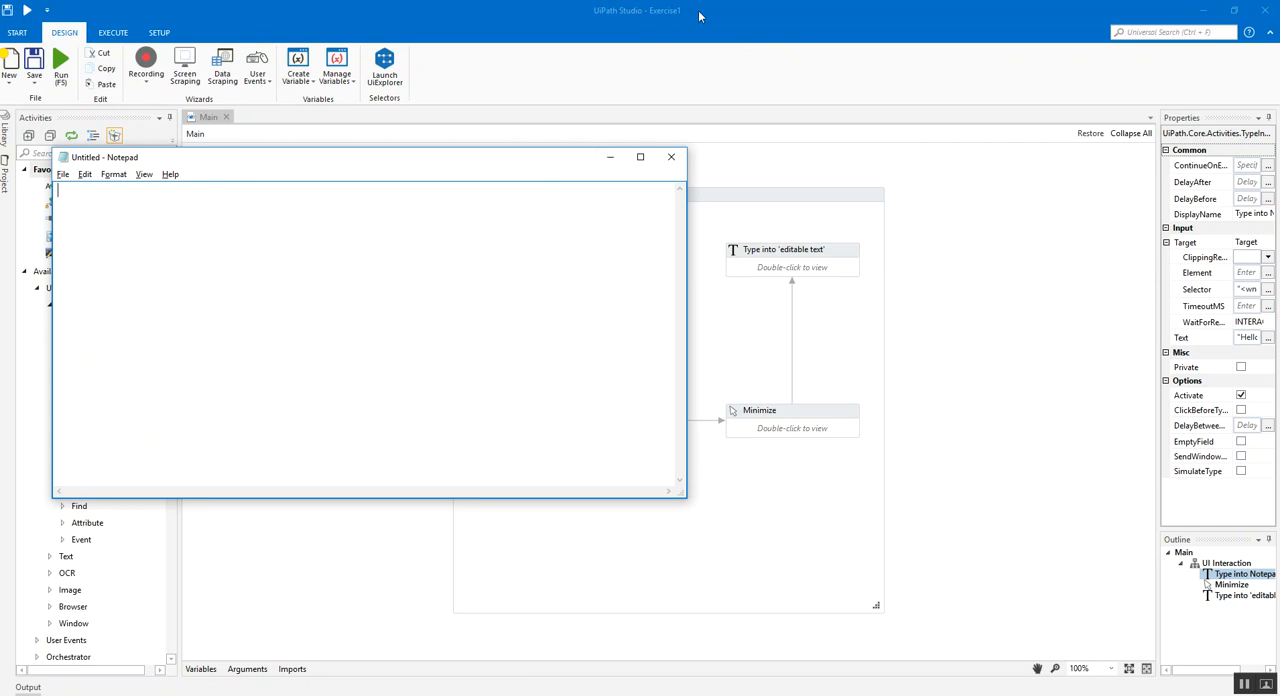
pyautogui.click(1204, 10)
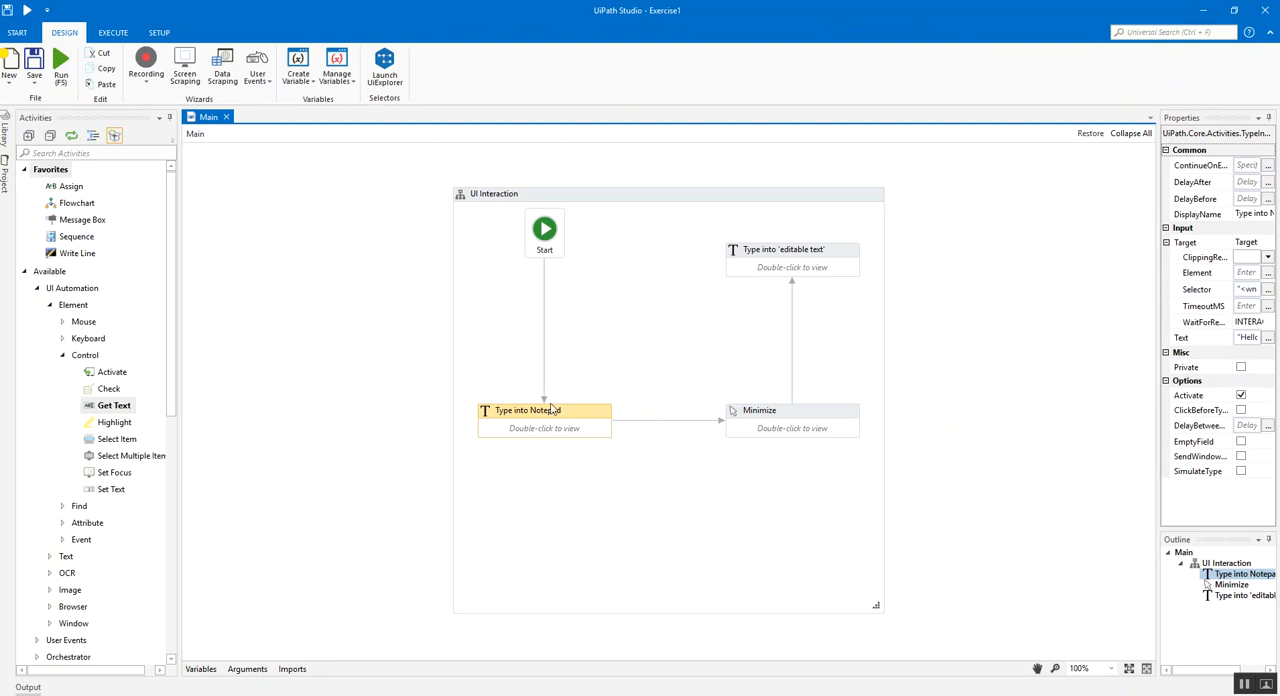
pyautogui.moveTo(808, 414)
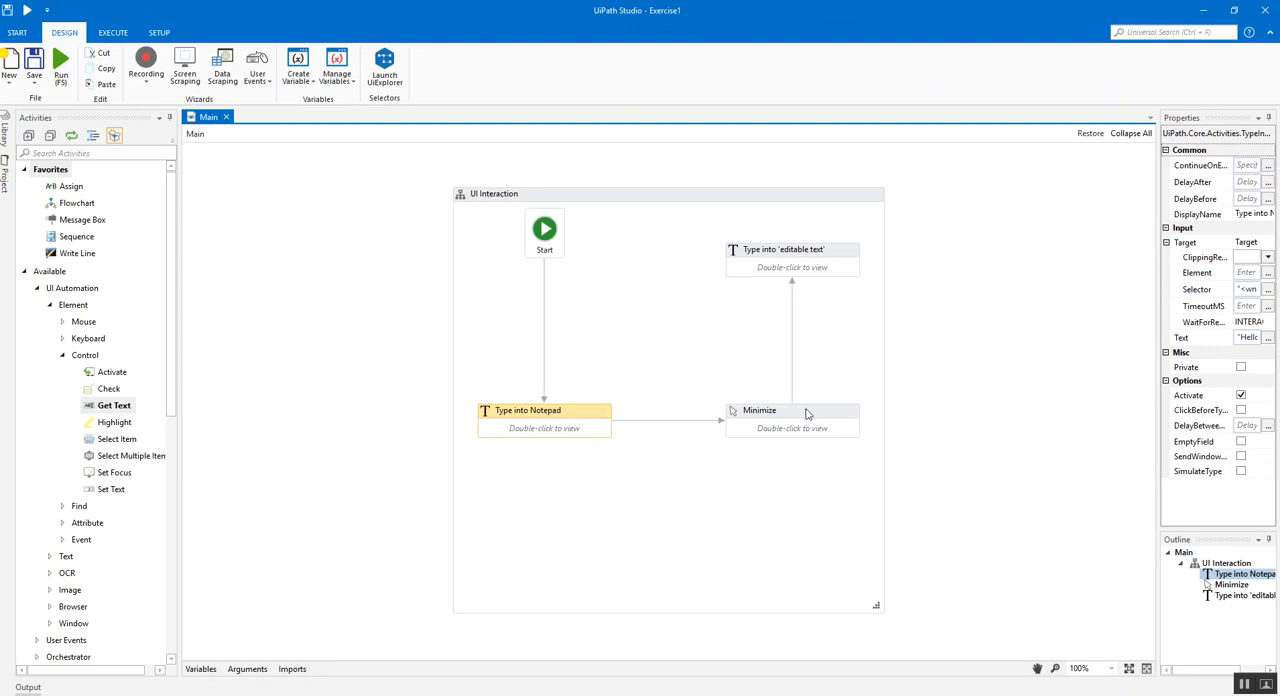
pyautogui.click(792, 410)
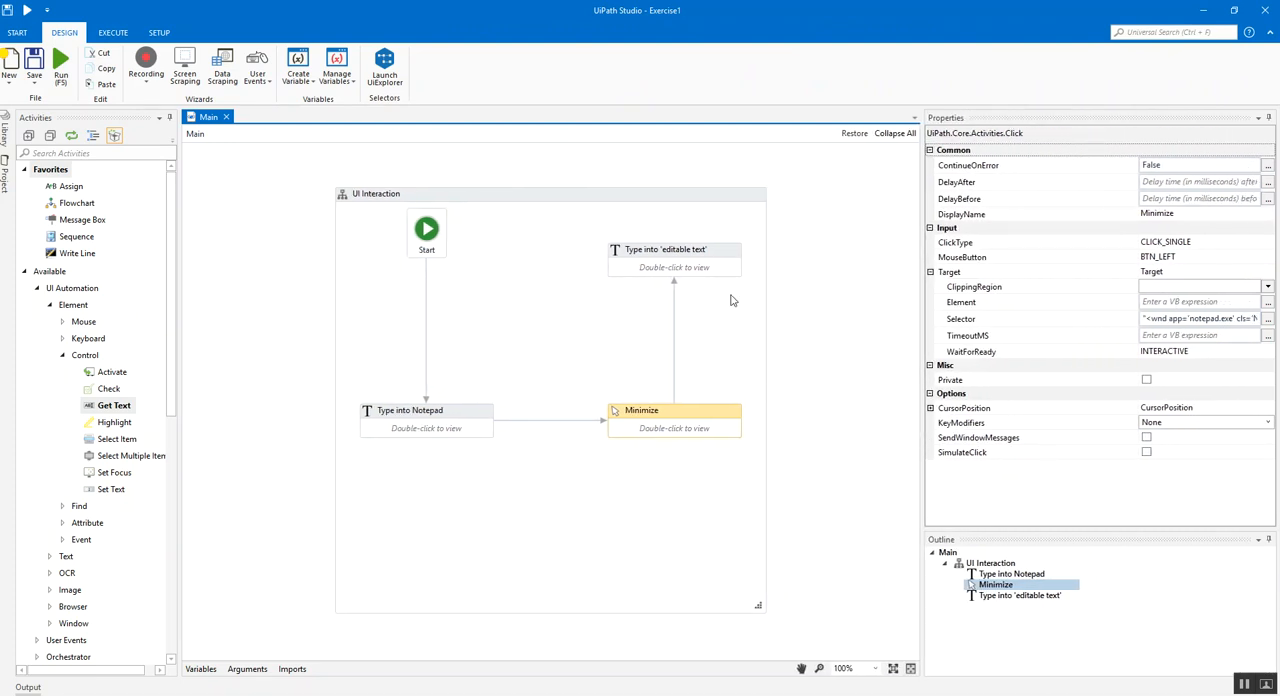
pyautogui.click(664, 250)
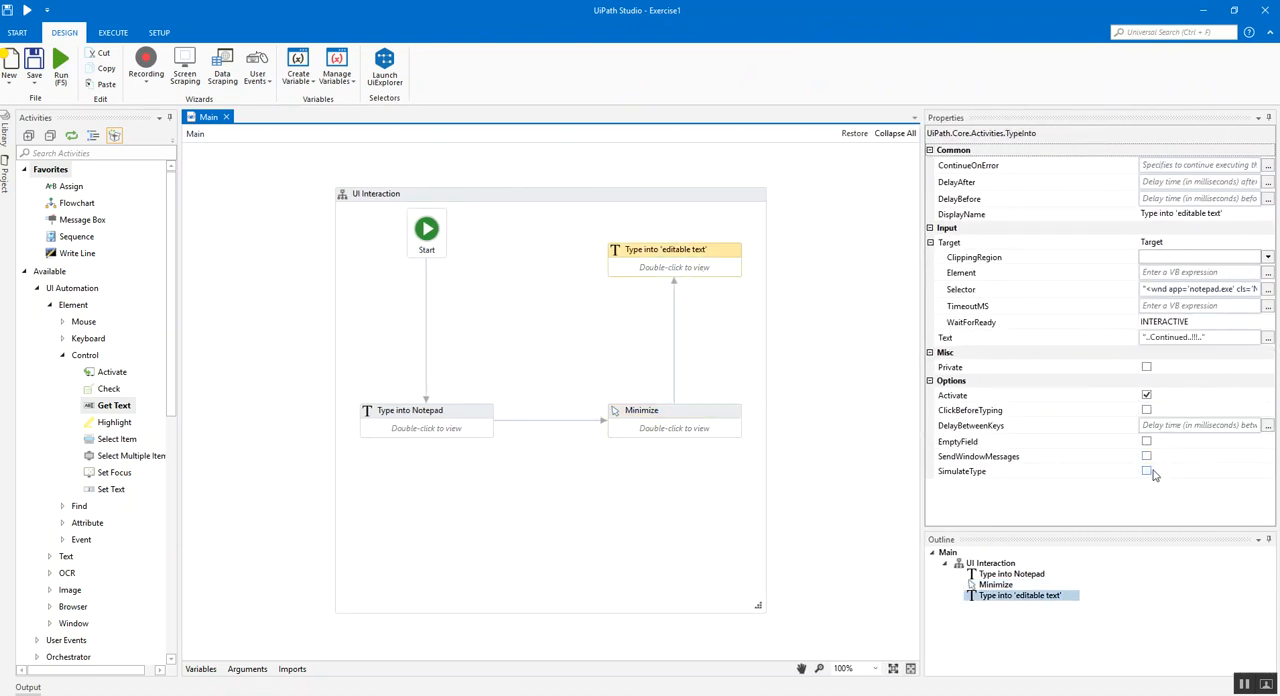
pyautogui.moveTo(960, 472)
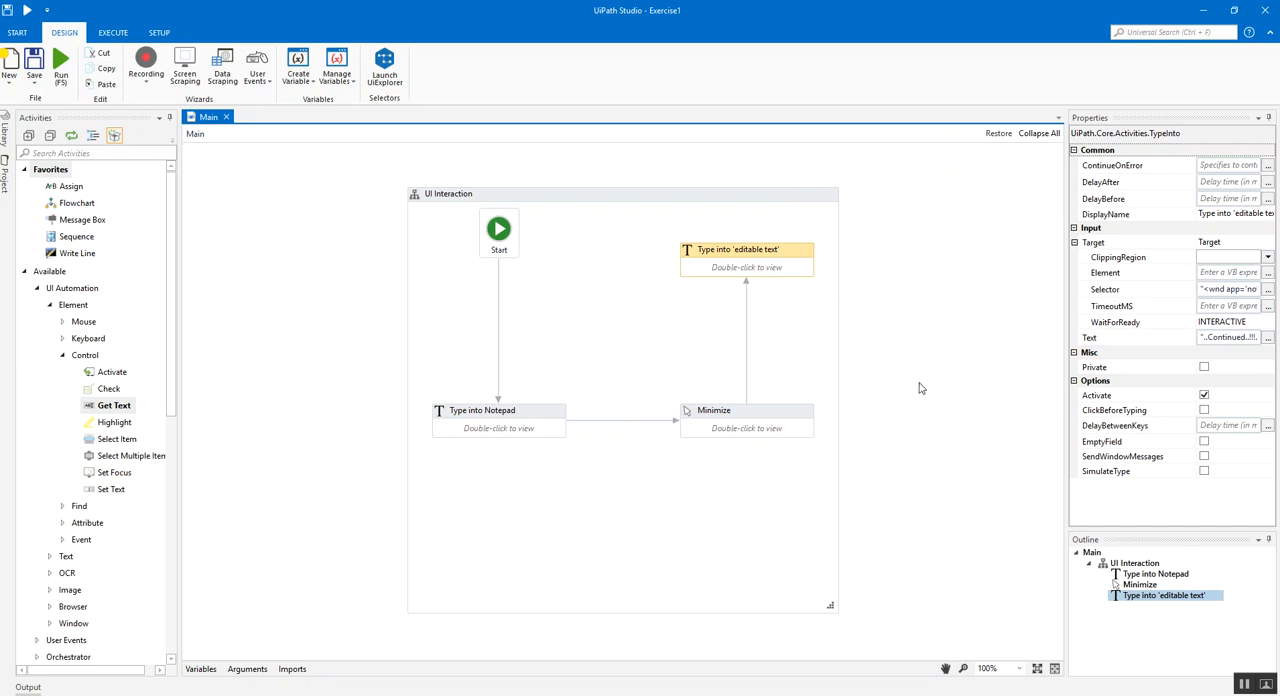
pyautogui.moveTo(816, 458)
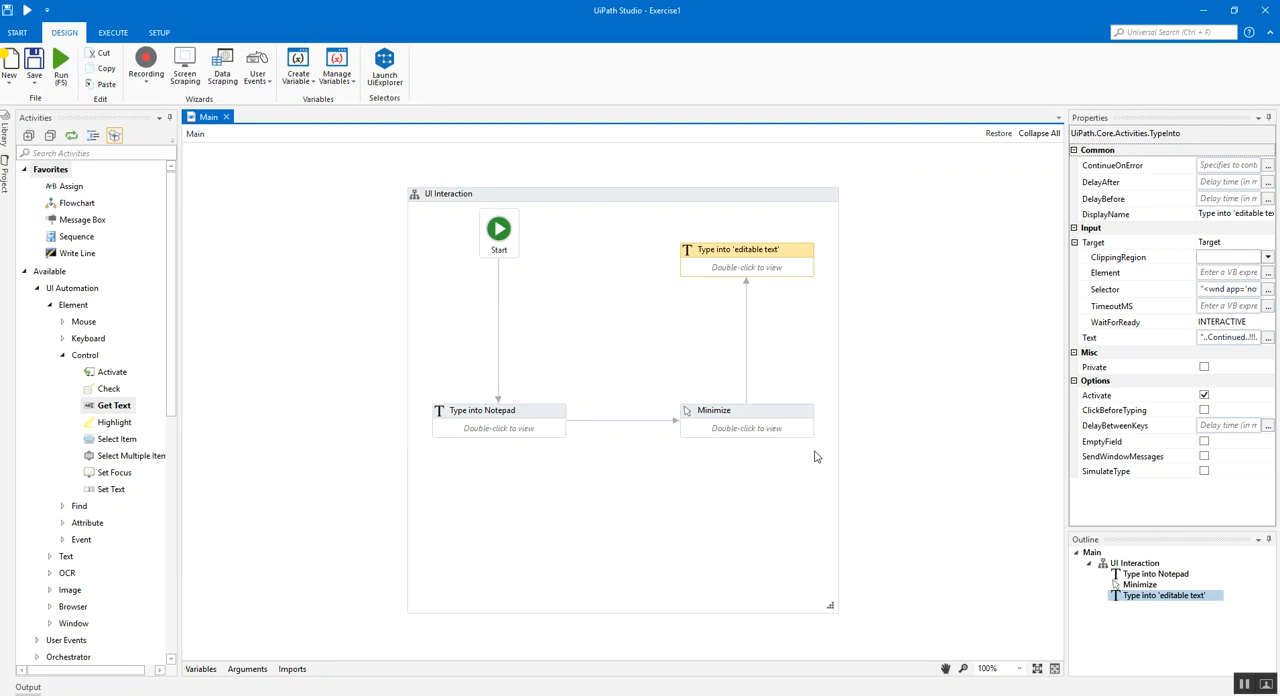
pyautogui.moveTo(888, 388)
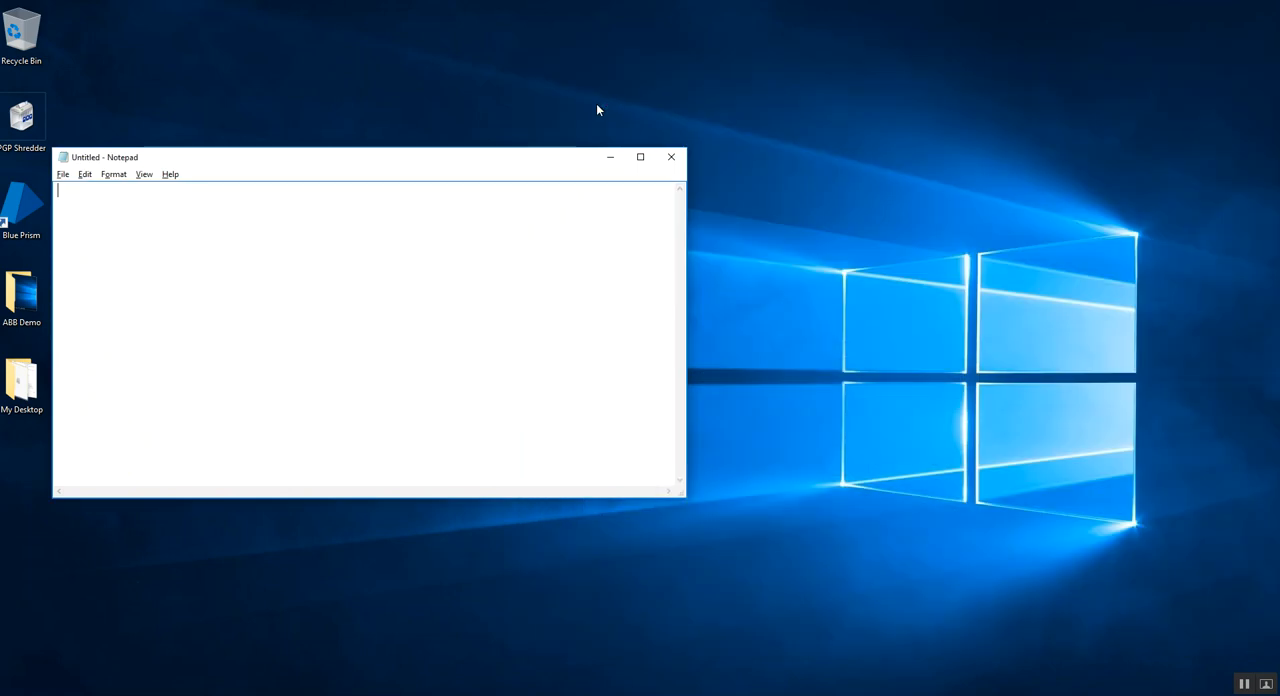
pyautogui.write('Hello Robo..Continued..!!')
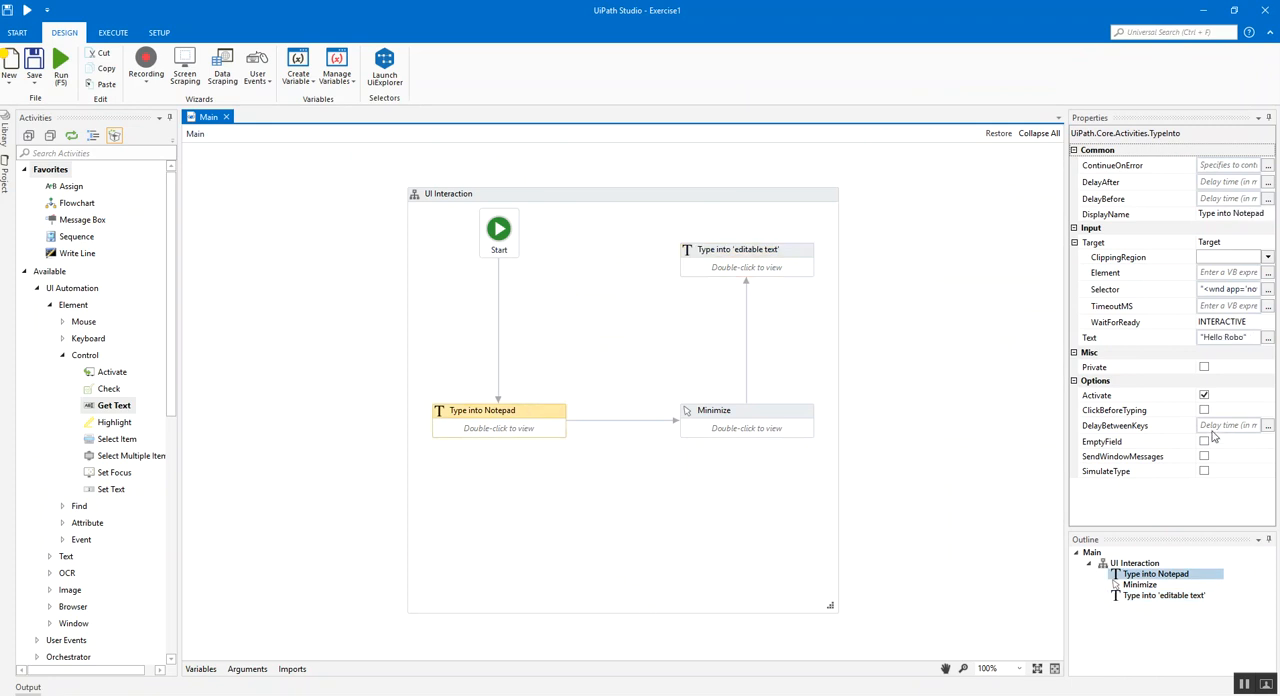
# - Enable SendWindowMessages on Type into 'editable text' and restore Studio down beside Notepad
pyautogui.click(746, 410)
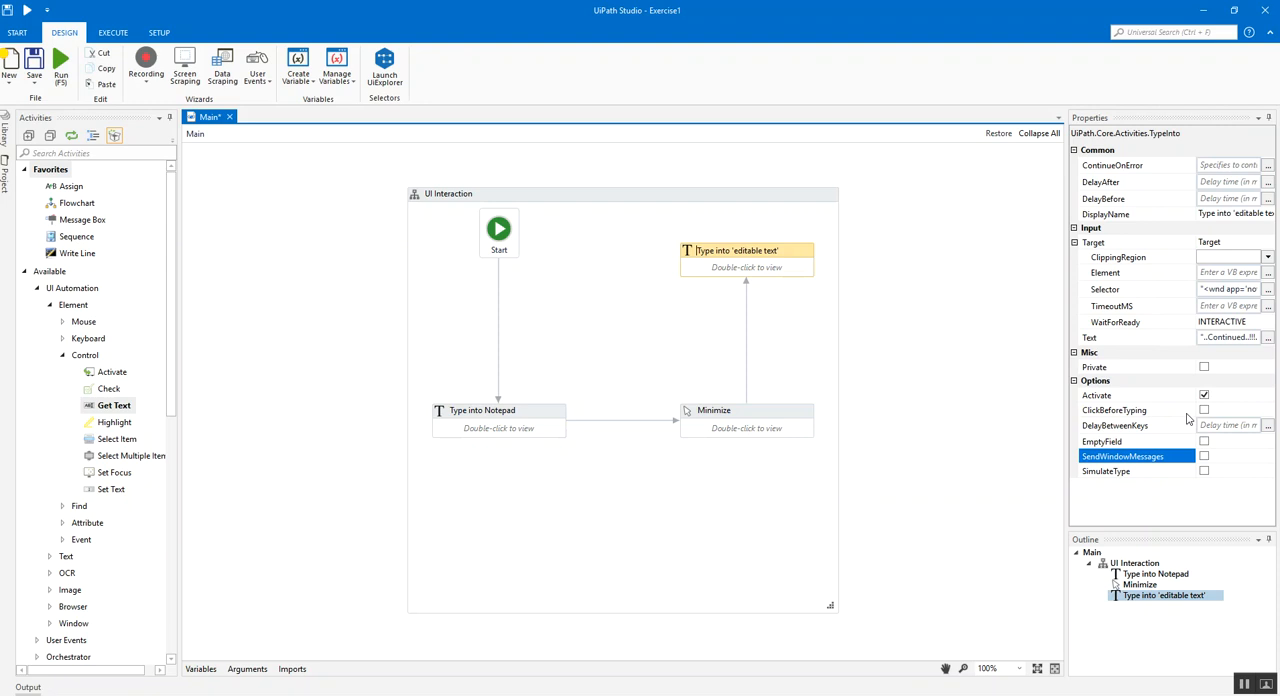
pyautogui.click(1204, 456)
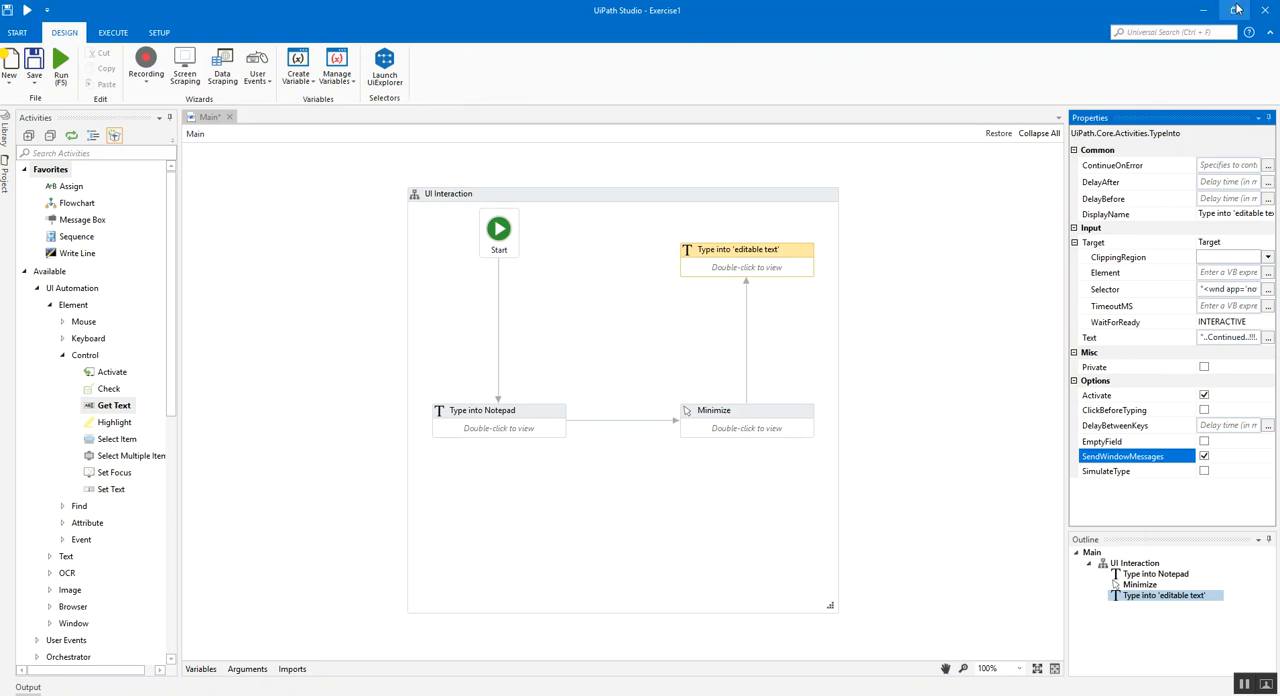
pyautogui.click(1216, 10)
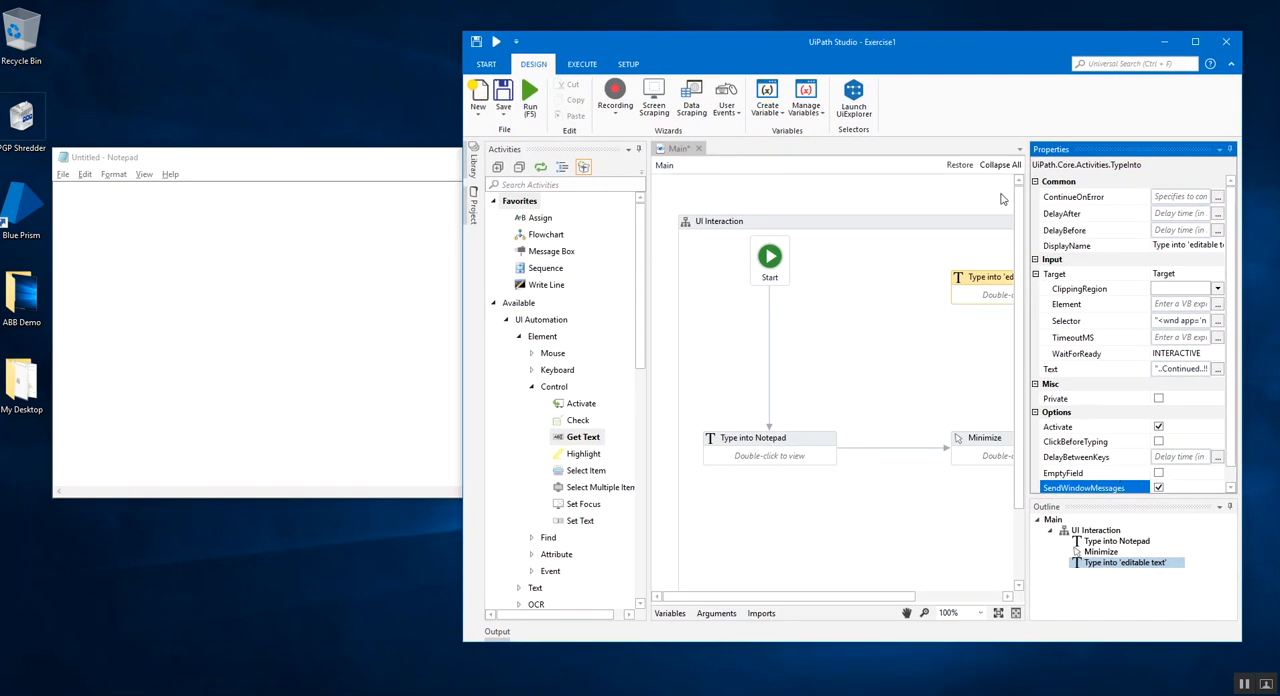
# - Run the workflow, which types Hello Robo then fails at Minimize, and dismiss the exception
pyautogui.click(692, 180)
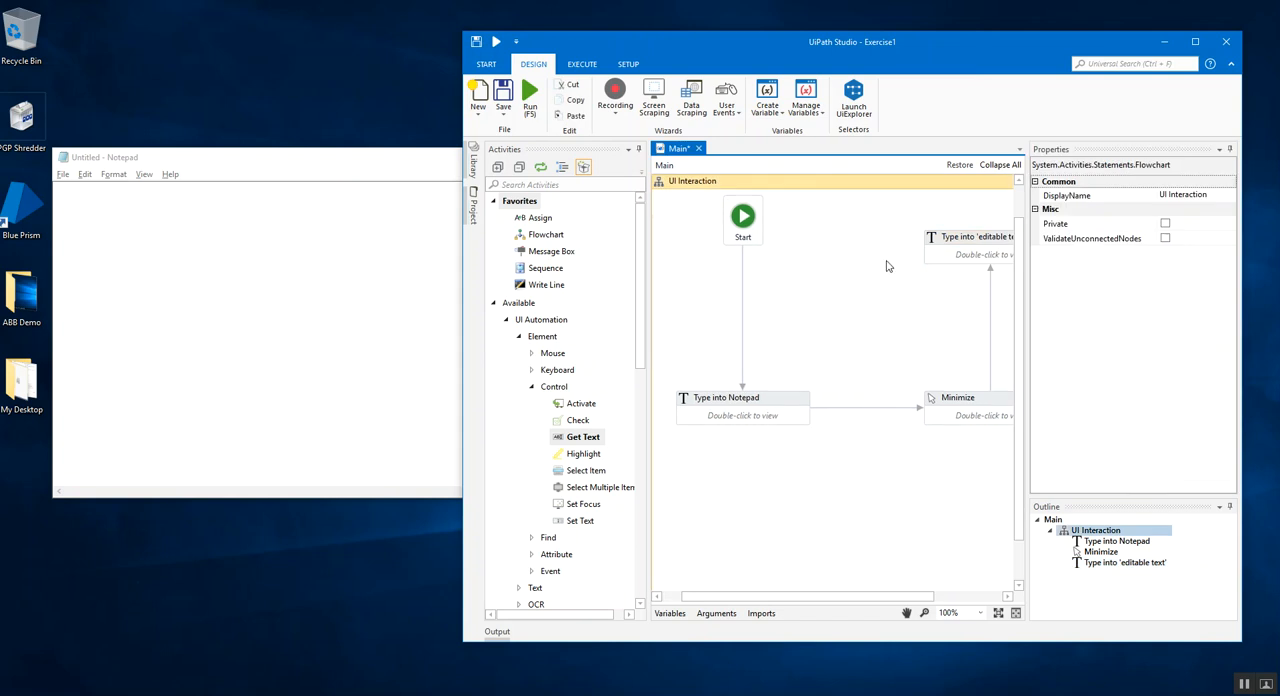
pyautogui.moveTo(548, 128)
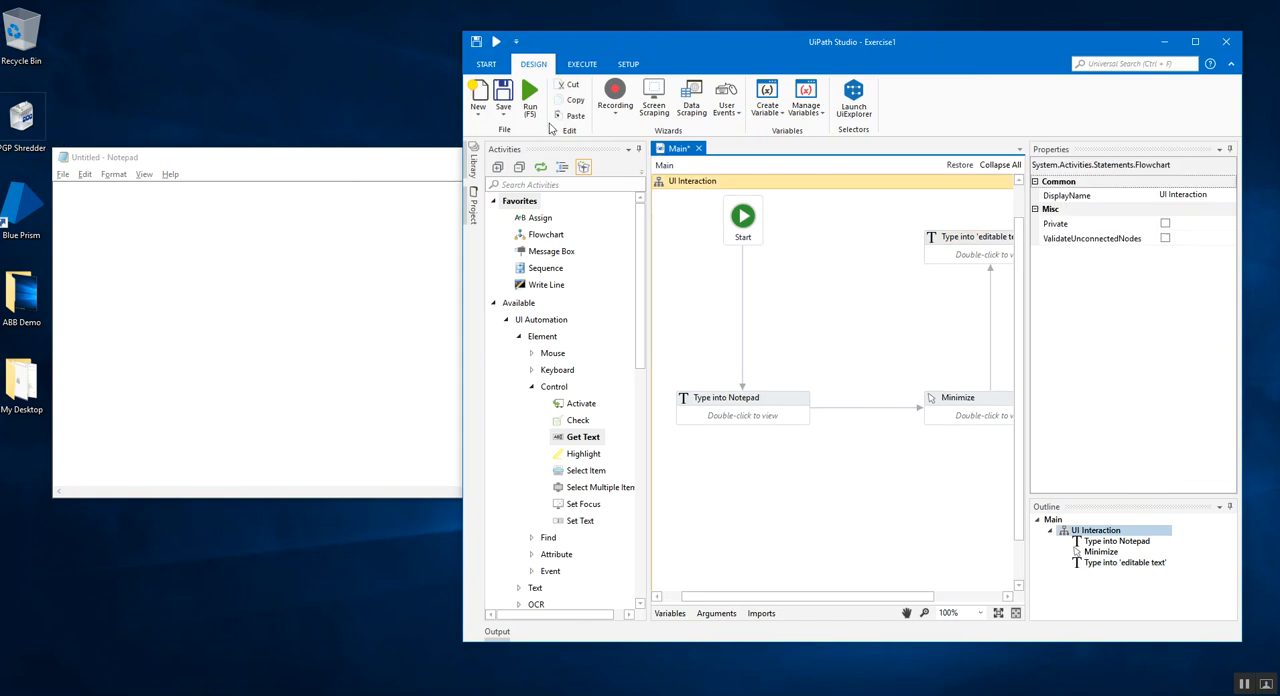
pyautogui.moveTo(530, 96)
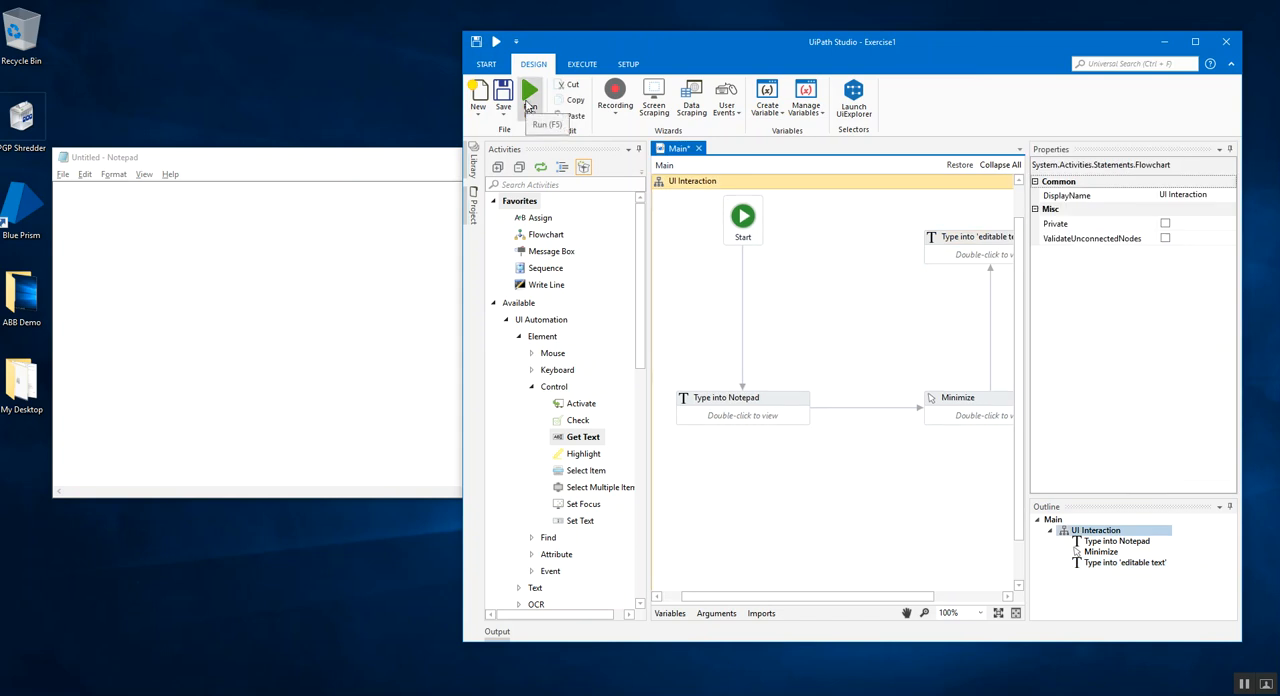
pyautogui.click(530, 96)
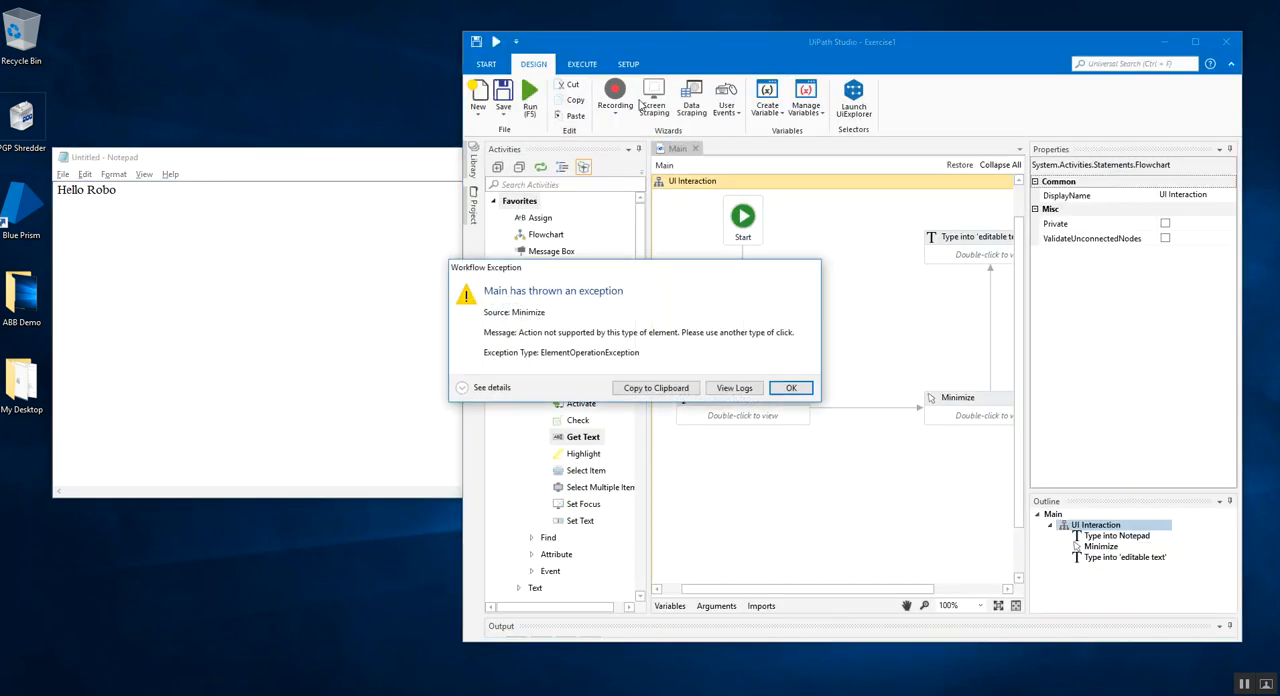
pyautogui.moveTo(690, 376)
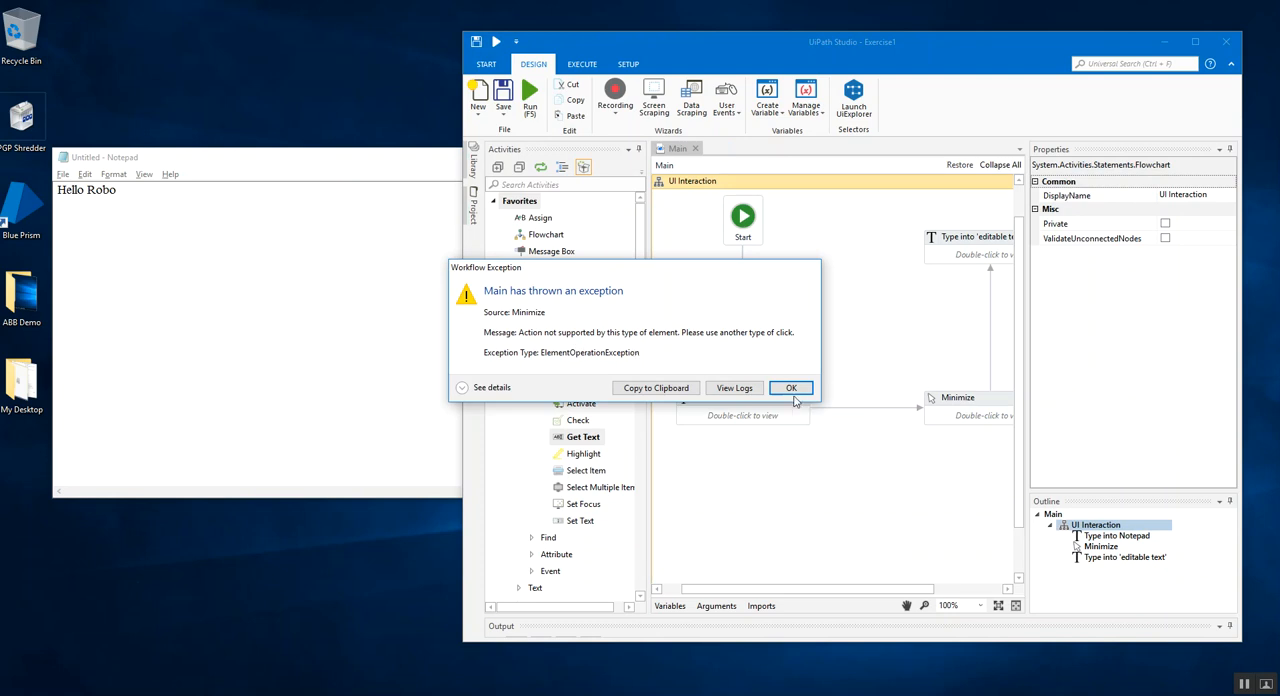
pyautogui.click(790, 388)
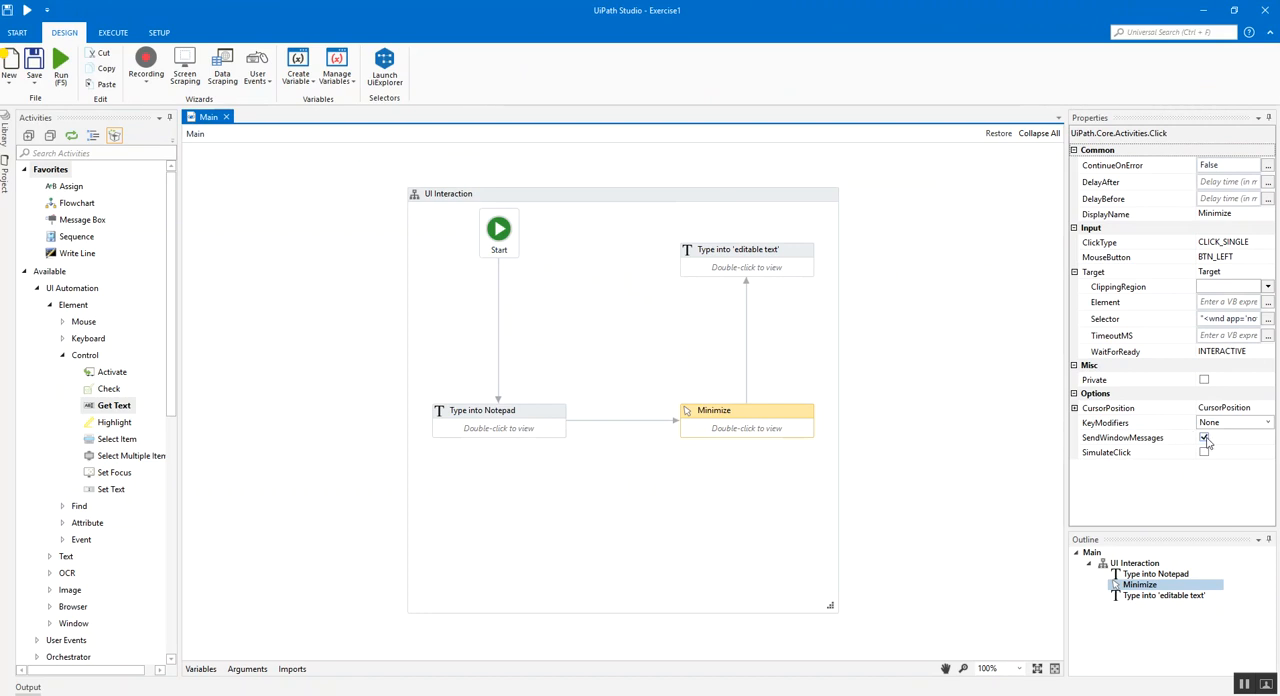
# - Re-attach the Minimize click's selector to Notepad's live minimize button and confirm it
pyautogui.click(1204, 436)
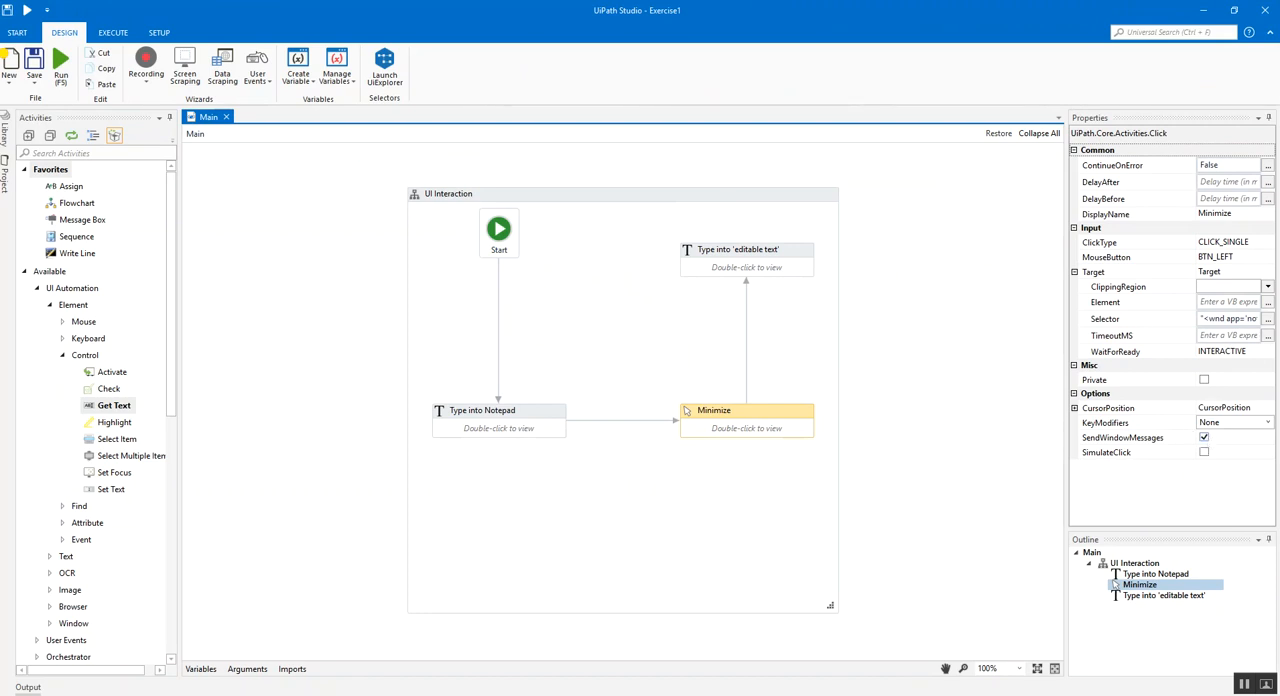
pyautogui.click(1268, 318)
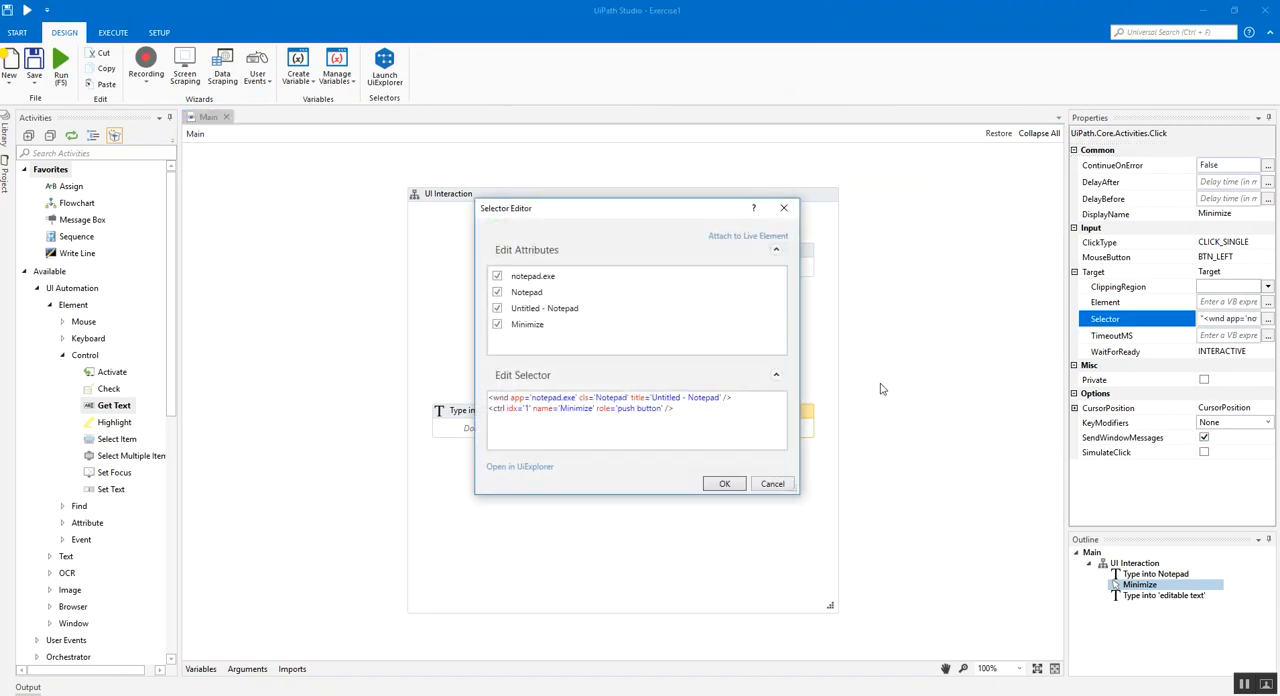
pyautogui.click(748, 236)
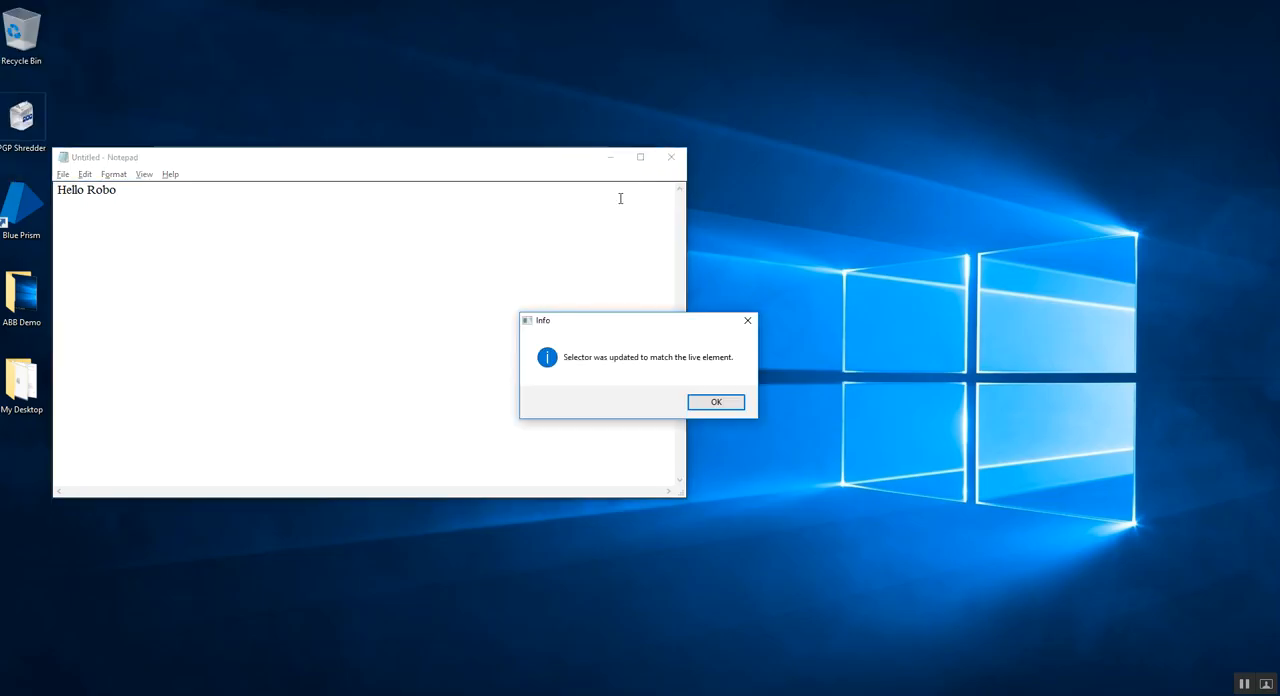
pyautogui.click(716, 400)
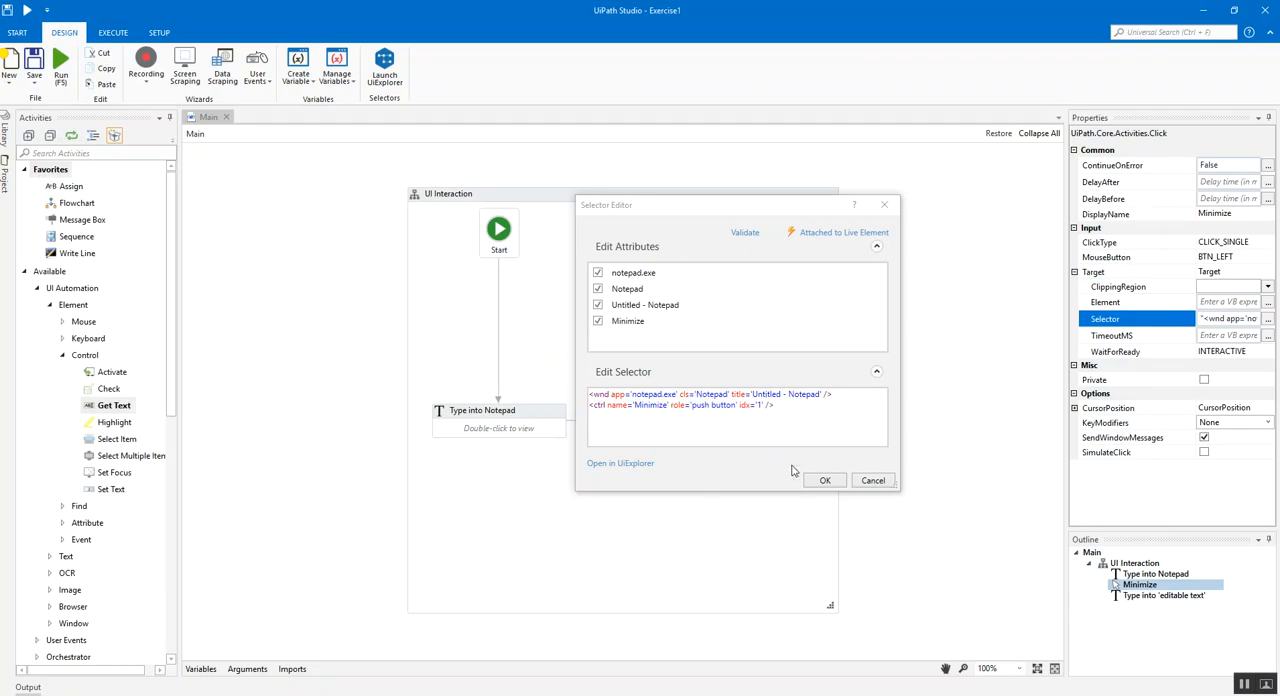
pyautogui.moveTo(796, 472)
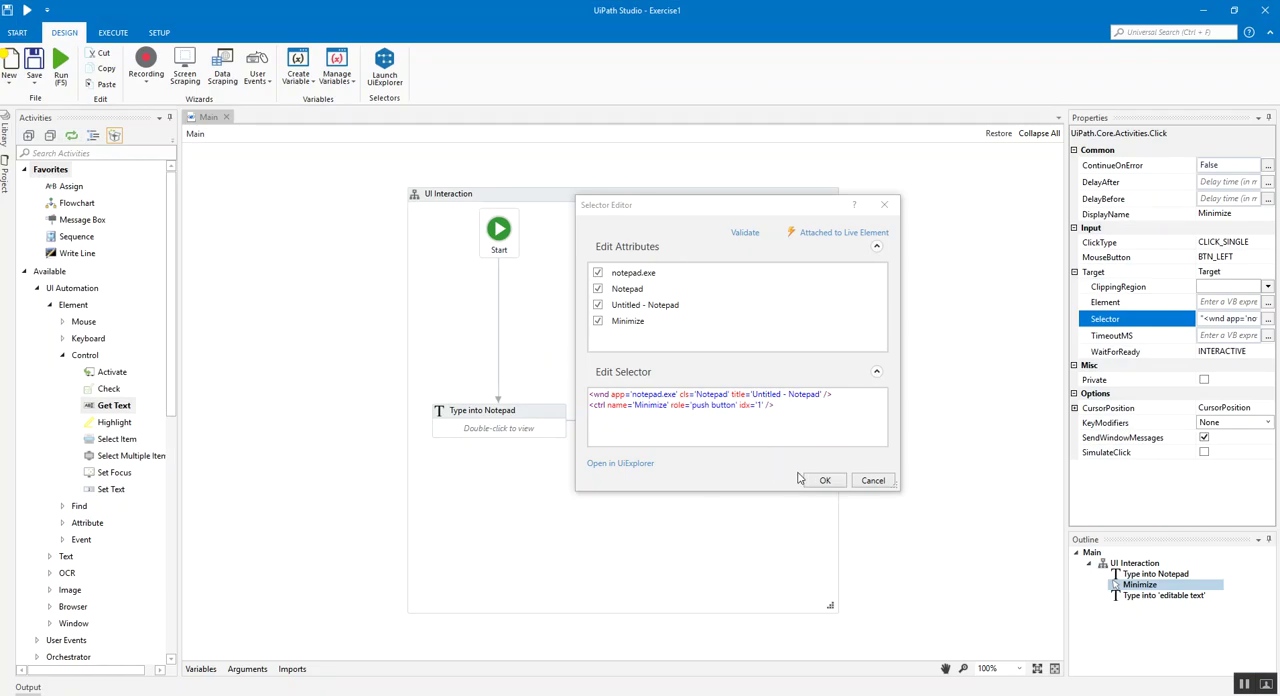
pyautogui.click(824, 480)
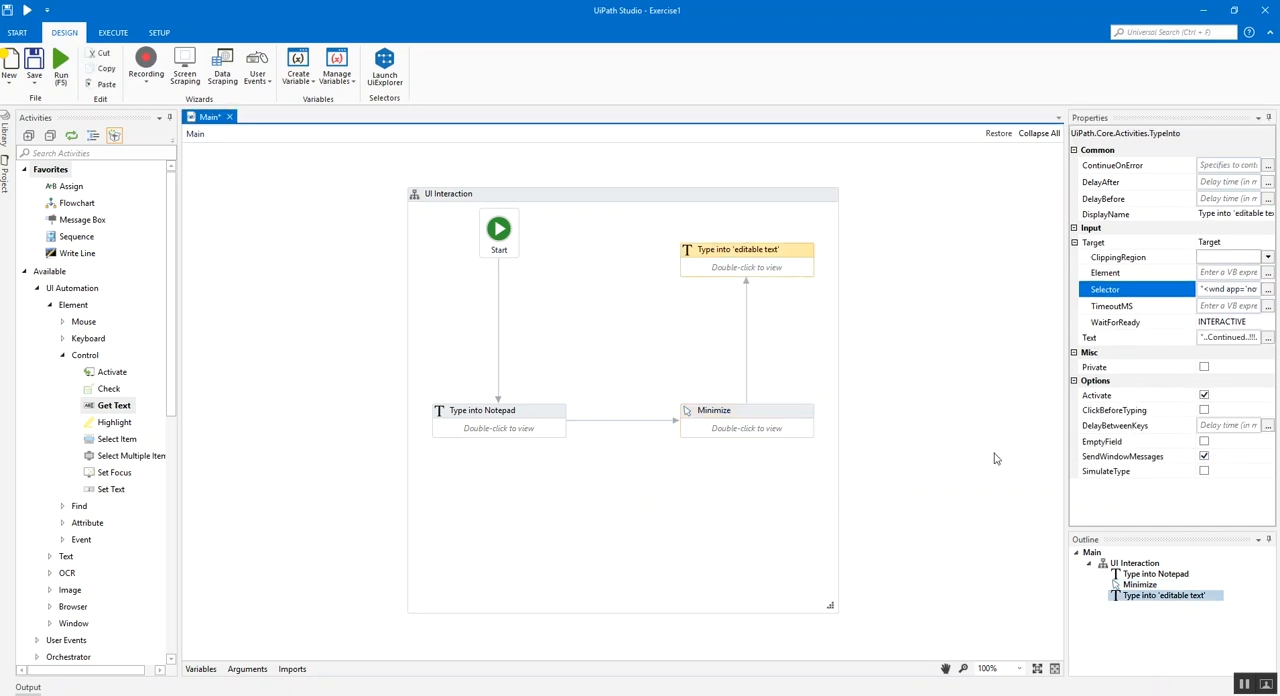
# - Run the workflow again; Hello Robo is typed but Minimize fails, and dismiss the exception
pyautogui.click(712, 410)
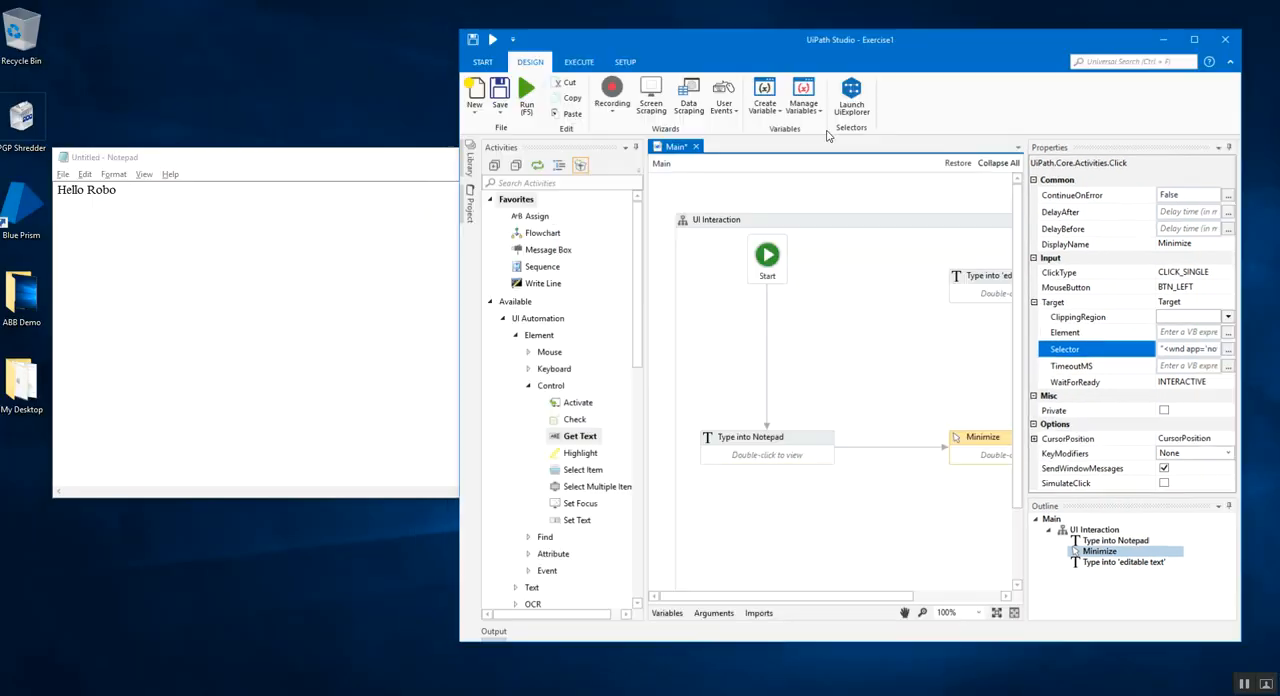
pyautogui.click(692, 180)
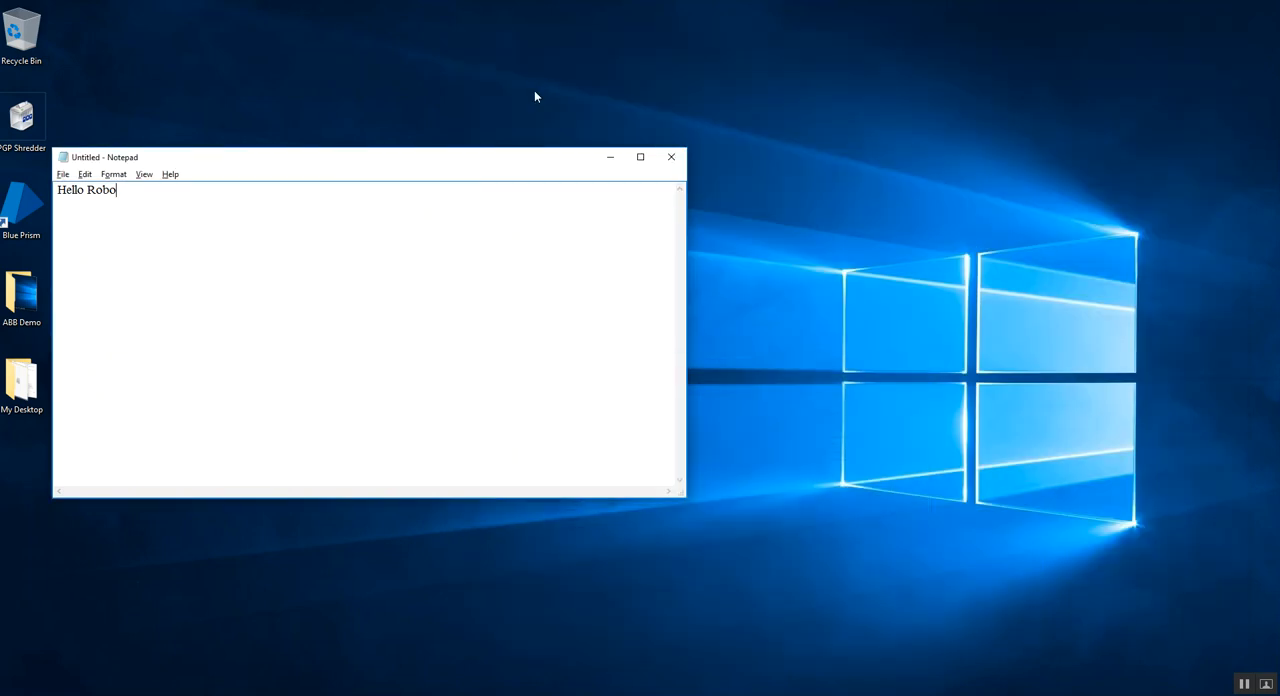
pyautogui.click(530, 96)
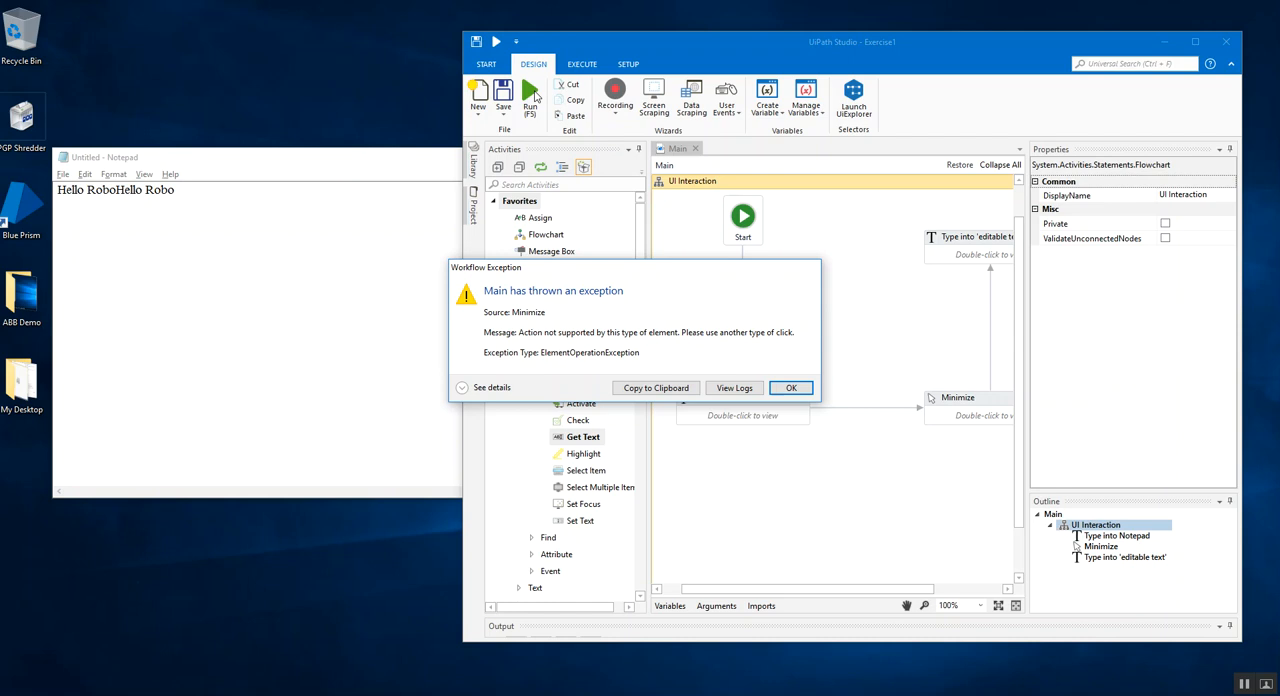
pyautogui.moveTo(518, 358)
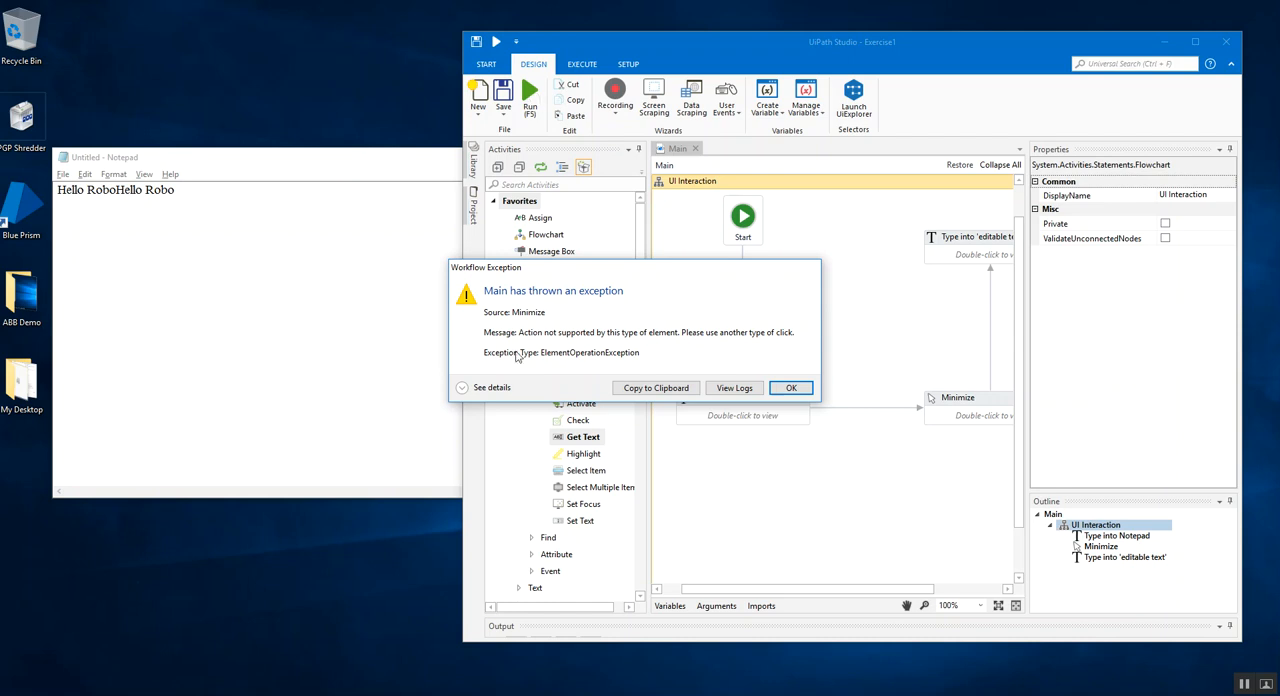
pyautogui.click(790, 388)
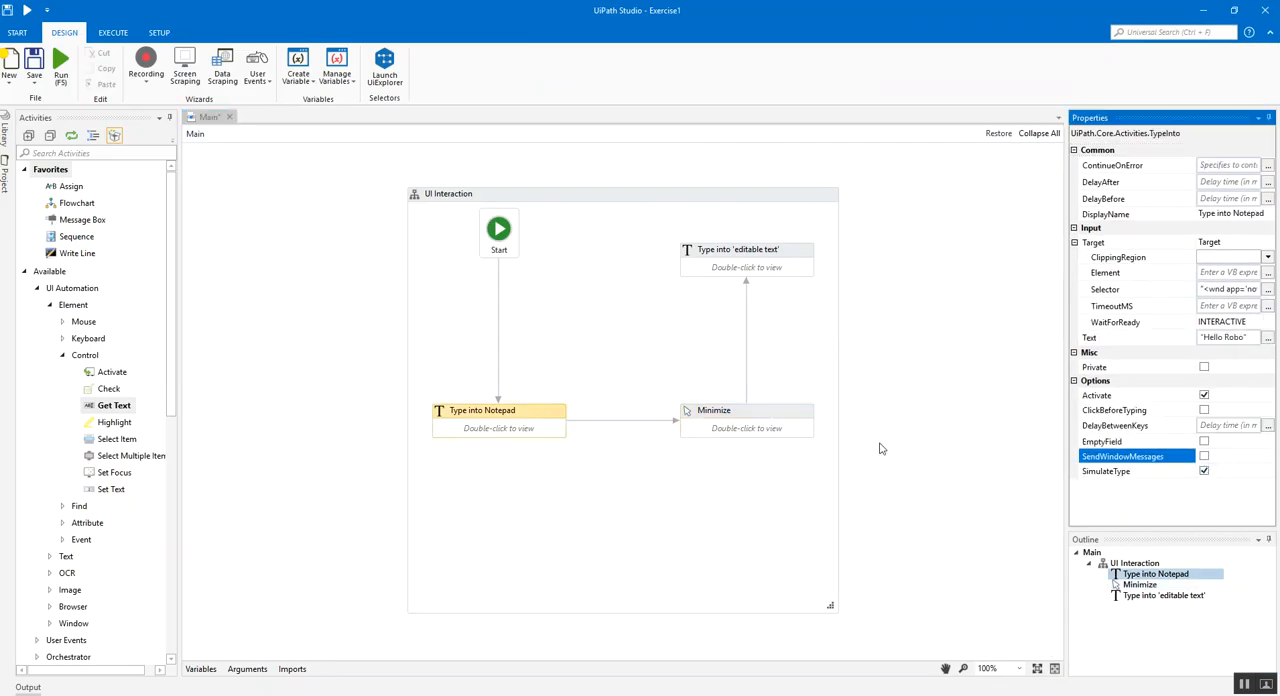
# - Enable SimulateClick on the Minimize activity
pyautogui.click(714, 410)
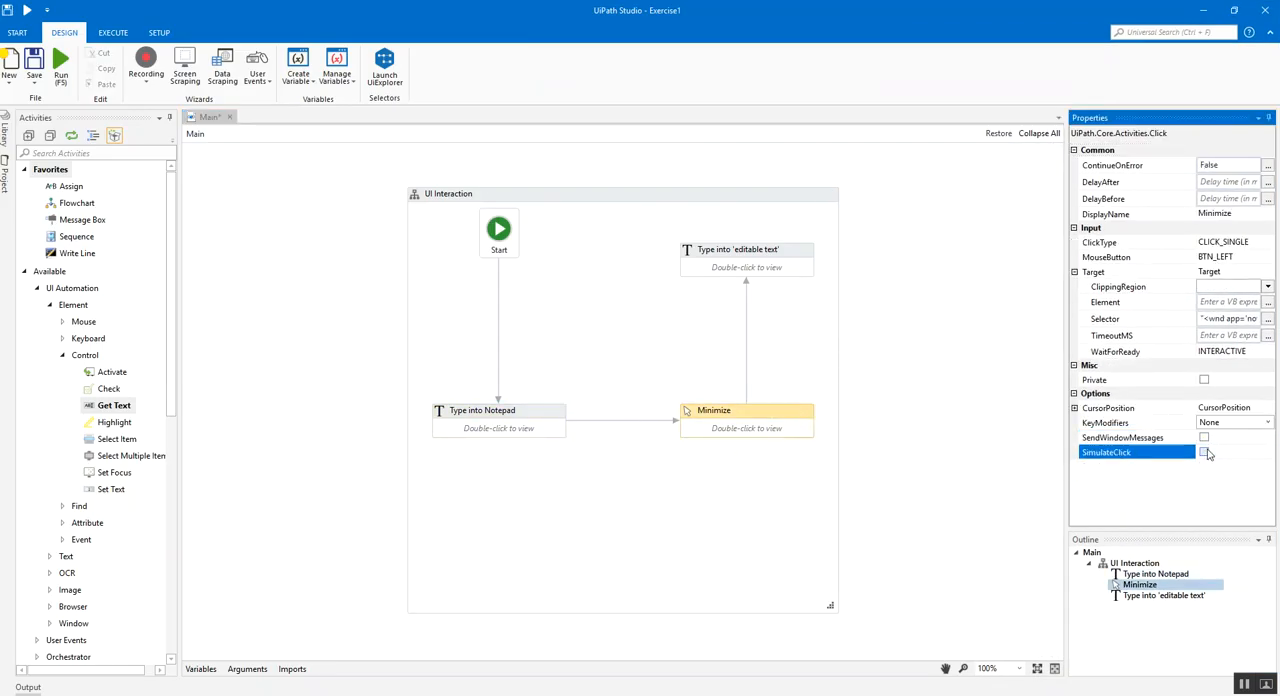
pyautogui.click(746, 250)
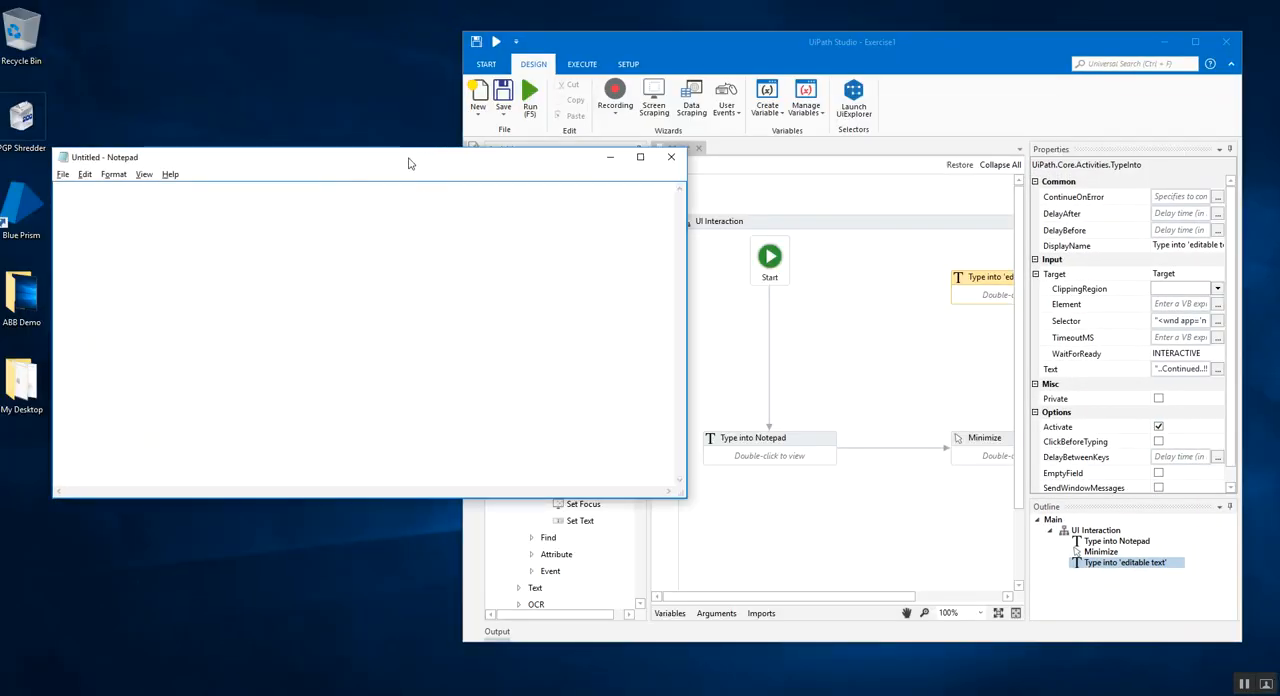
# - Run the workflow with simulated typing so '...Continued...!!!' appears in Notepad, then return to Studio
pyautogui.moveTo(408, 164); pyautogui.dragTo(384, 144)
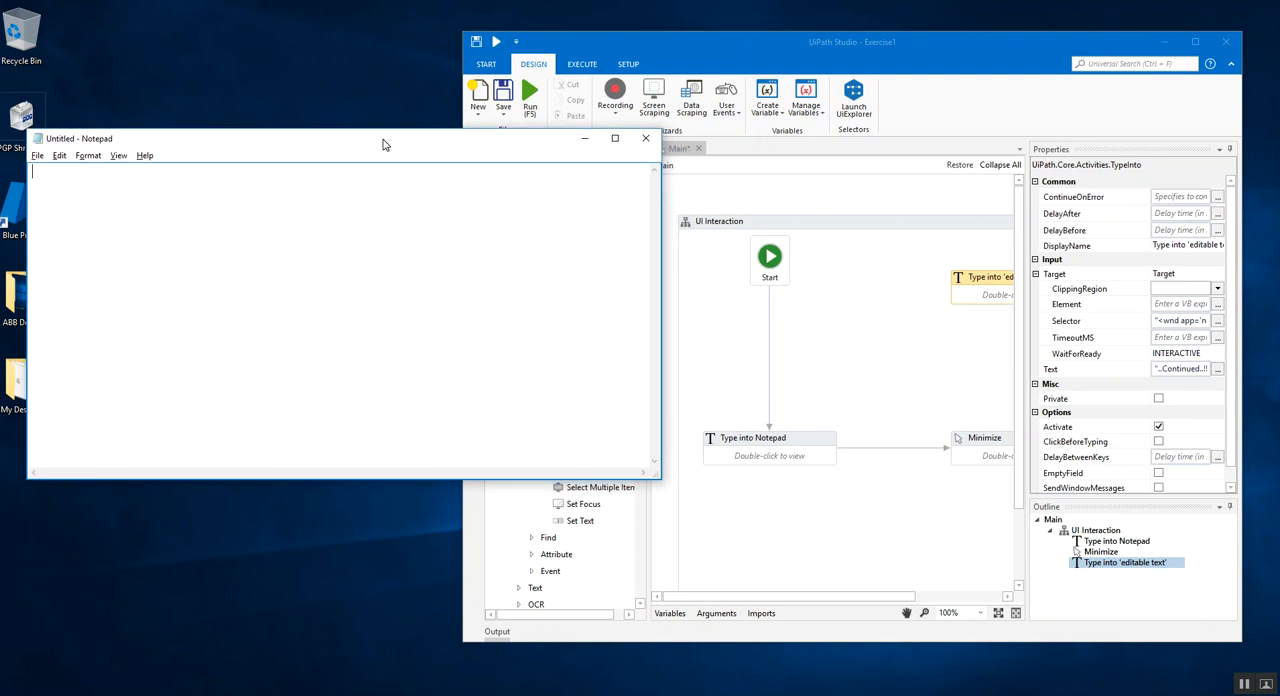
pyautogui.moveTo(388, 140)
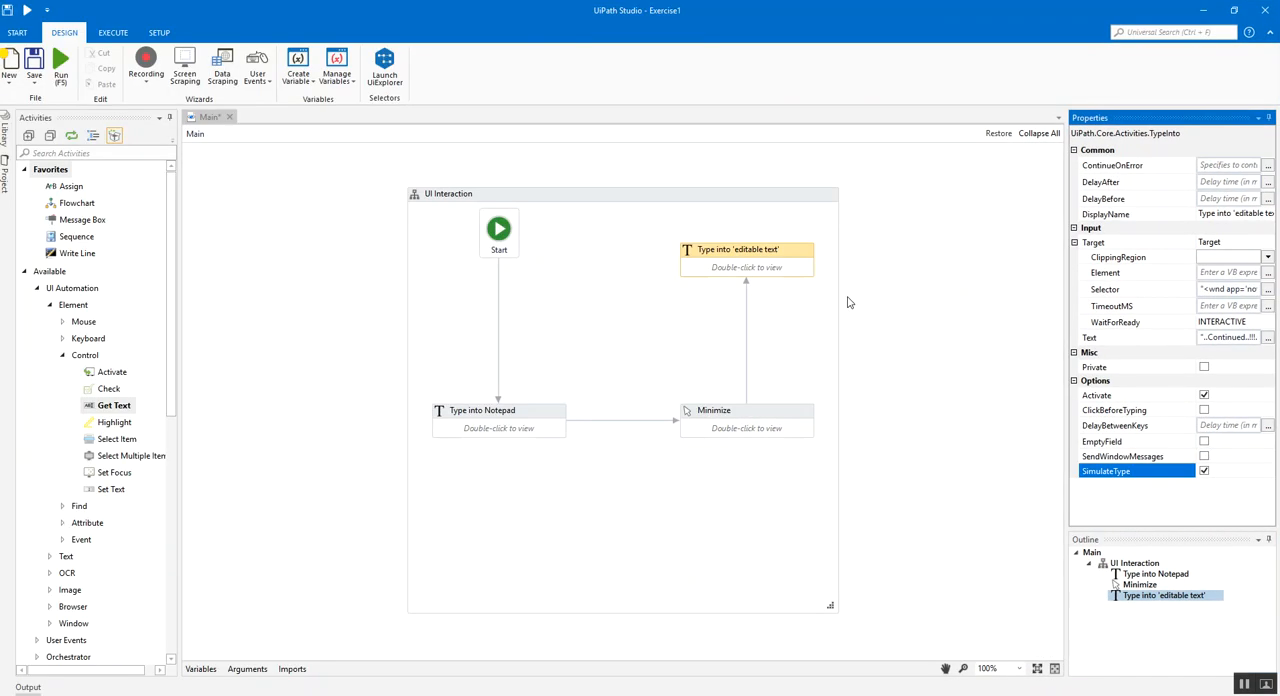
pyautogui.click(664, 348)
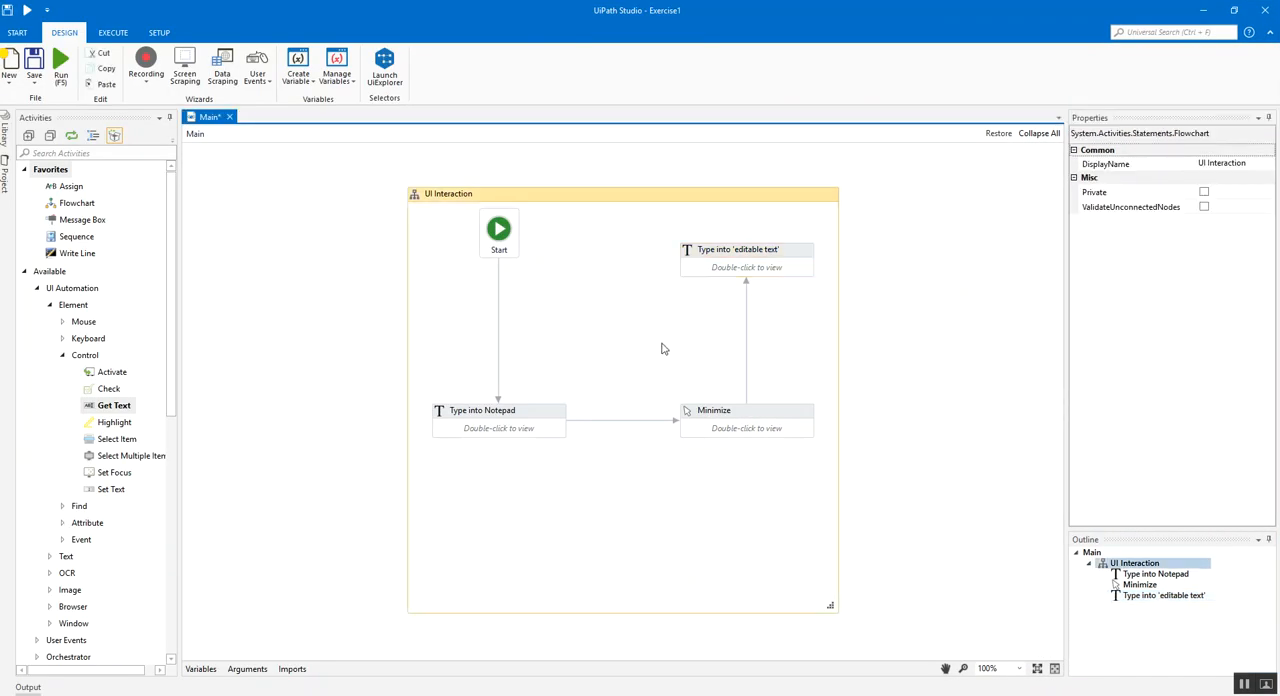
pyautogui.click(60, 62)
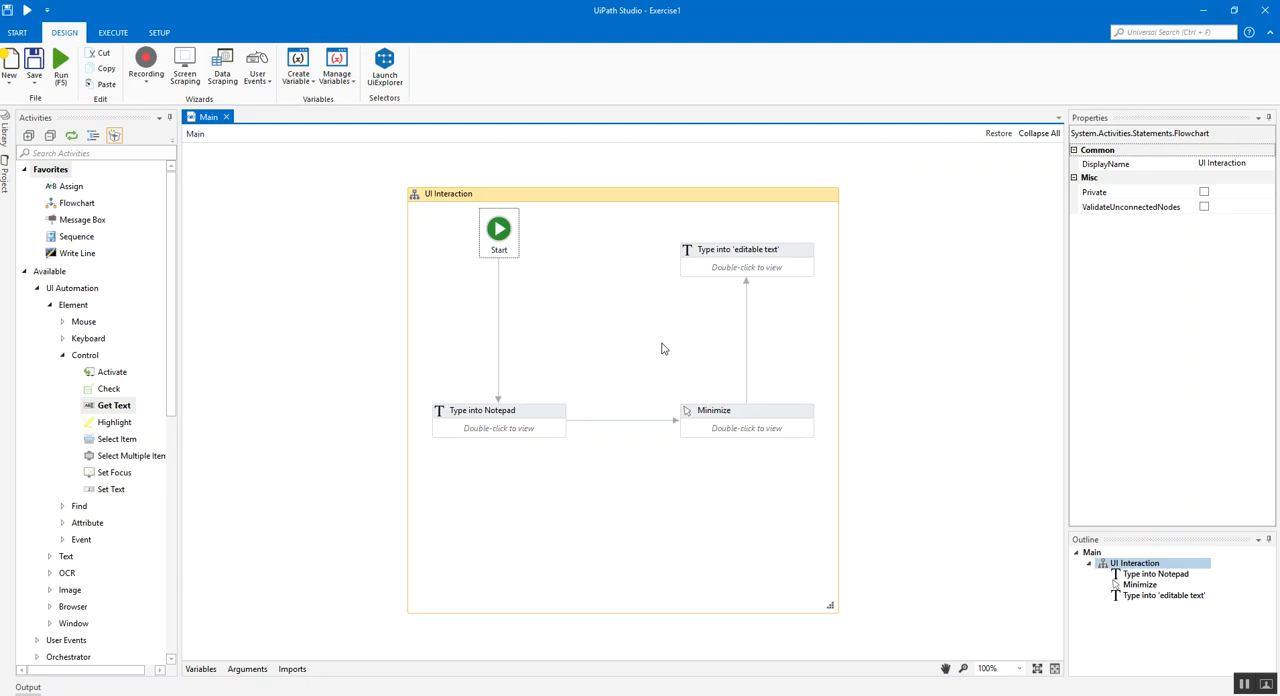
pyautogui.moveTo(700, 336)
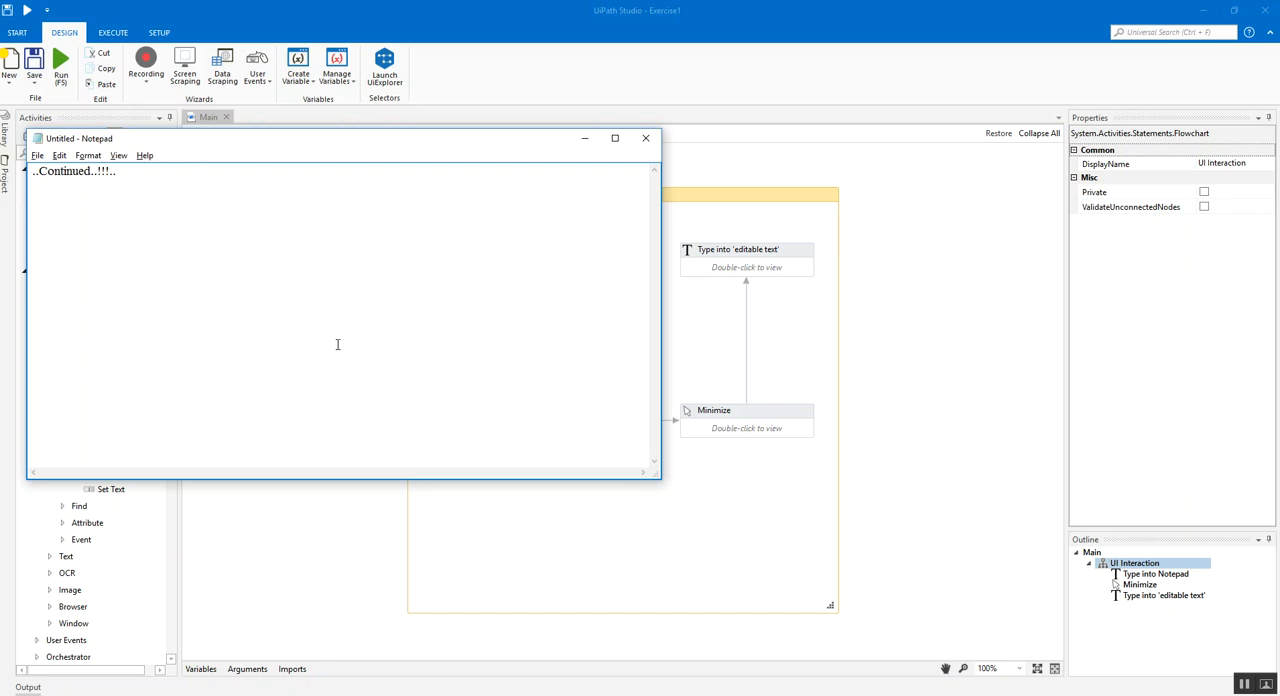
pyautogui.click(644, 138)
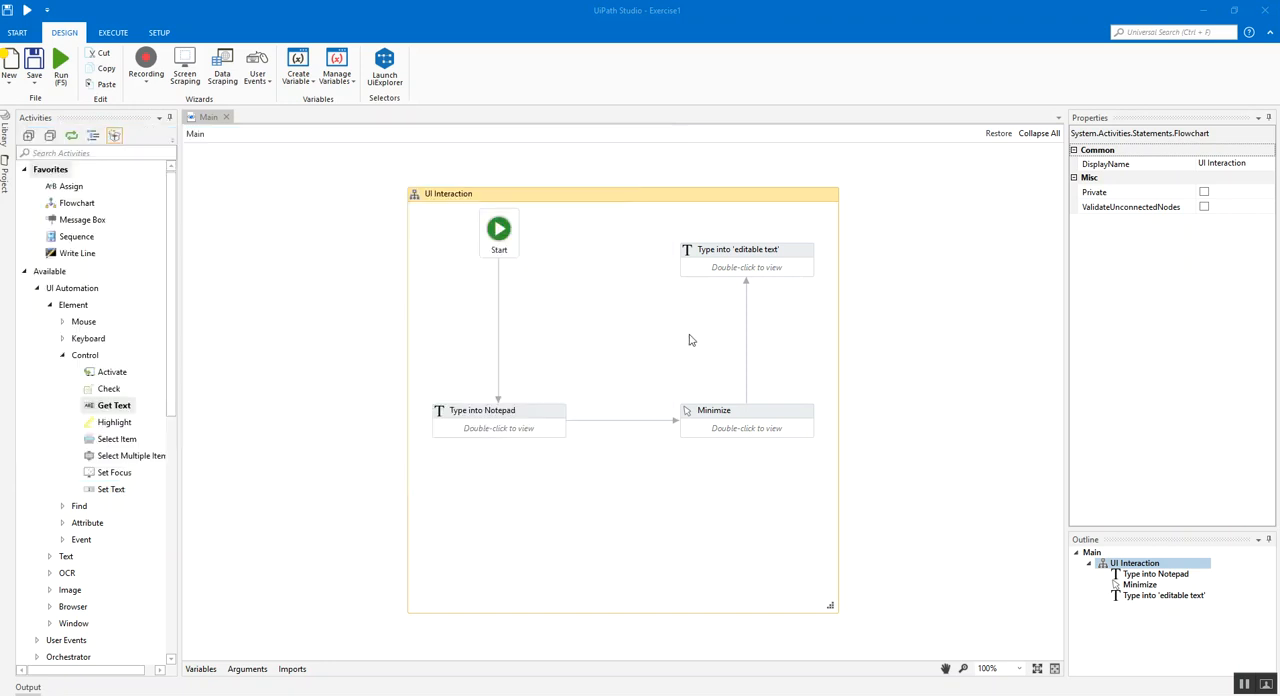
pyautogui.click(498, 410)
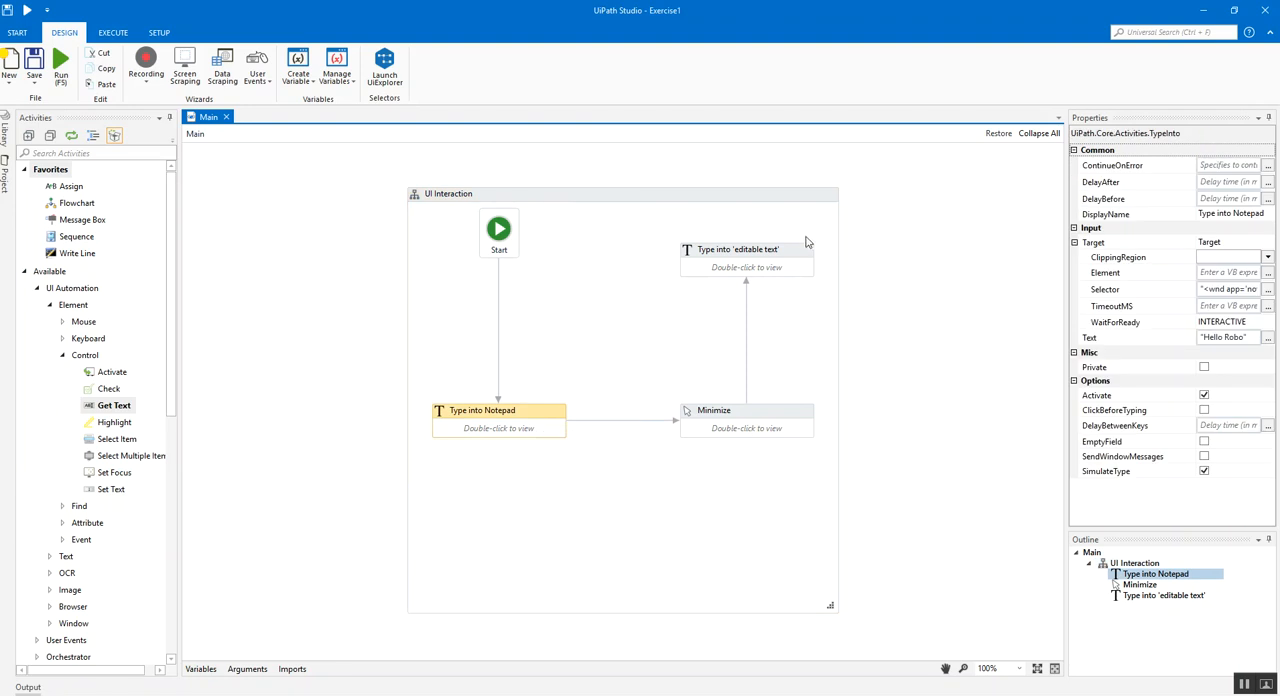
# - Inspect the Type into 'editable text' step's settings showing simulated typing enabled
pyautogui.click(748, 250)
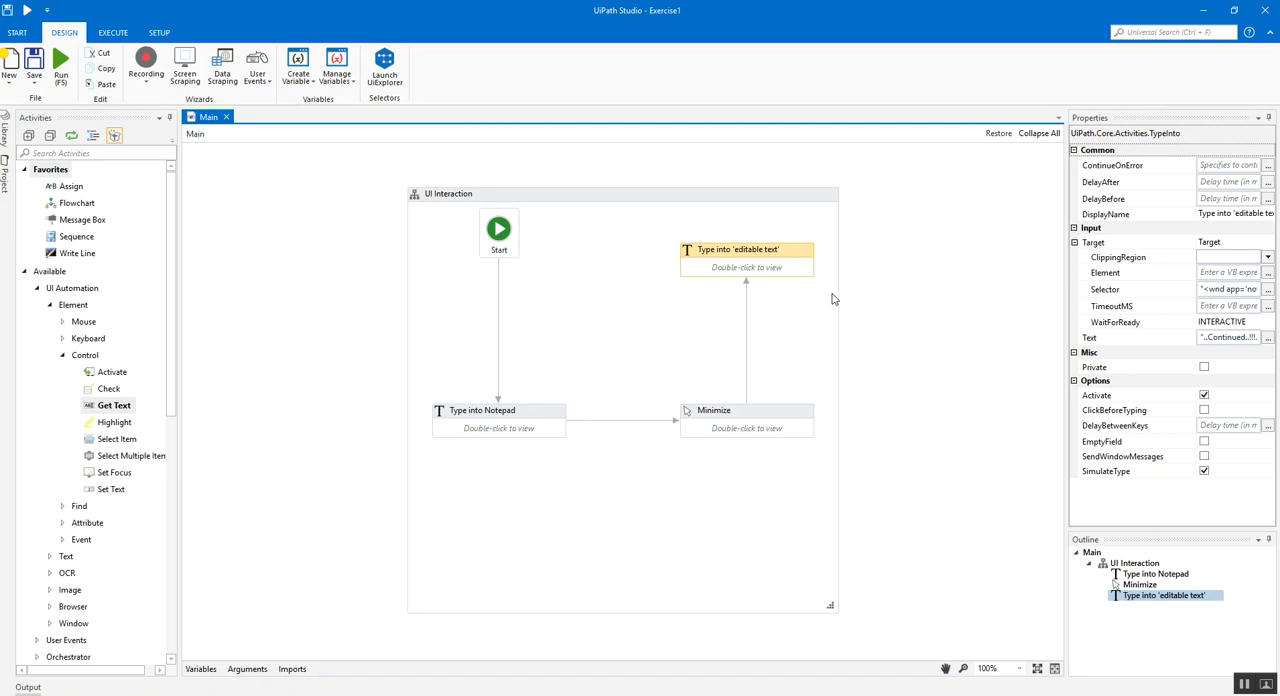
pyautogui.moveTo(684, 220)
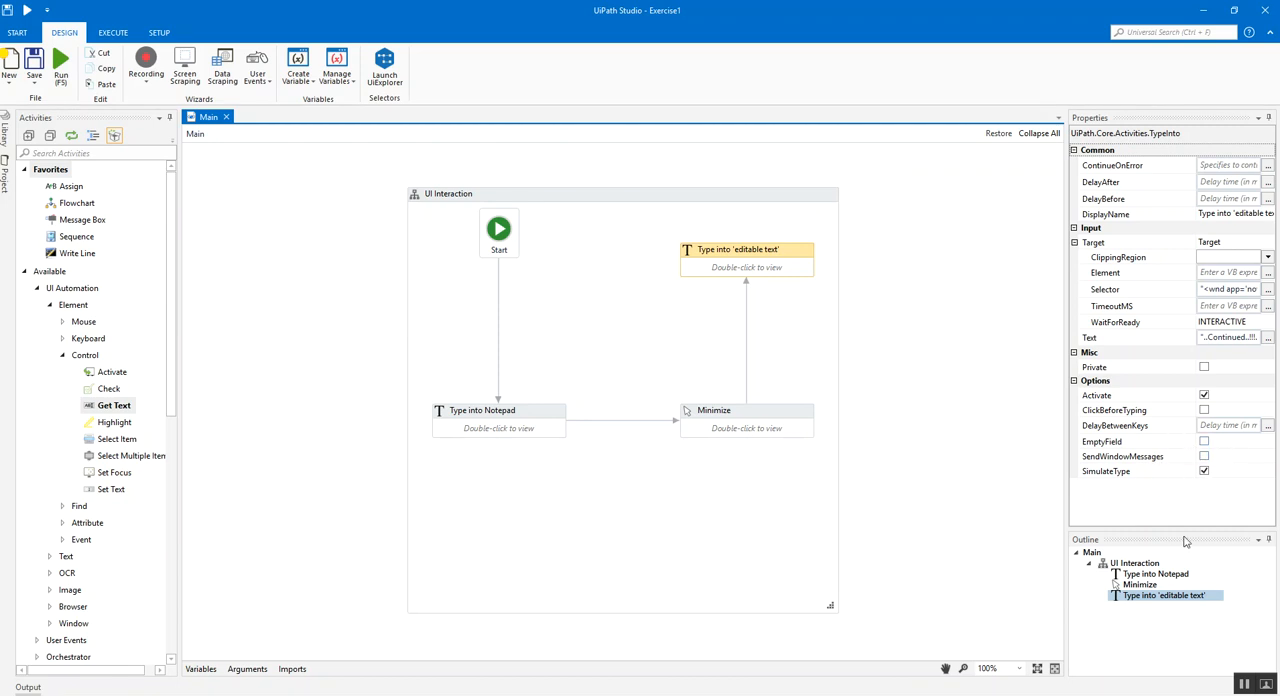
pyautogui.moveTo(1032, 480)
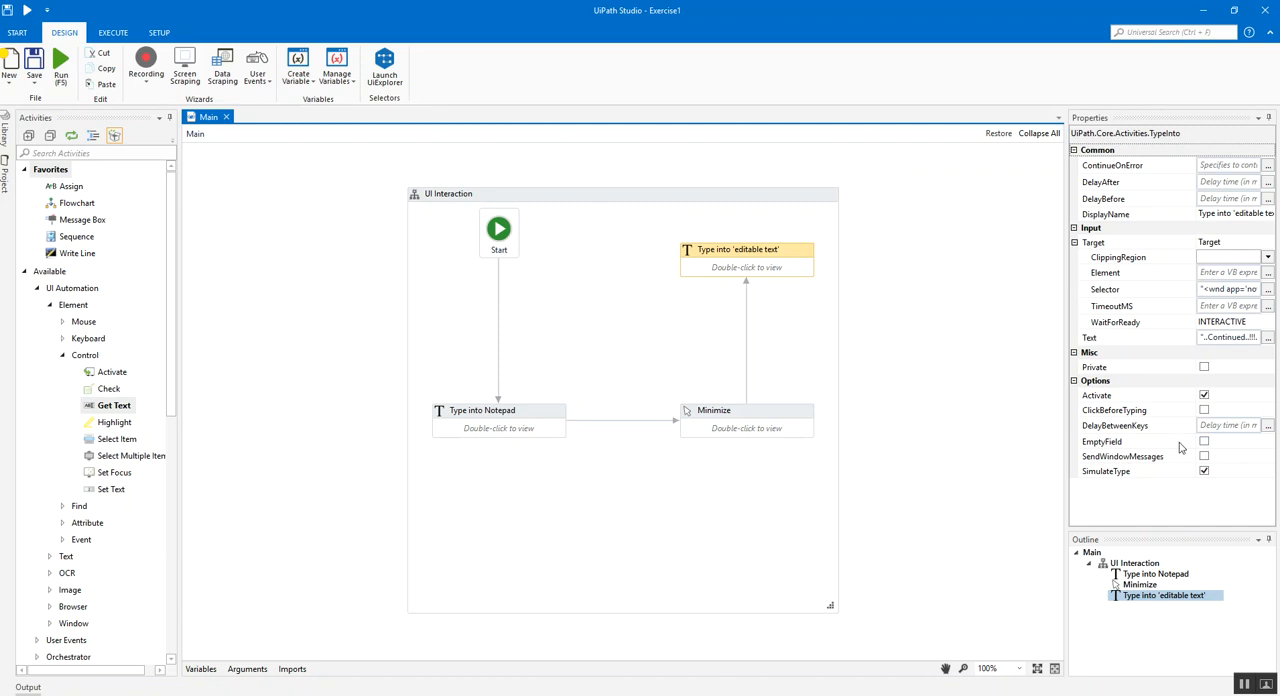
pyautogui.moveTo(1120, 510)
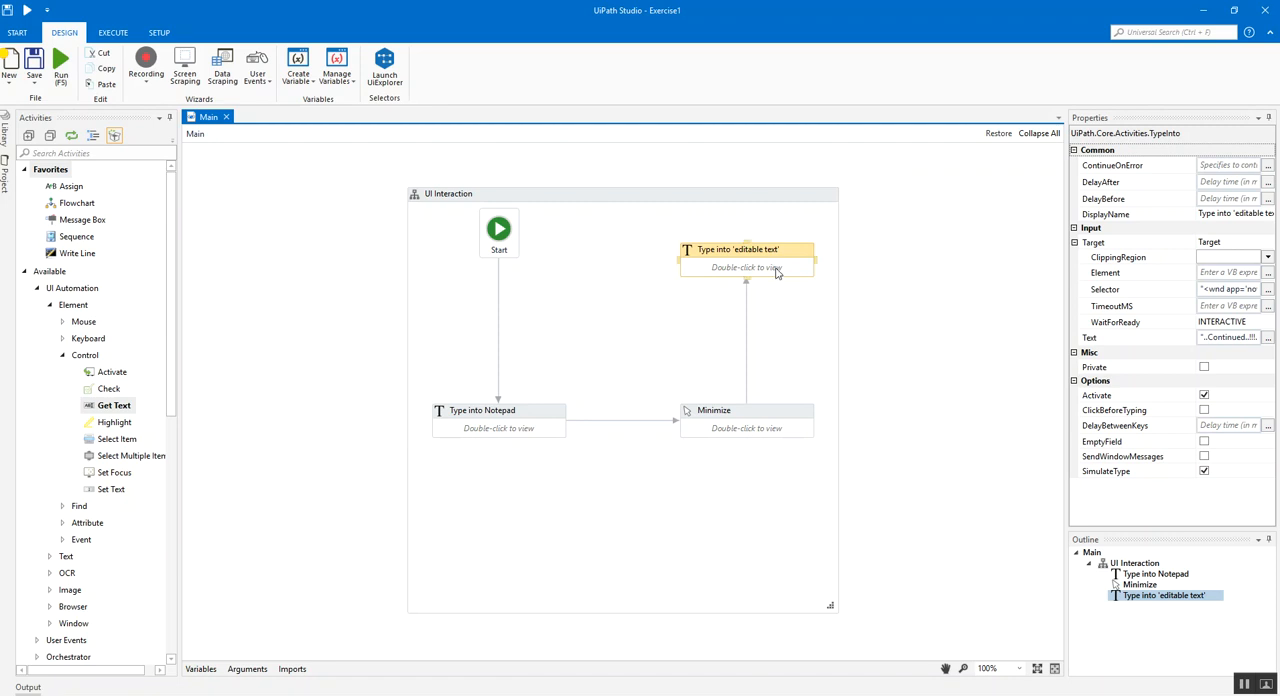
pyautogui.moveTo(788, 414)
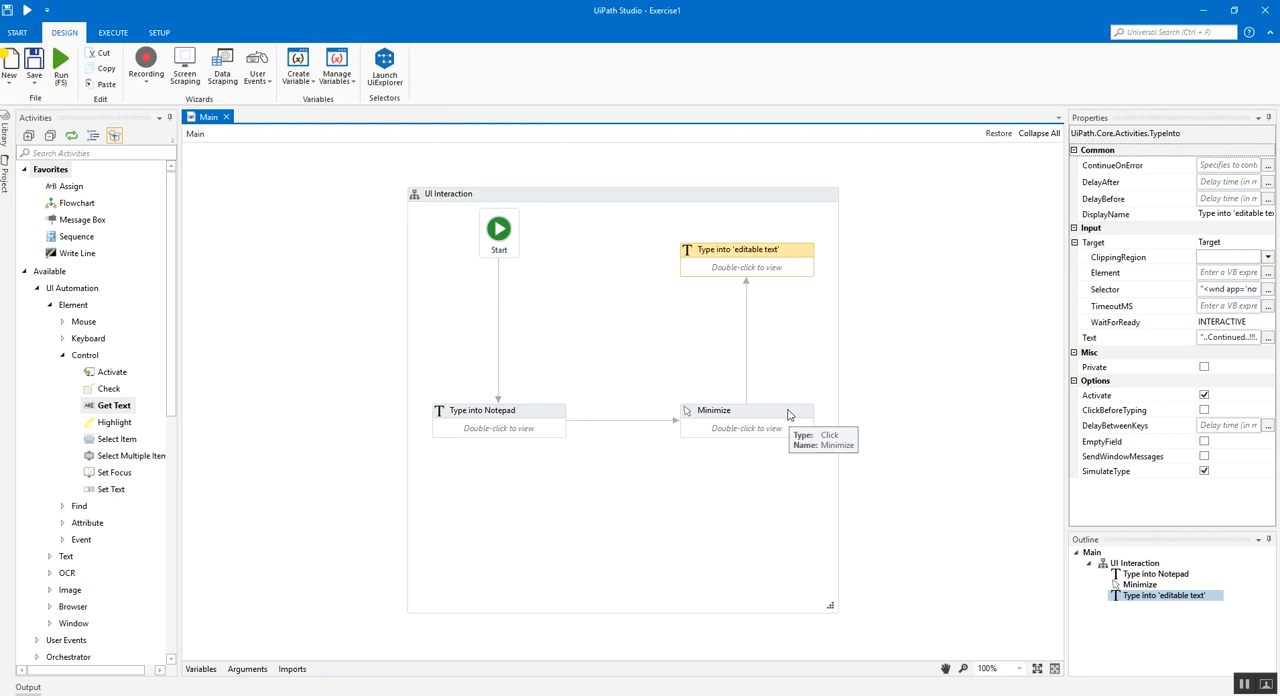
pyautogui.moveTo(788, 420)
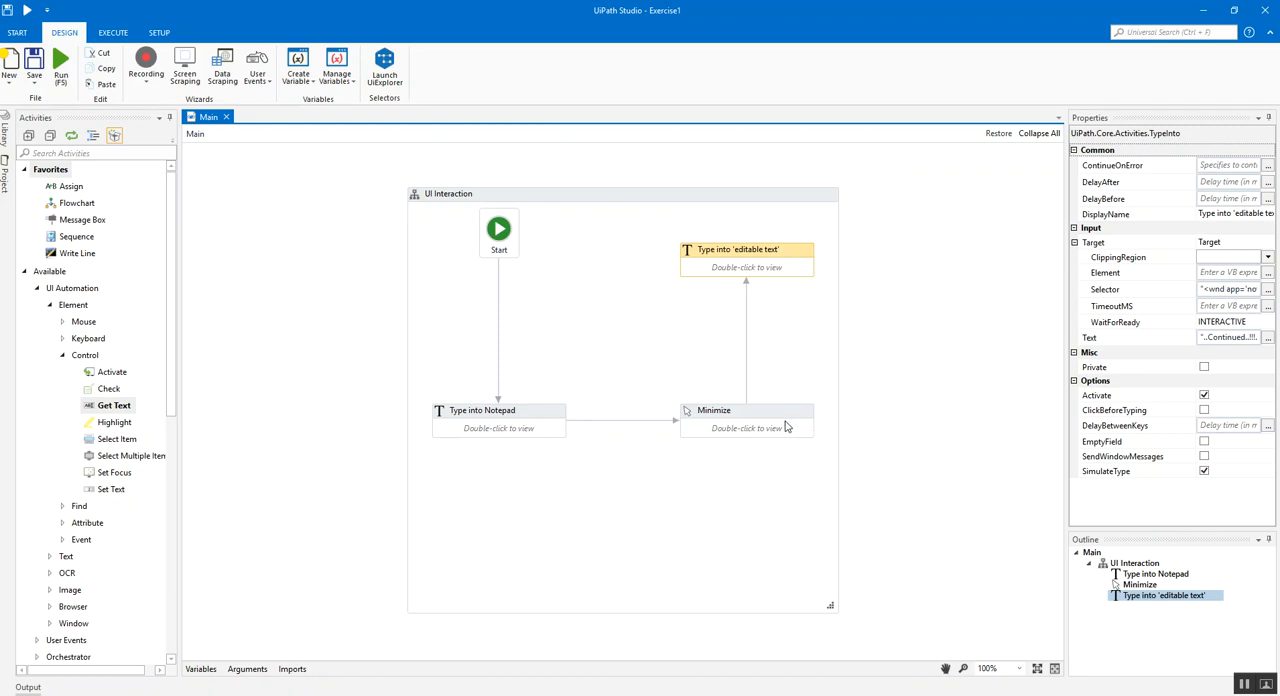
pyautogui.moveTo(788, 420)
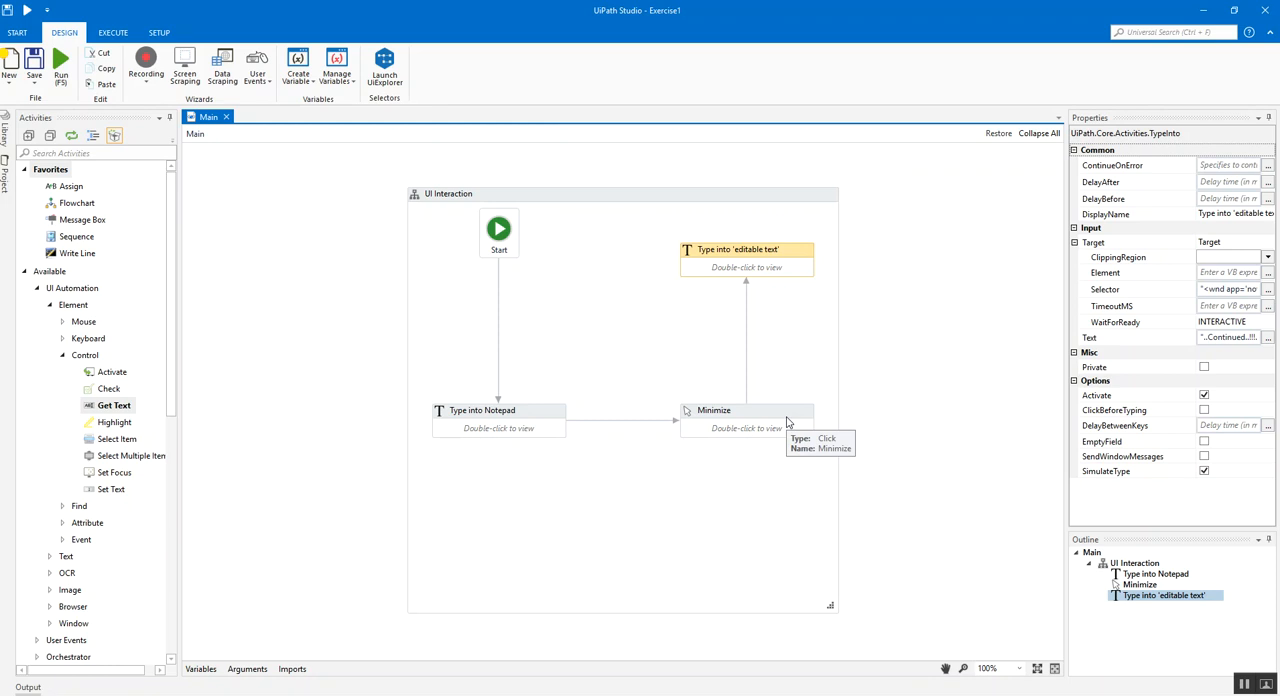
pyautogui.moveTo(788, 420)
pyautogui.write('get text')
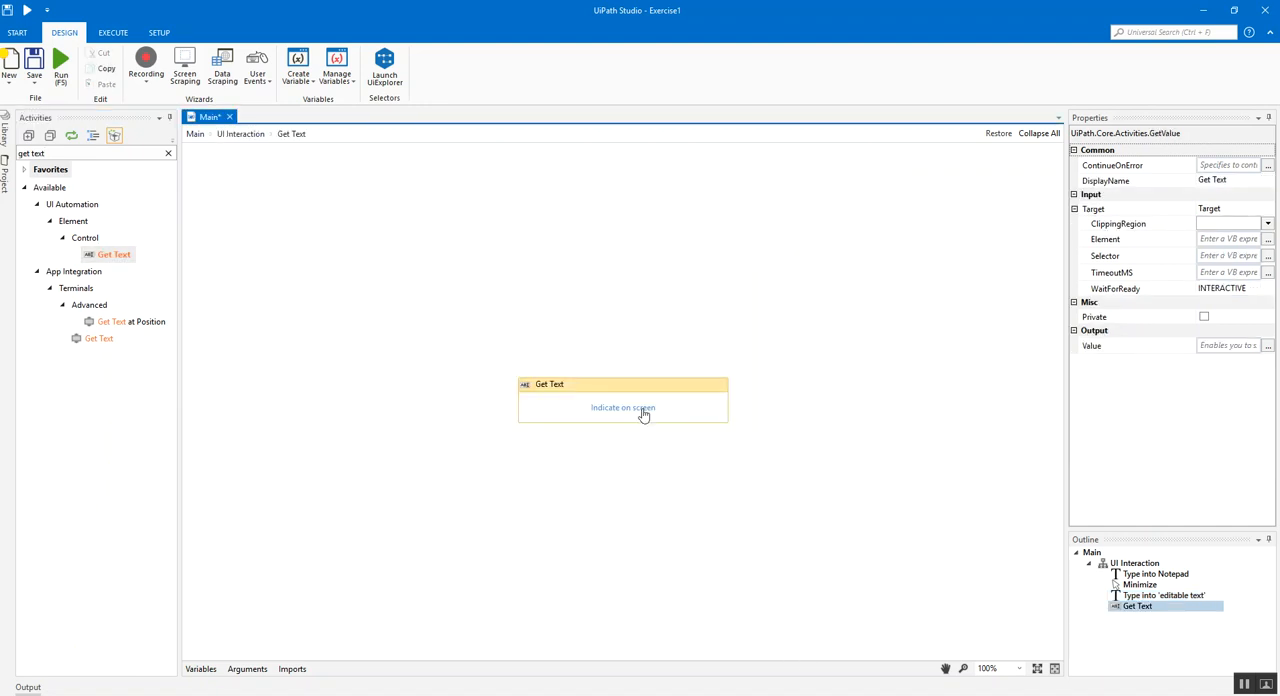
# - Indicate Notepad's editing area as the Get Text target and check its selector property
pyautogui.click(622, 408)
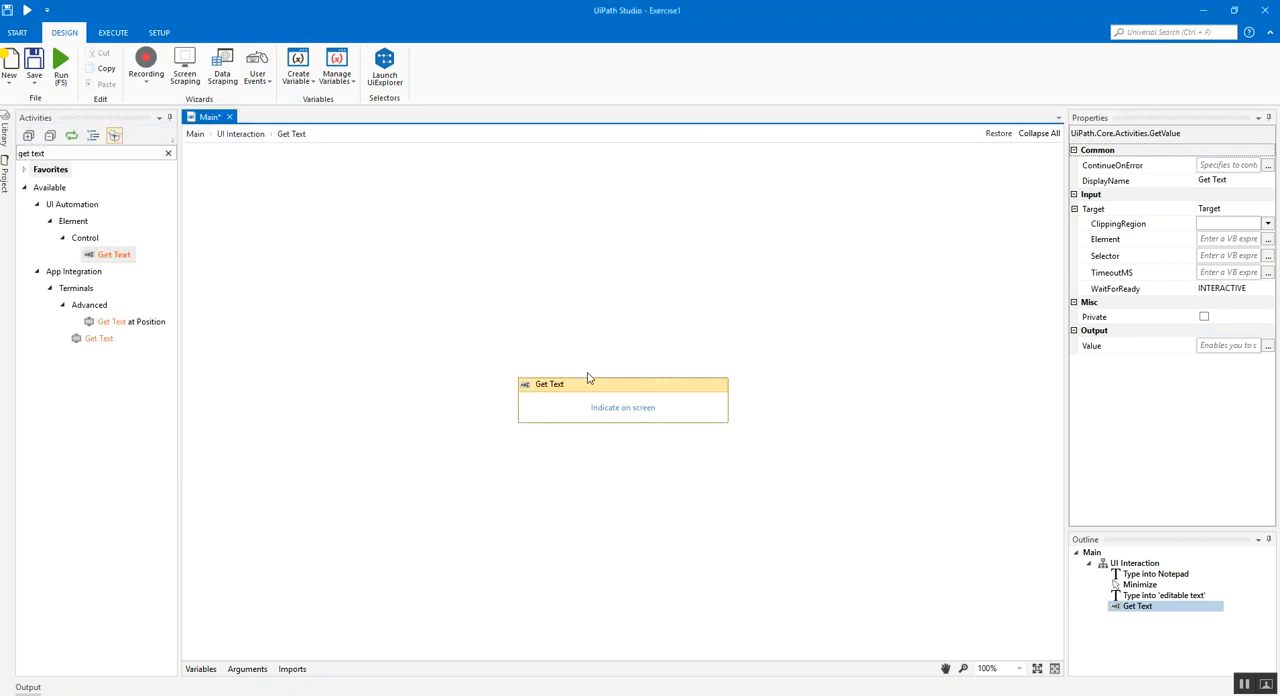
pyautogui.click(622, 408)
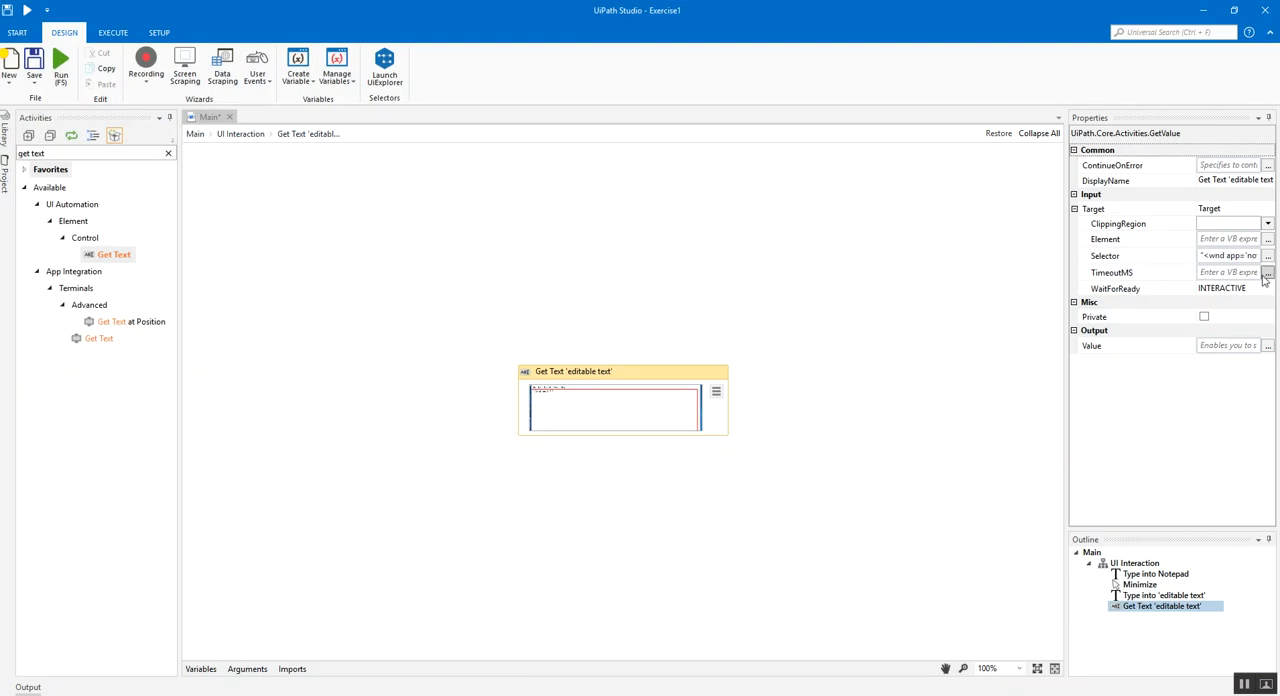
pyautogui.click(1268, 256)
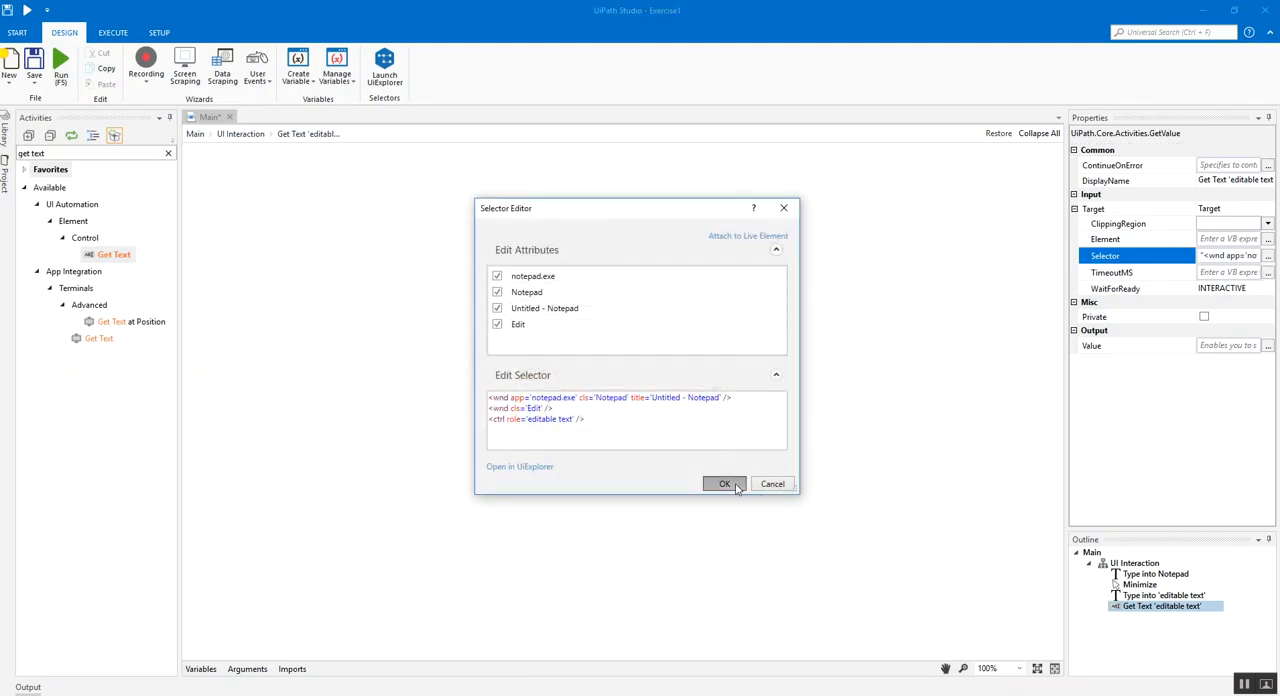
pyautogui.click(724, 484)
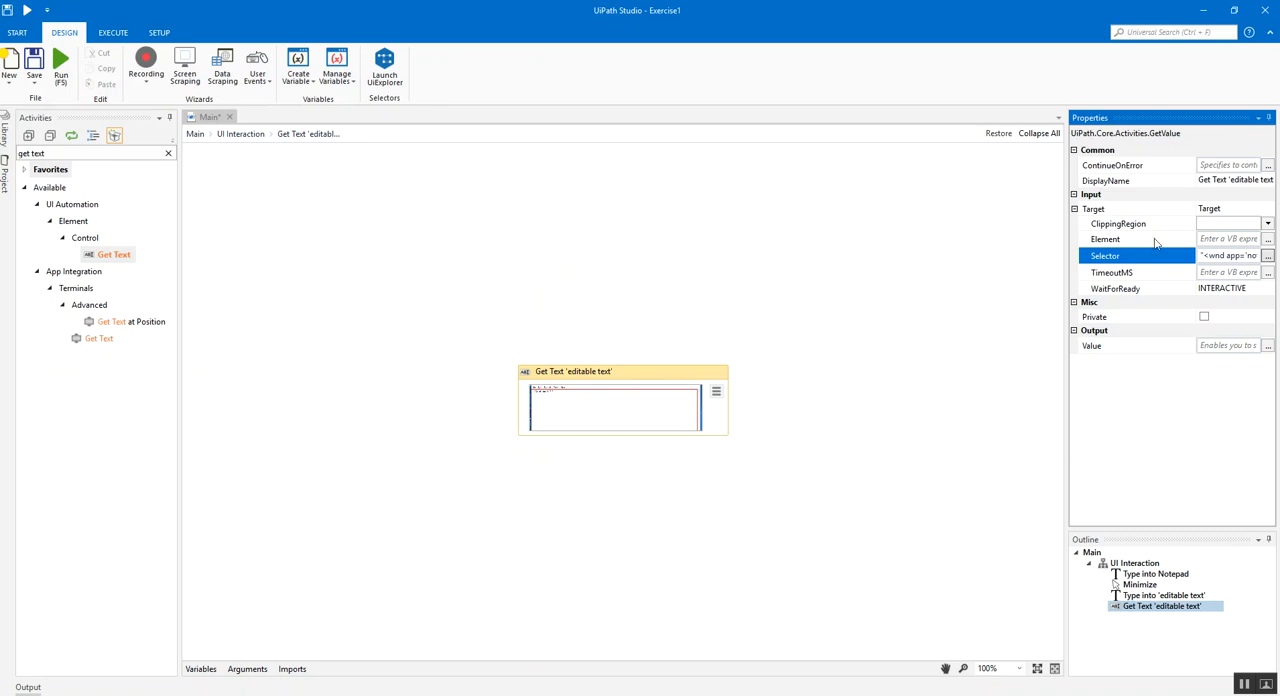
pyautogui.moveTo(900, 460)
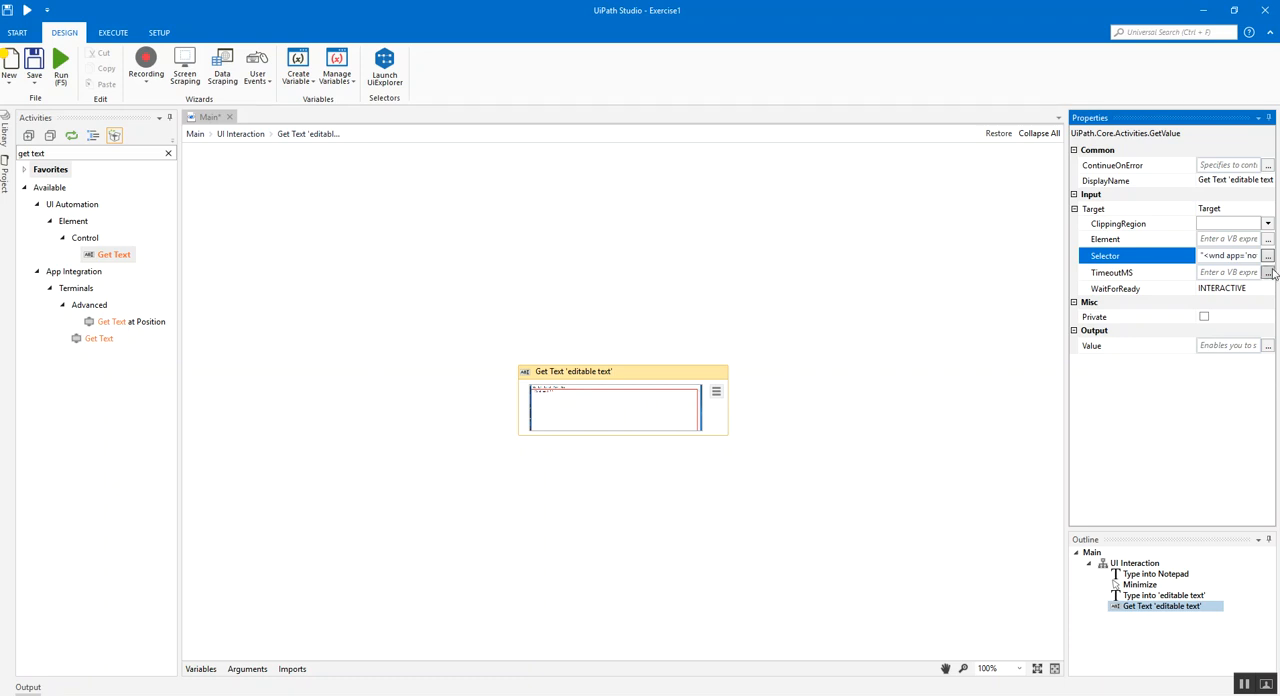
# - Review the Notepad editable-text attributes in the Selector Editor and confirm the selector
pyautogui.click(1268, 256)
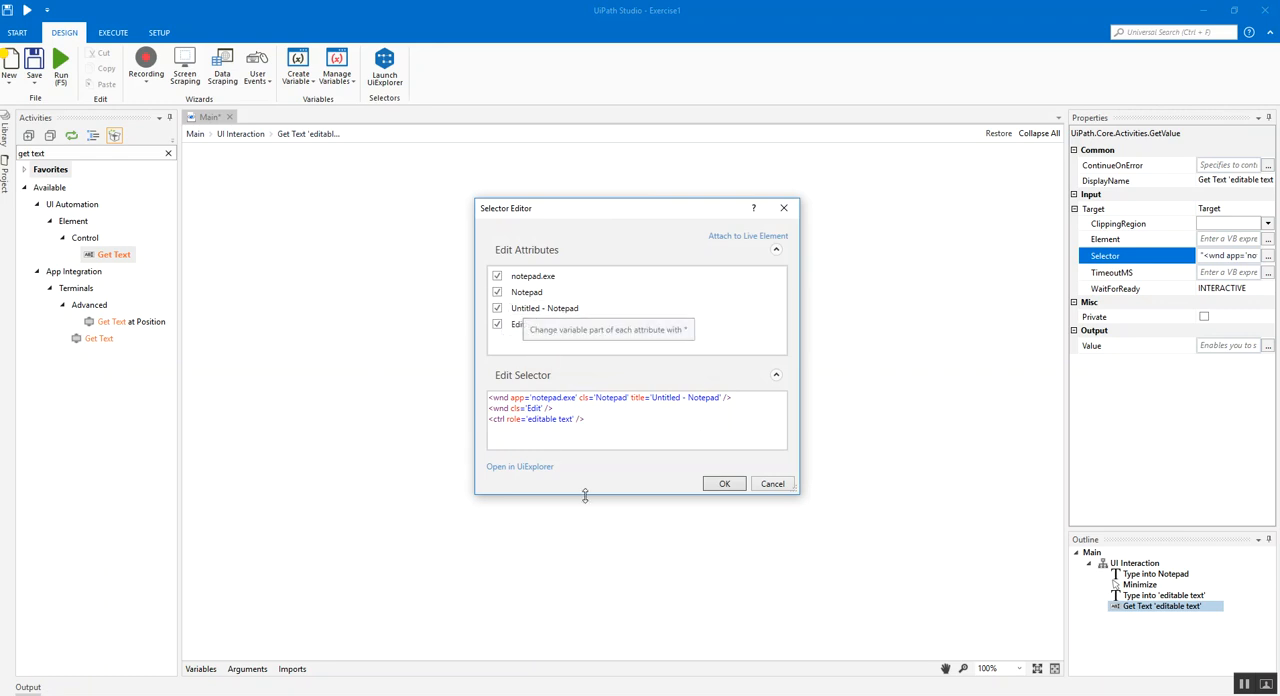
pyautogui.click(544, 292)
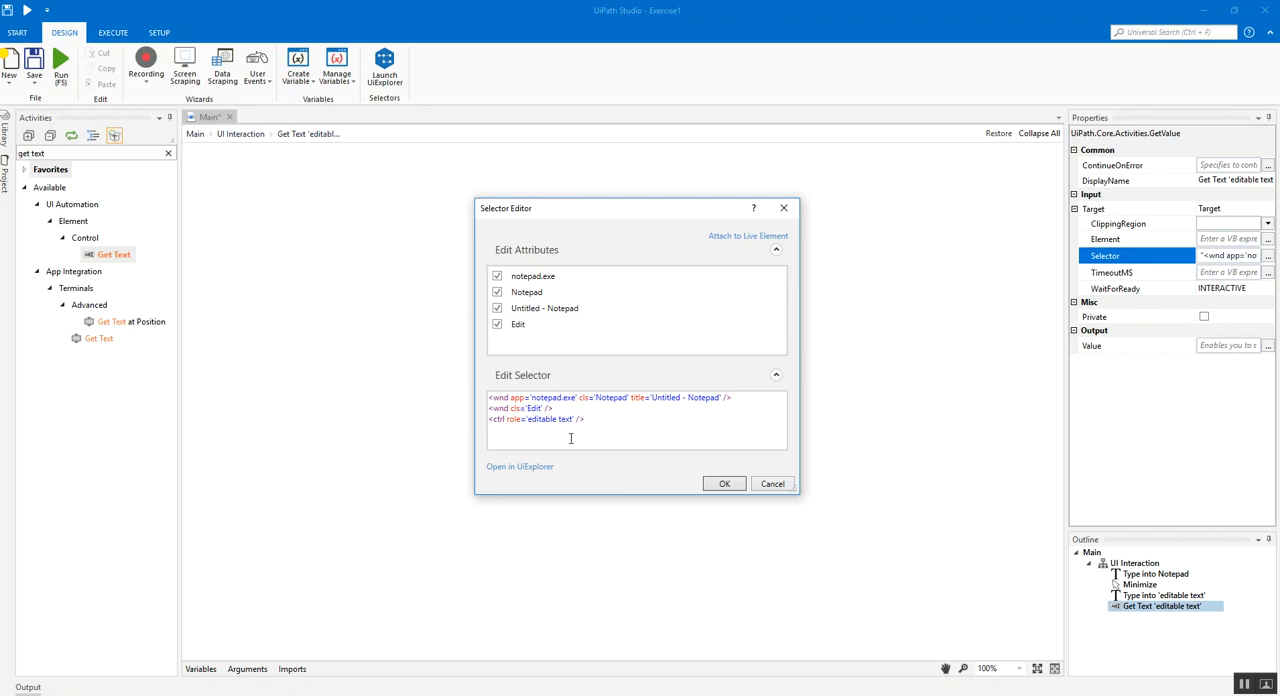
pyautogui.click(724, 484)
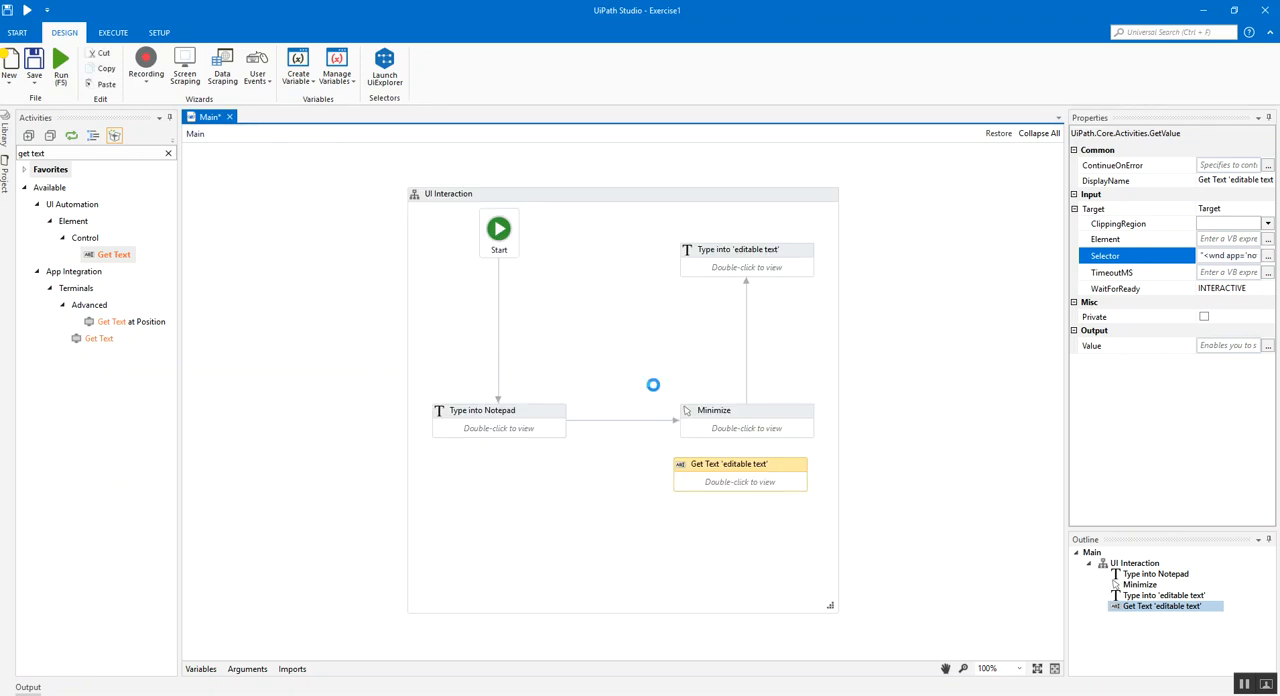
# - Create a getTextOutput variable for Get Text's output and move Get Text between Minimize and Type Into
pyautogui.doubleClick(740, 250)
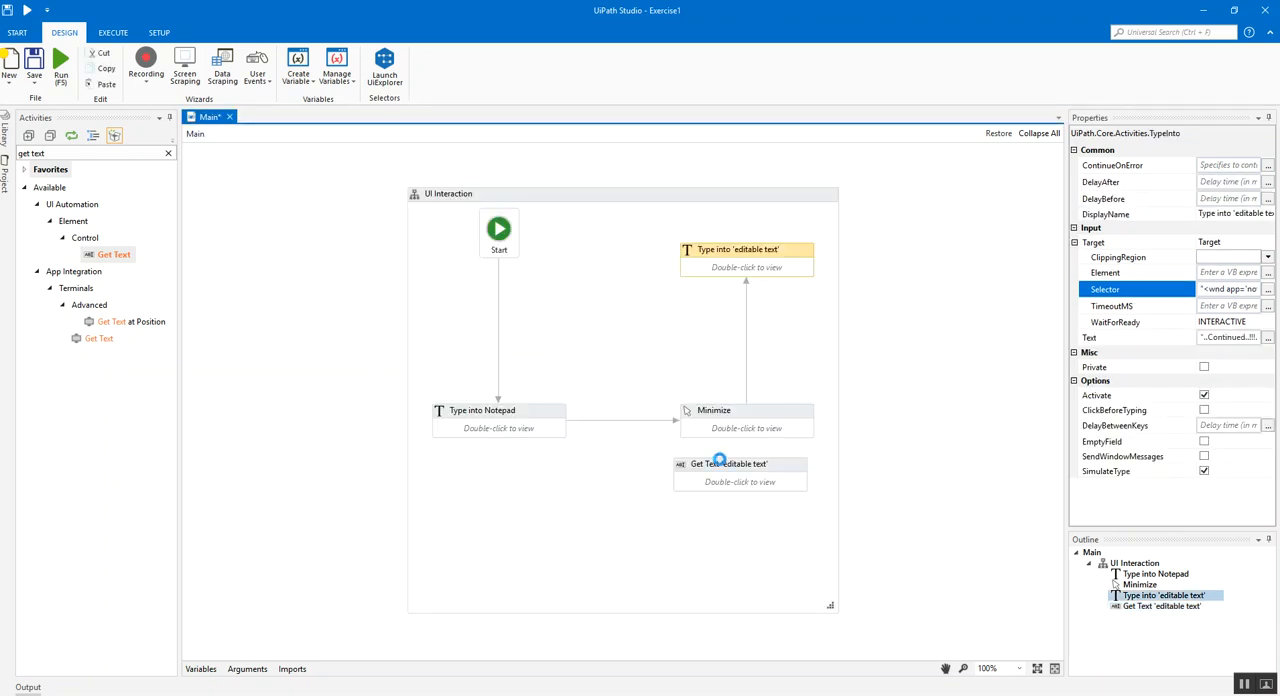
pyautogui.doubleClick(728, 464)
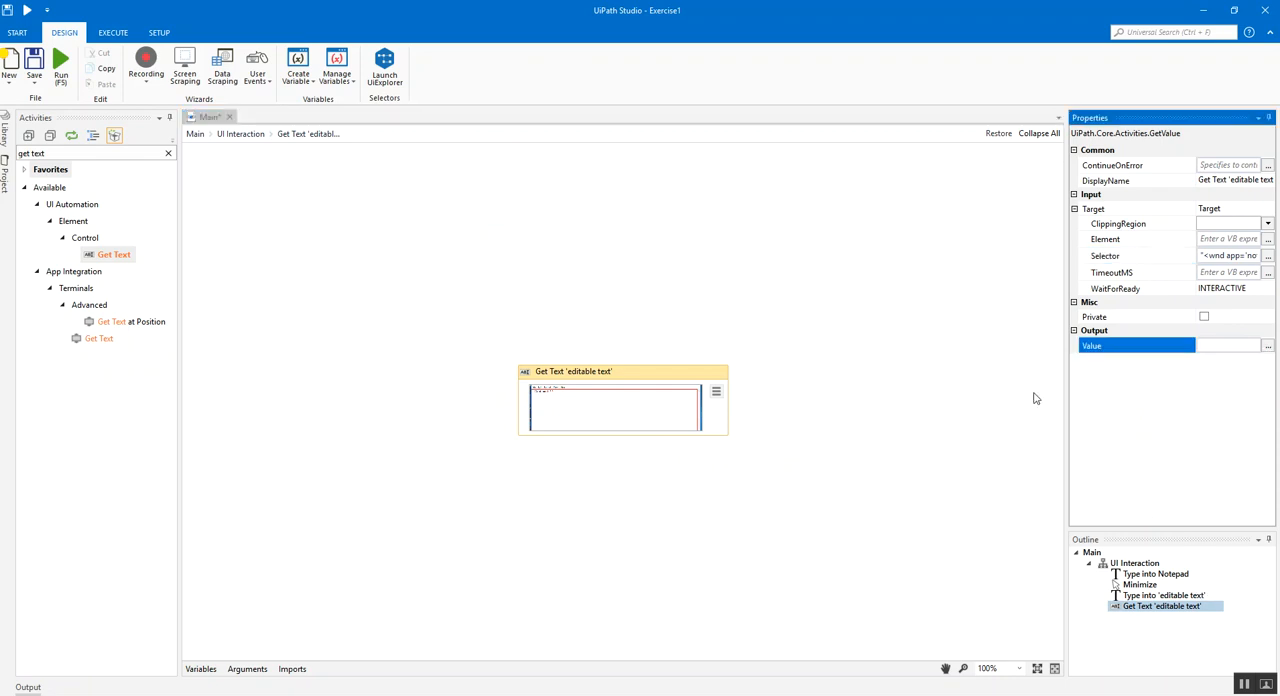
pyautogui.click(1228, 346)
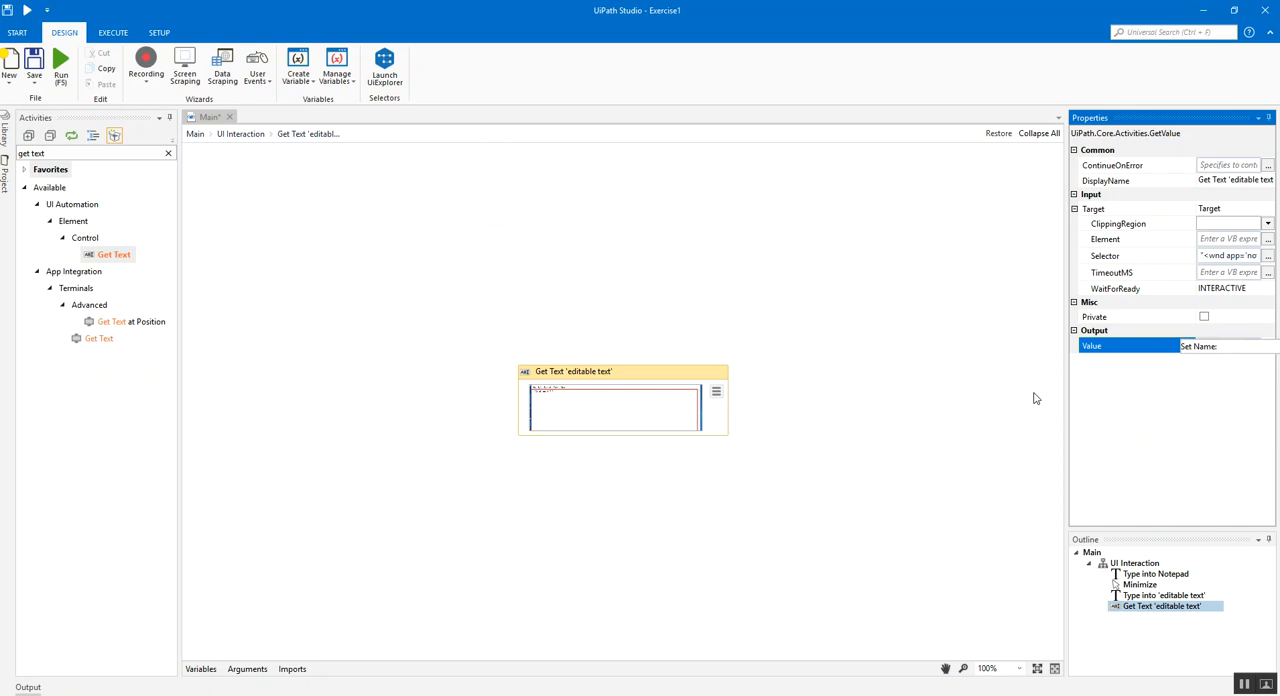
pyautogui.click(1230, 346)
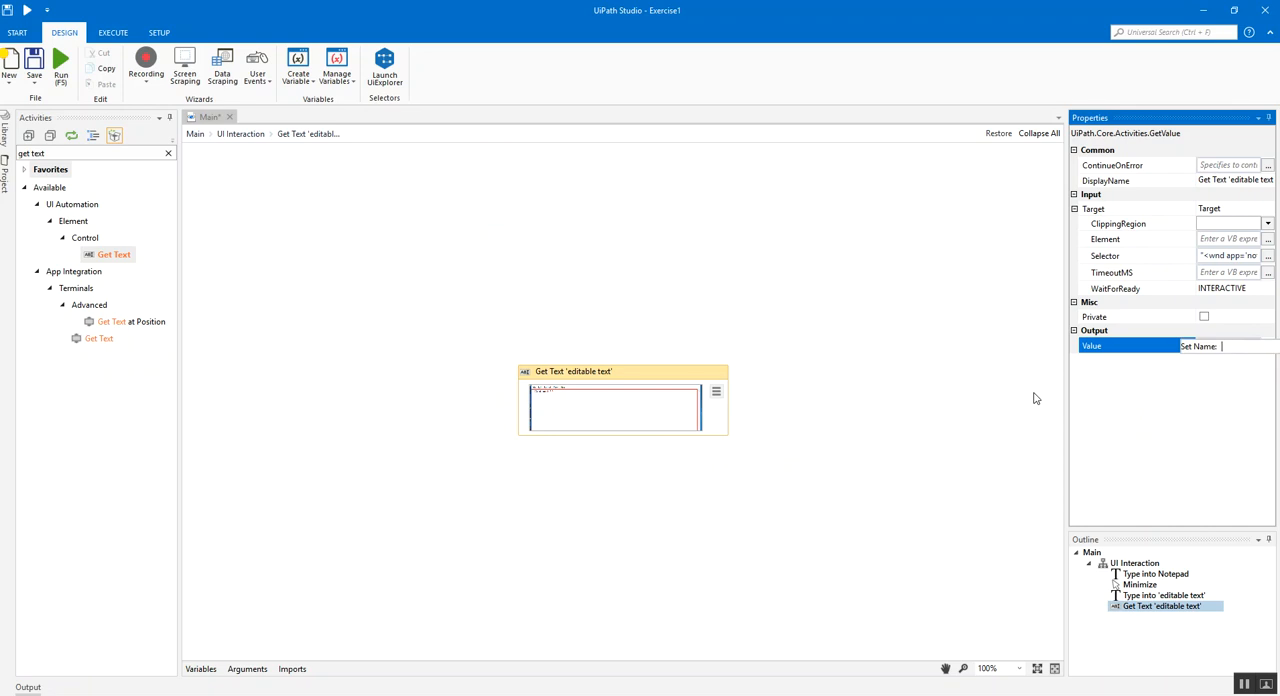
pyautogui.write('getTextOutput')
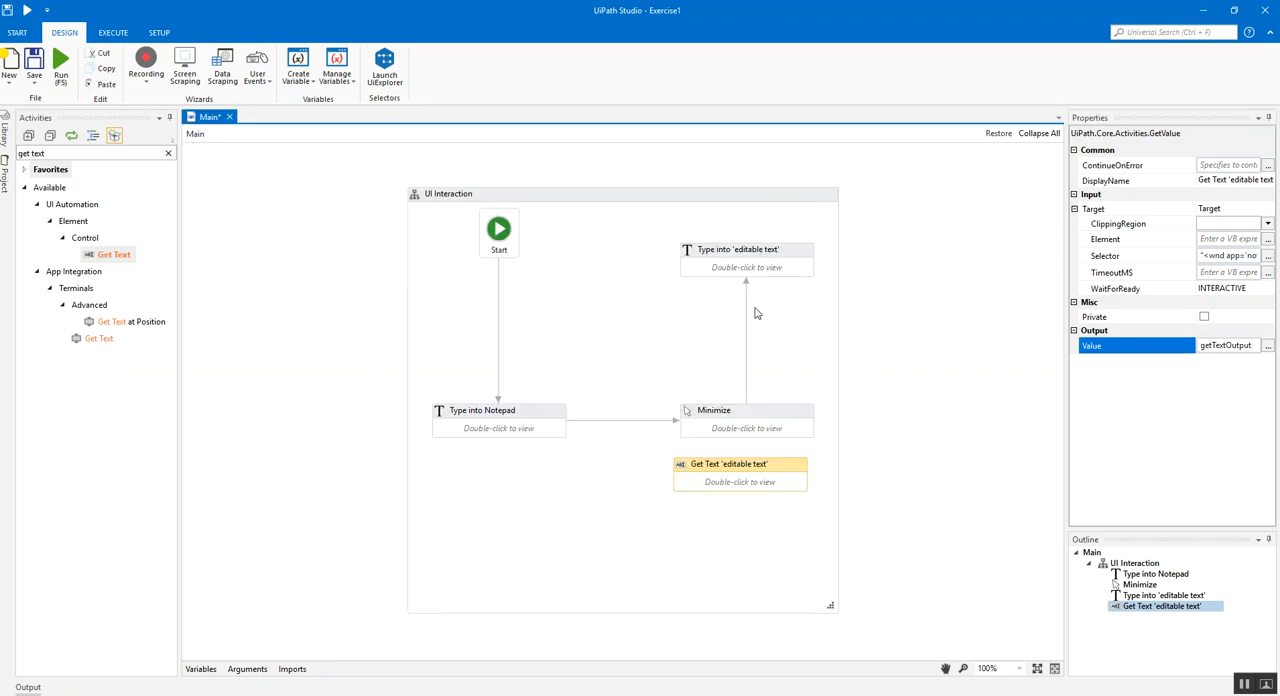
pyautogui.moveTo(740, 464); pyautogui.dragTo(660, 322)
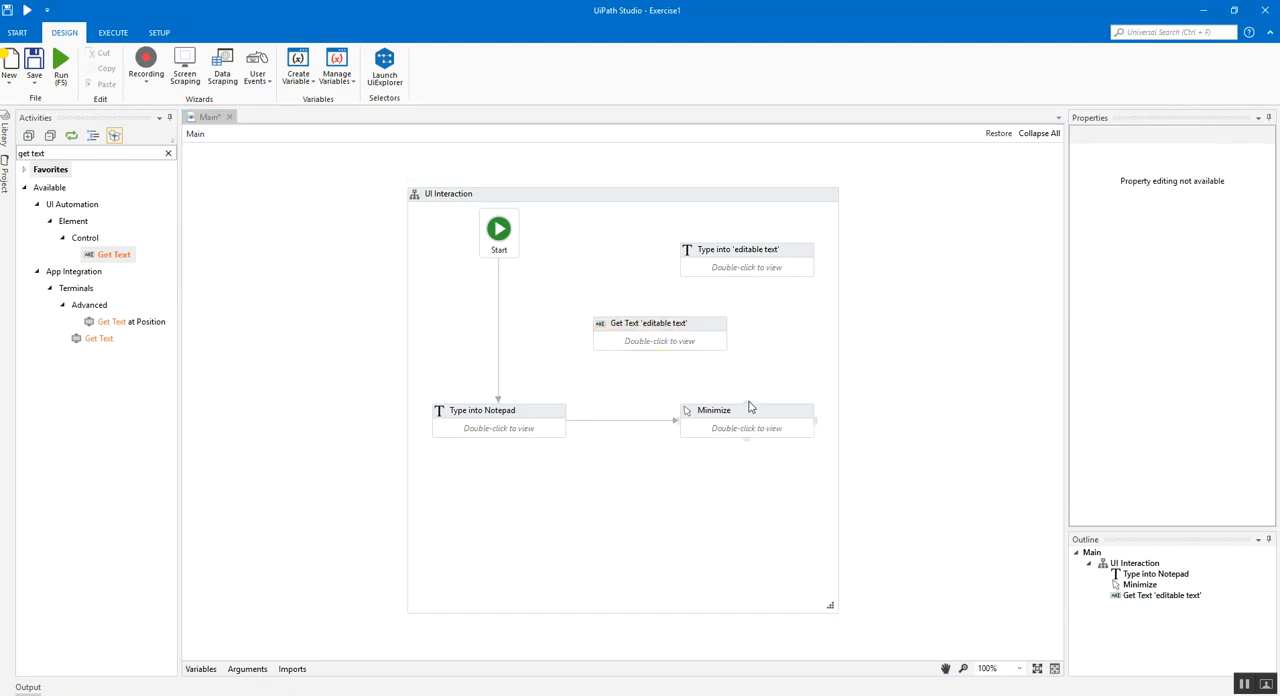
# - Set Type Into's Text to getTextOutput plus the Continued string and delete the unused variable
pyautogui.click(660, 324)
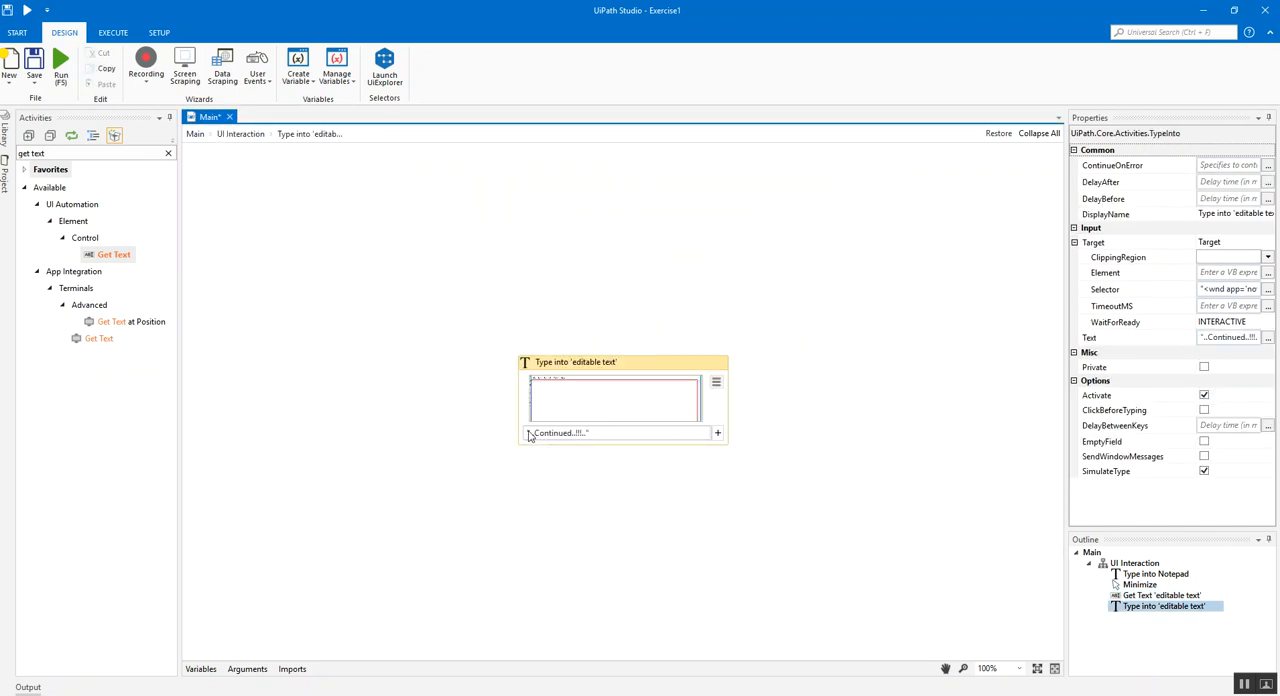
pyautogui.moveTo(616, 414)
pyautogui.write('getTextOutput + ')
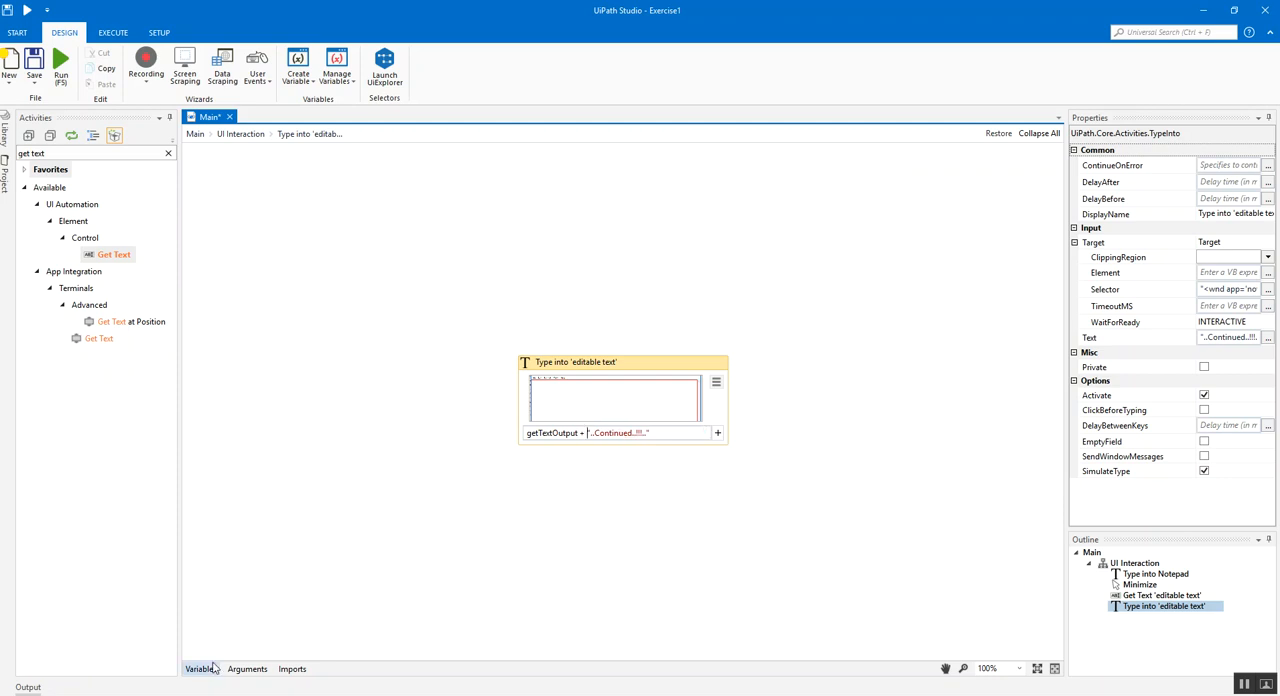
pyautogui.rightClick(196, 480)
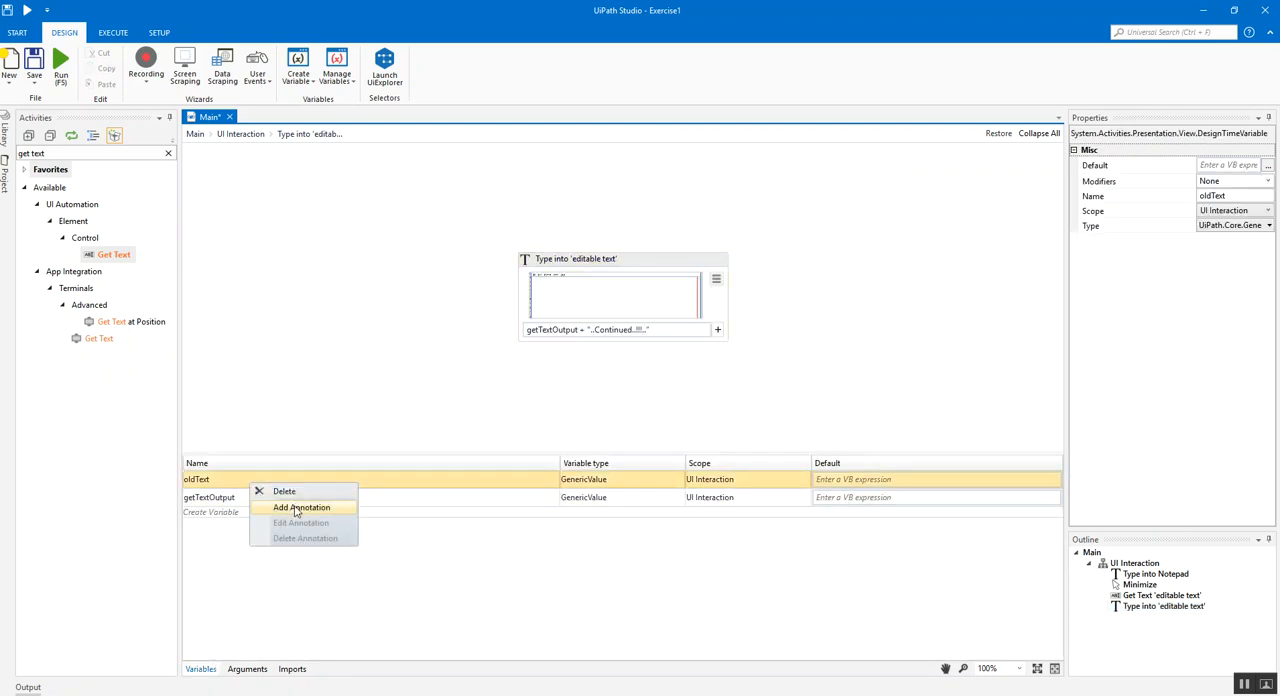
pyautogui.click(284, 492)
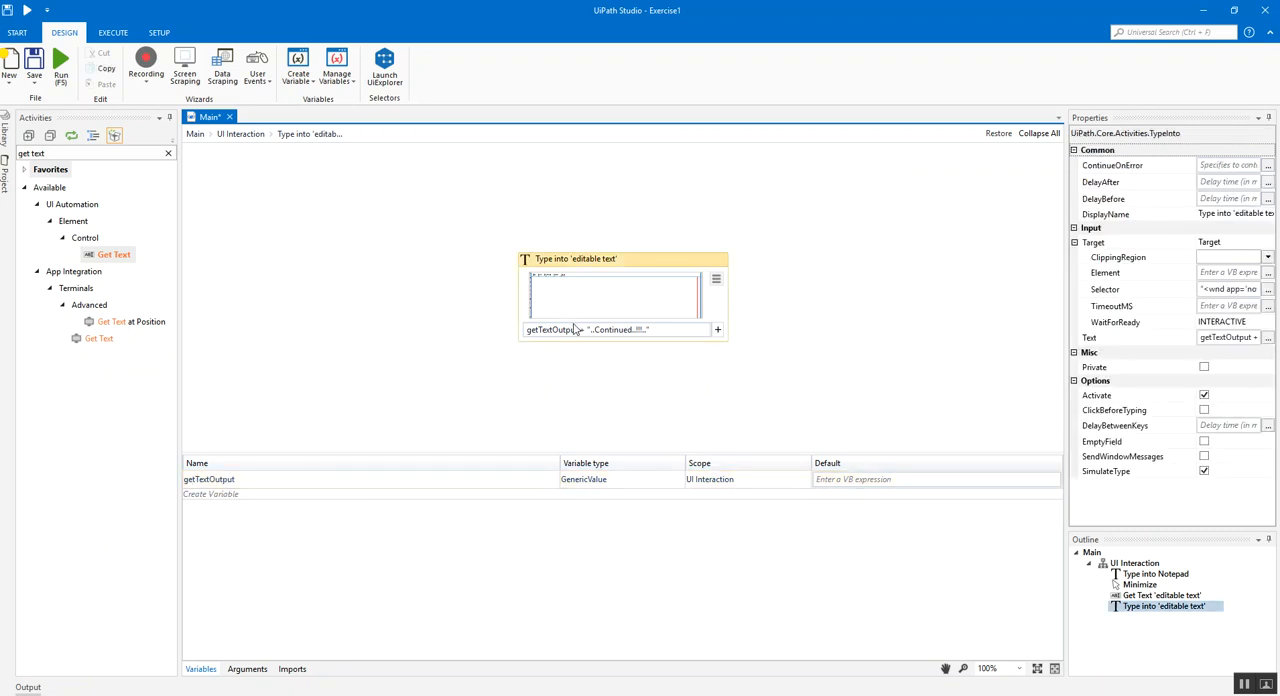
pyautogui.moveTo(624, 340)
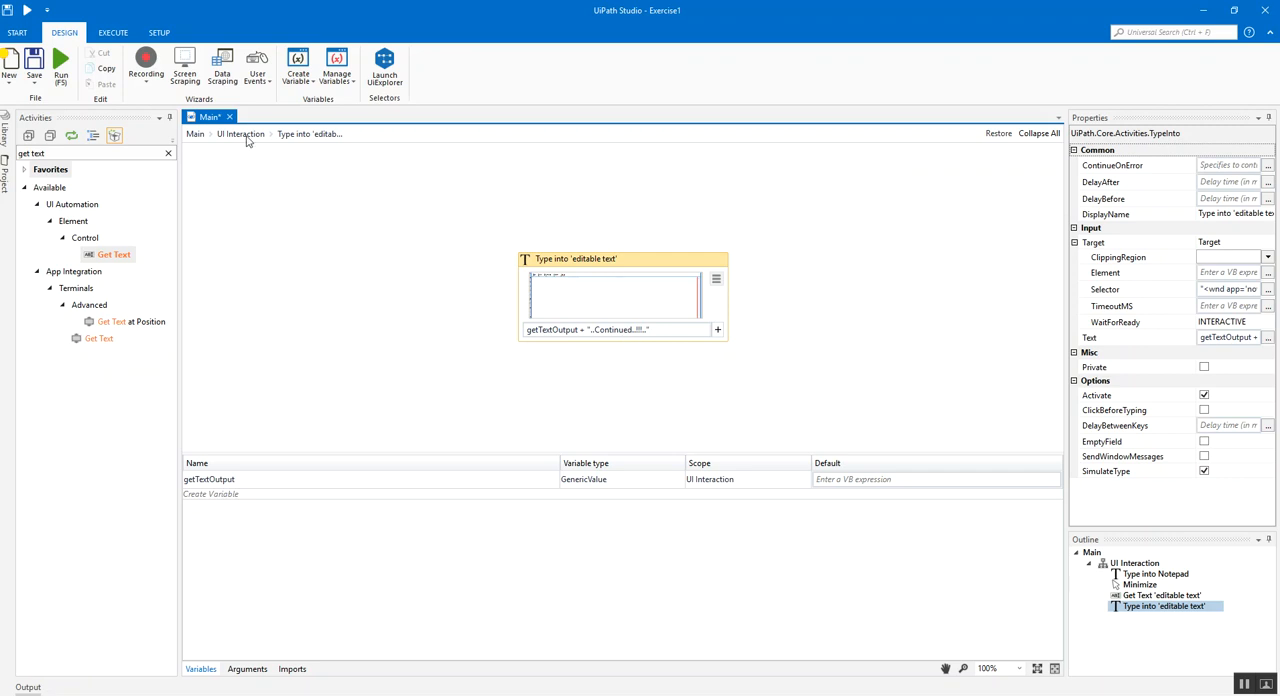
pyautogui.click(196, 132)
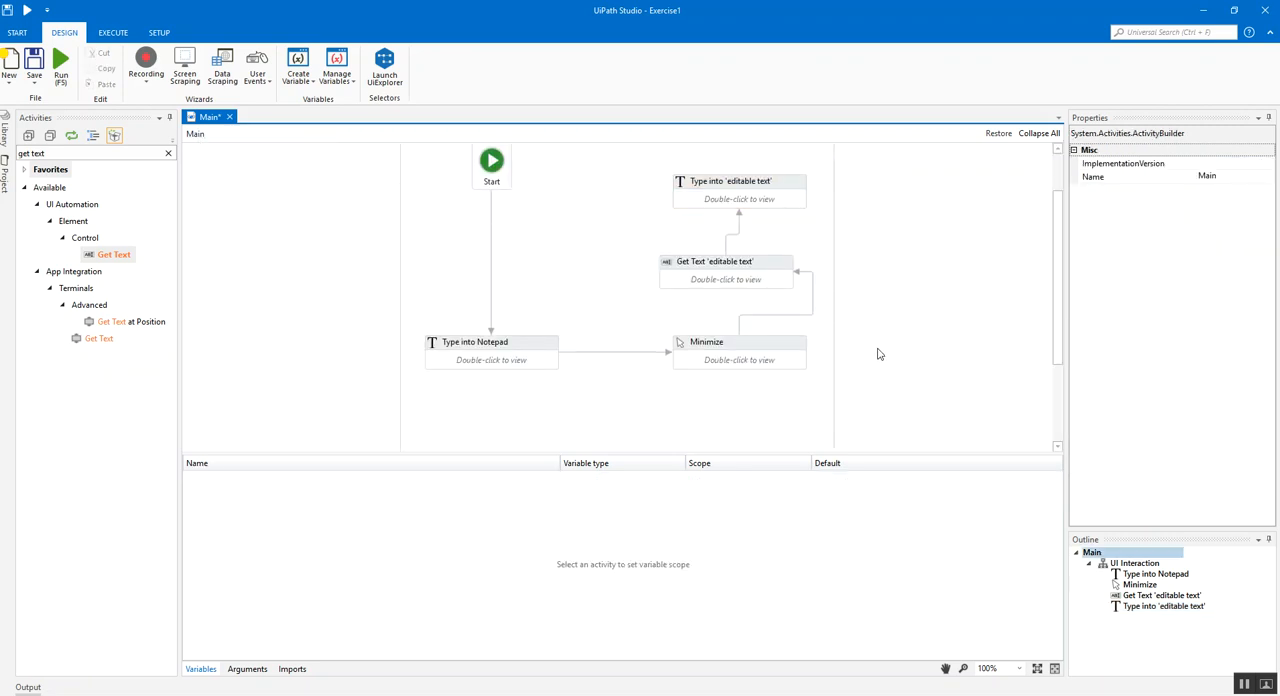
# - Review the Get Text, Minimize and Type Into properties, then bring up the empty Notepad
pyautogui.click(724, 260)
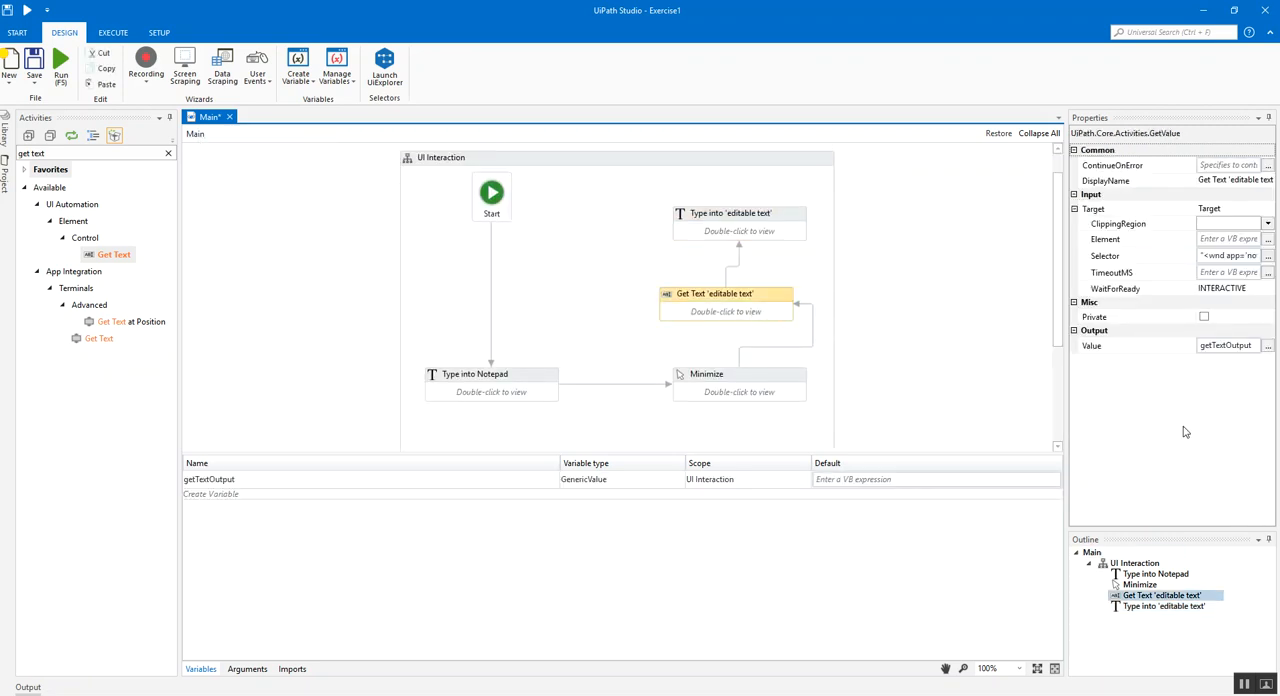
pyautogui.click(740, 374)
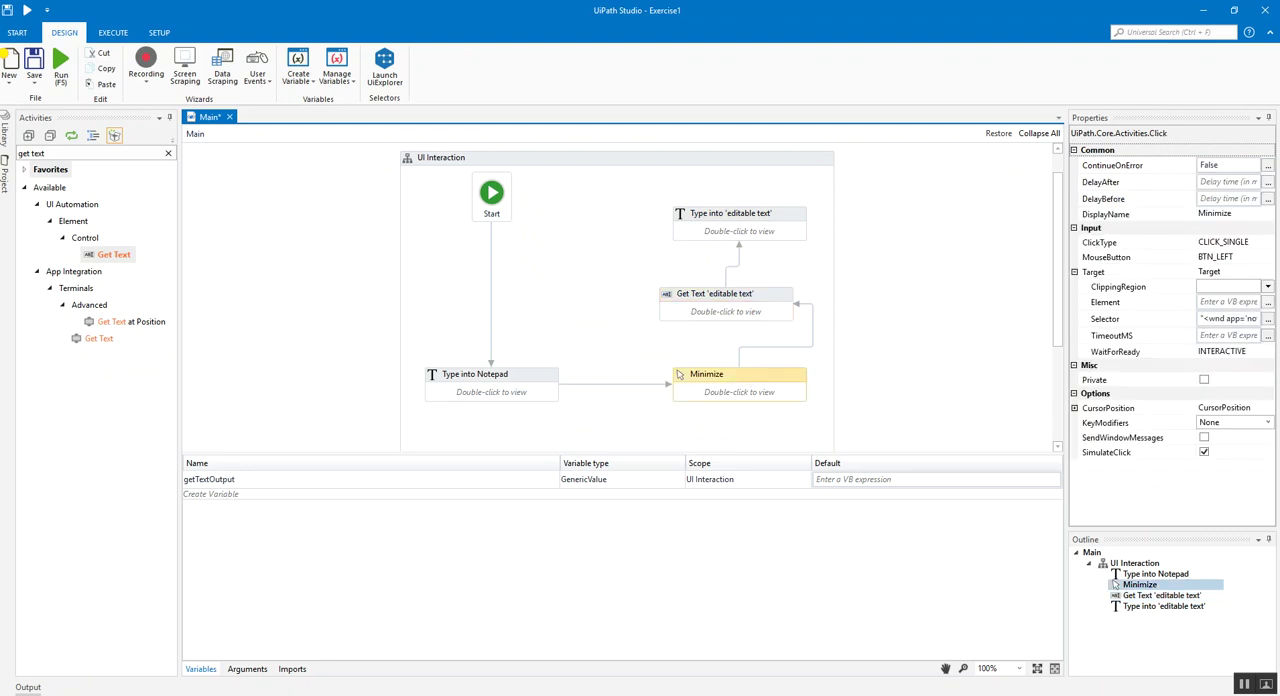
pyautogui.click(730, 212)
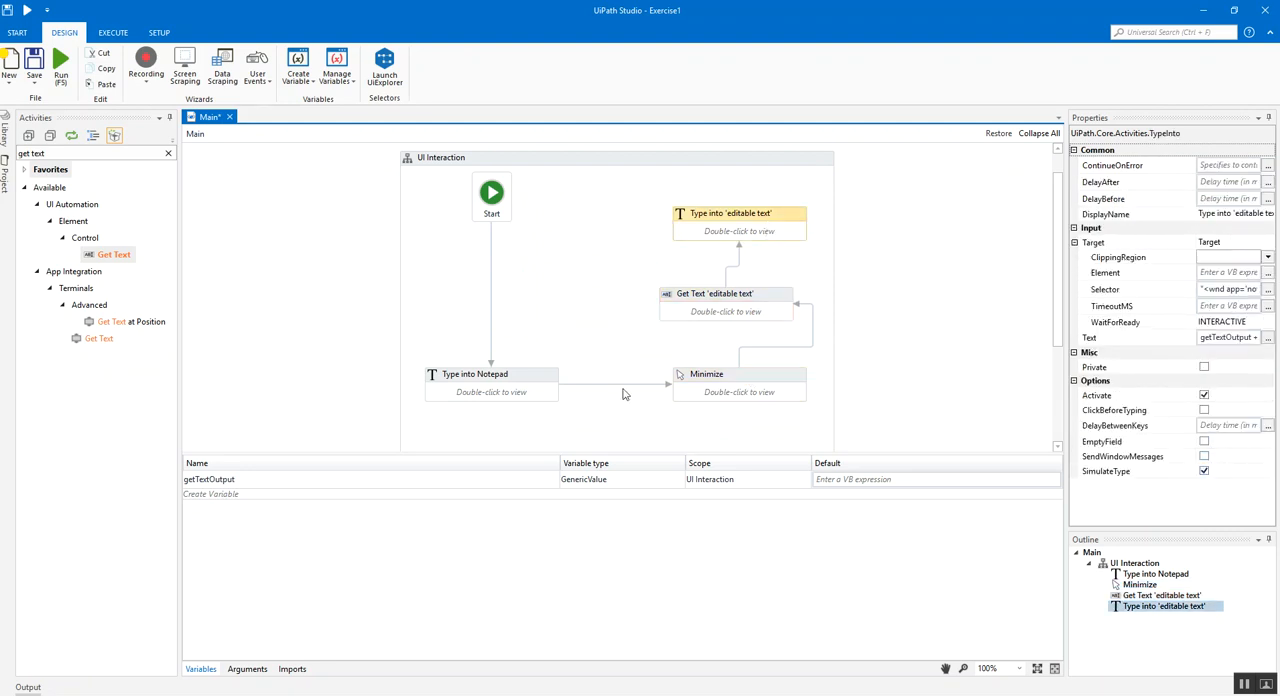
pyautogui.click(492, 372)
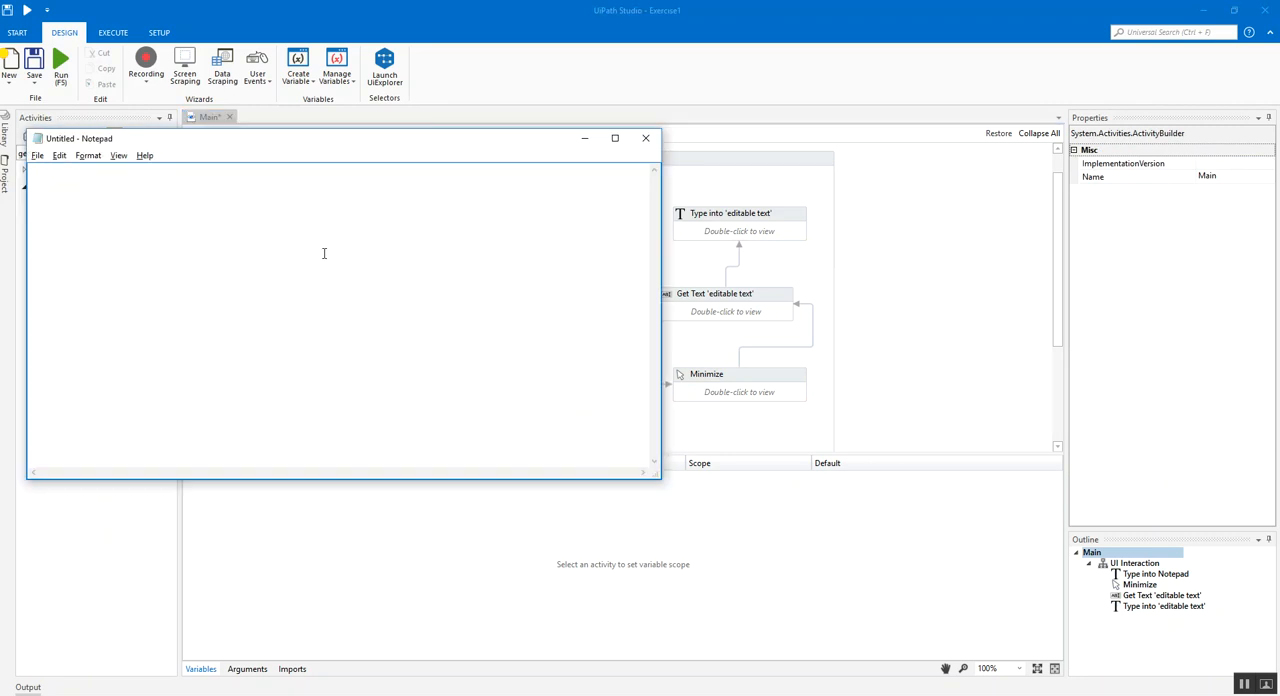
# - Run the workflow so Notepad shows 'Hello Robo...Continued...!!!'
pyautogui.click(644, 138)
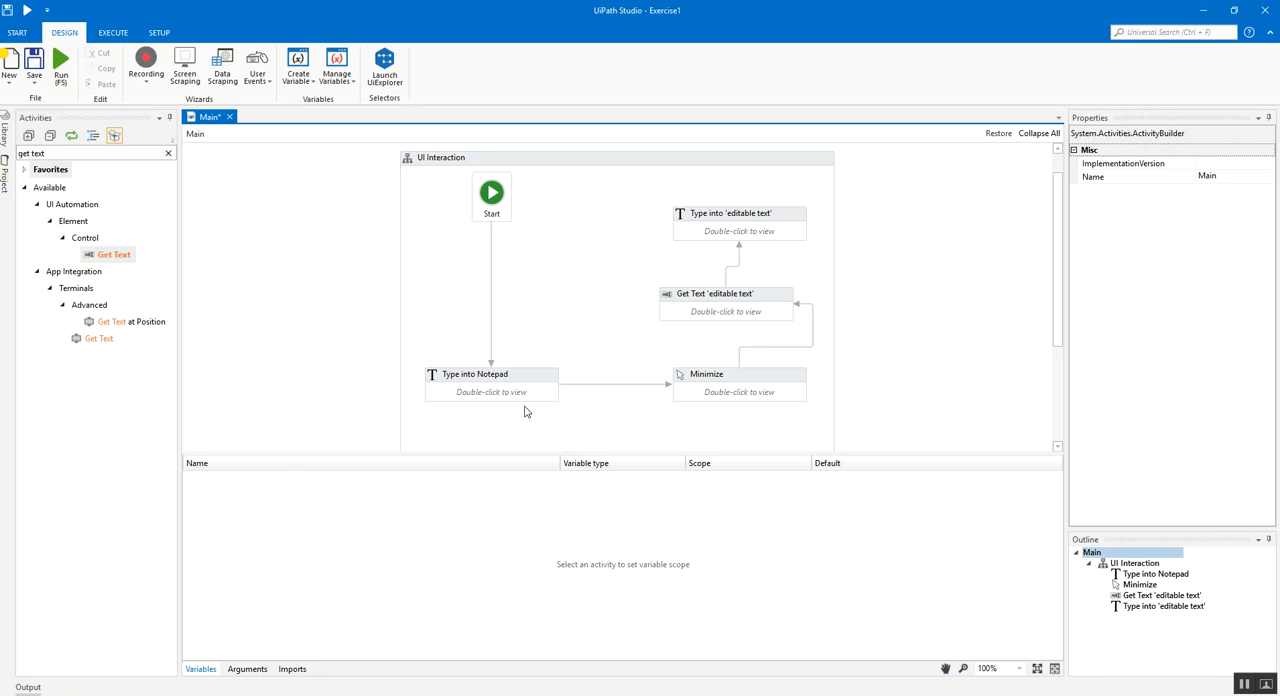
pyautogui.moveTo(508, 392)
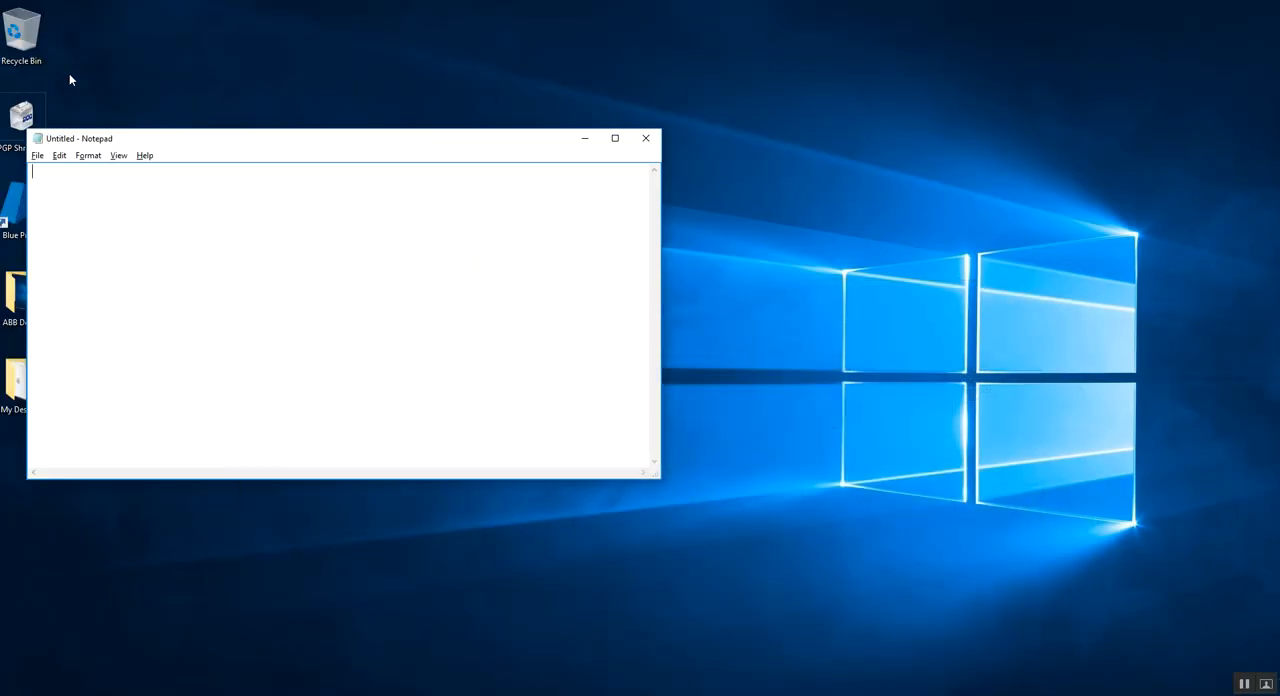
pyautogui.click(644, 138)
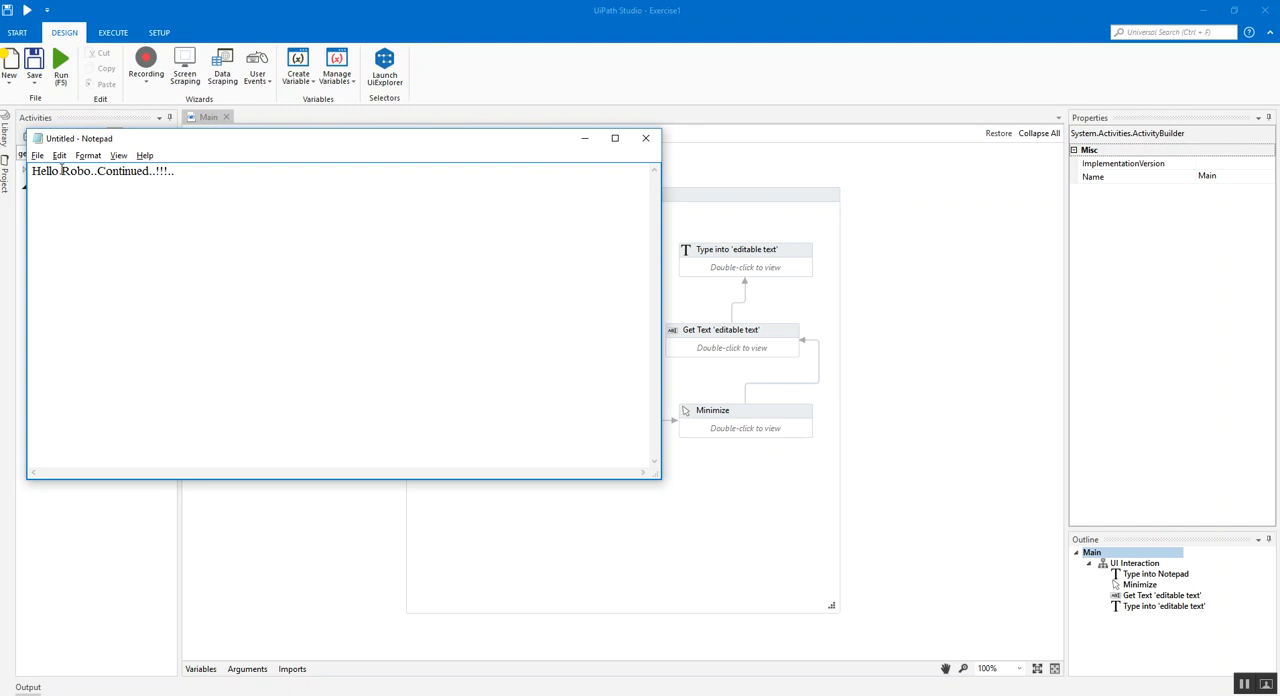
pyautogui.moveTo(270, 308)
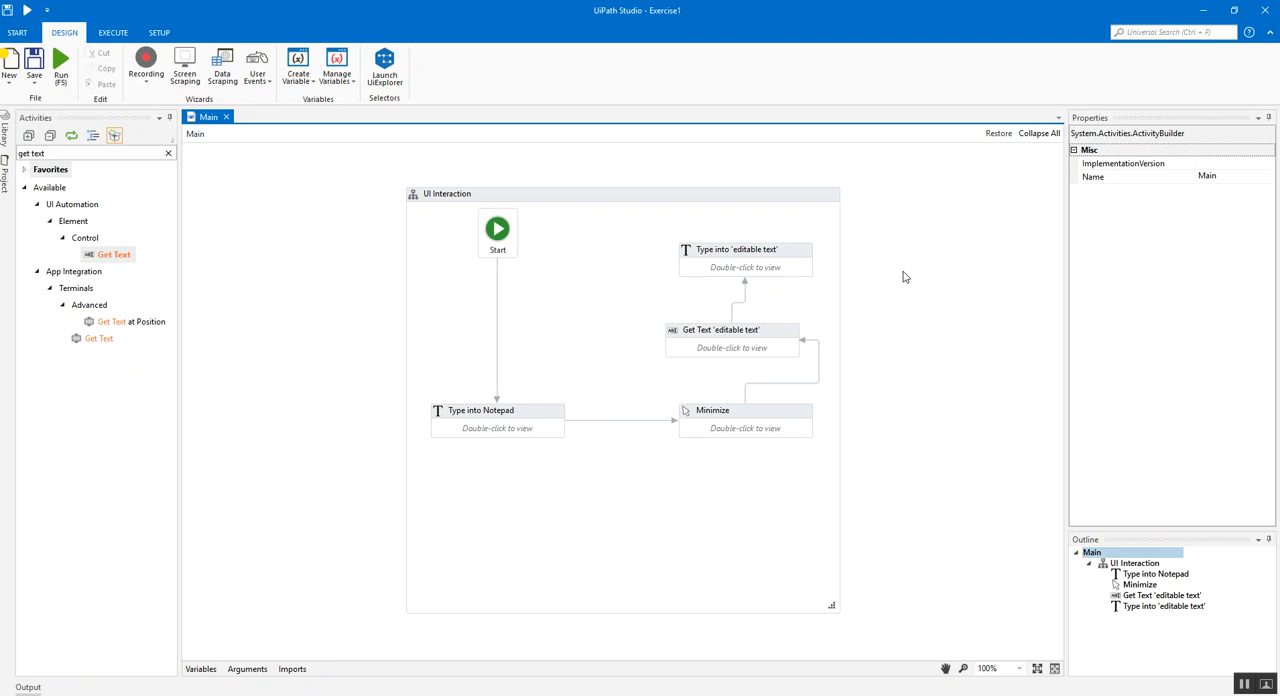
pyautogui.moveTo(990, 428)
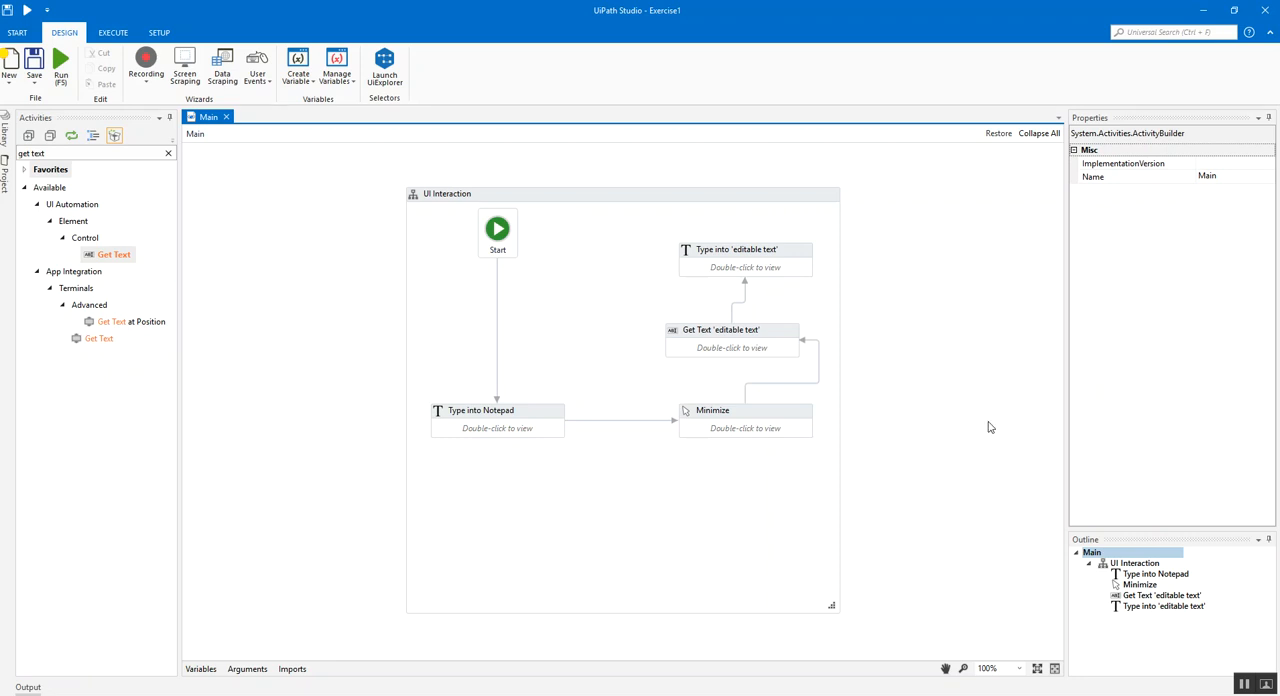